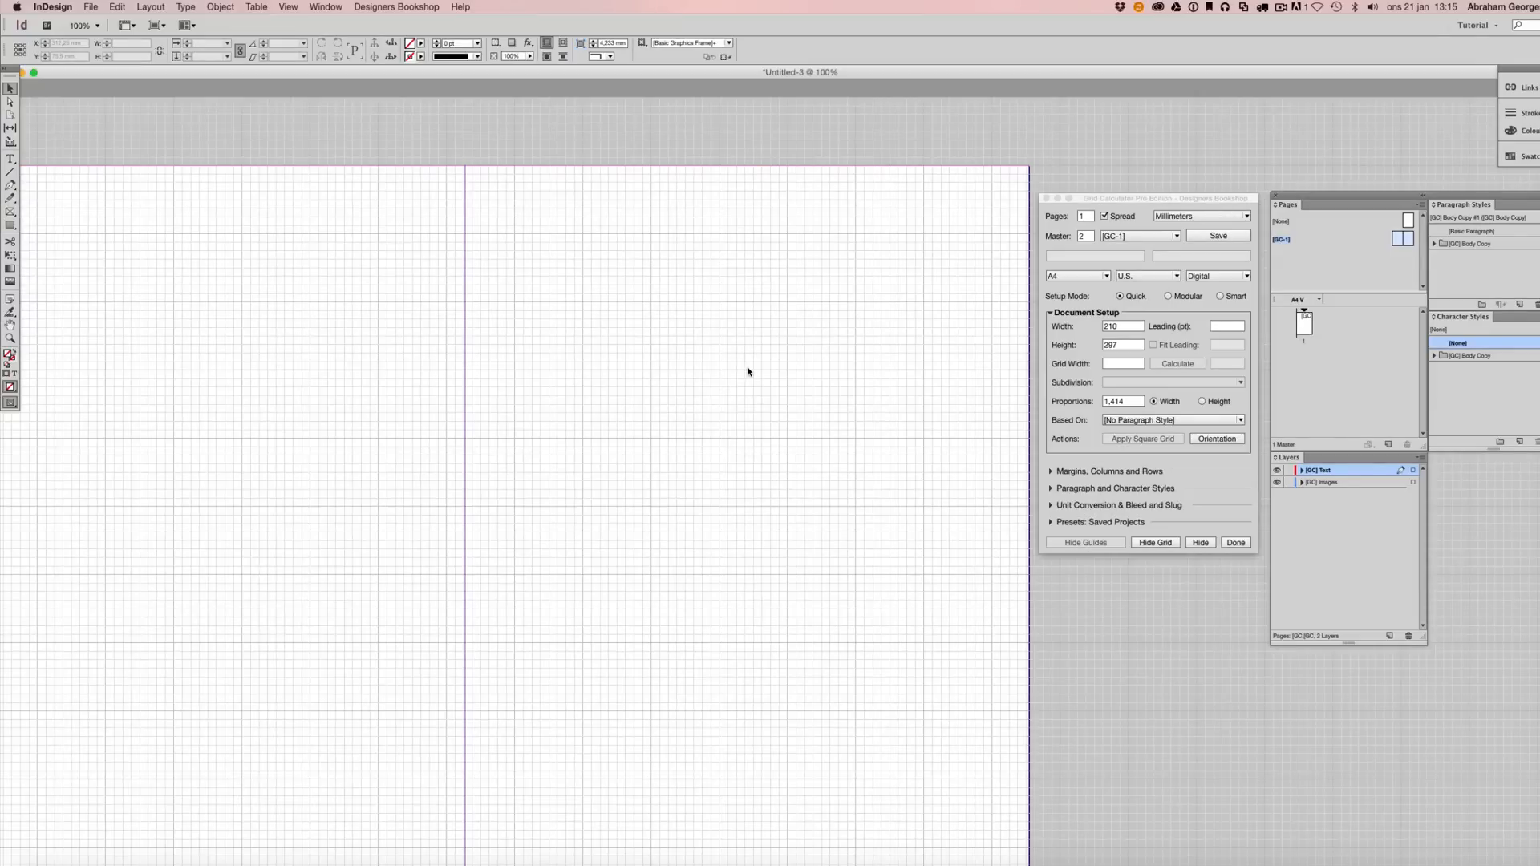
mouse_move(825, 343)
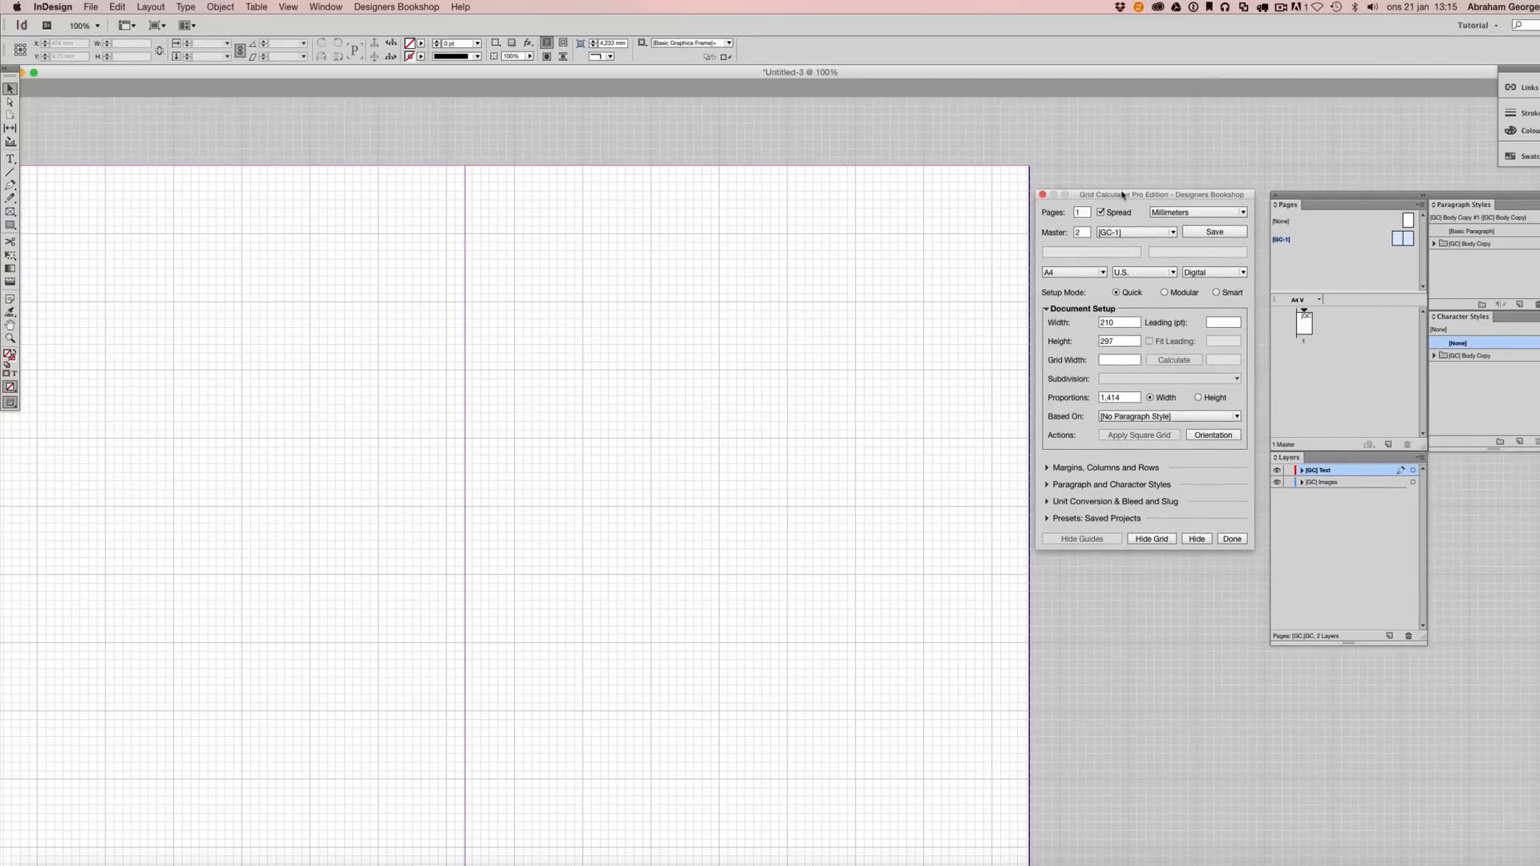
mouse_move(1191, 212)
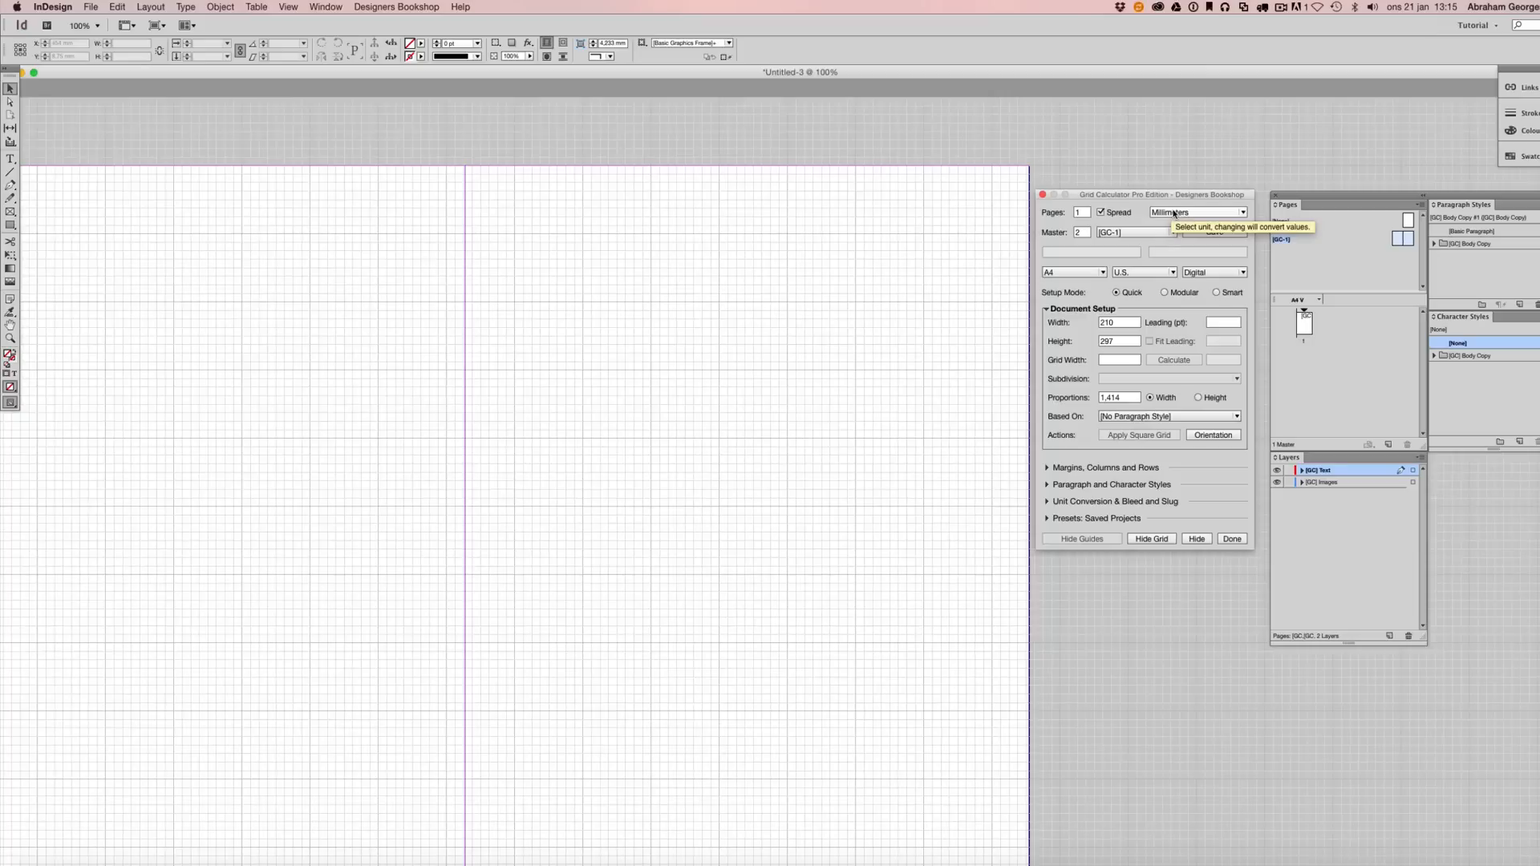
Keep Millimeters and enter 12 pt leading, fitted to 12.027 pt applied leading.
click(1197, 211)
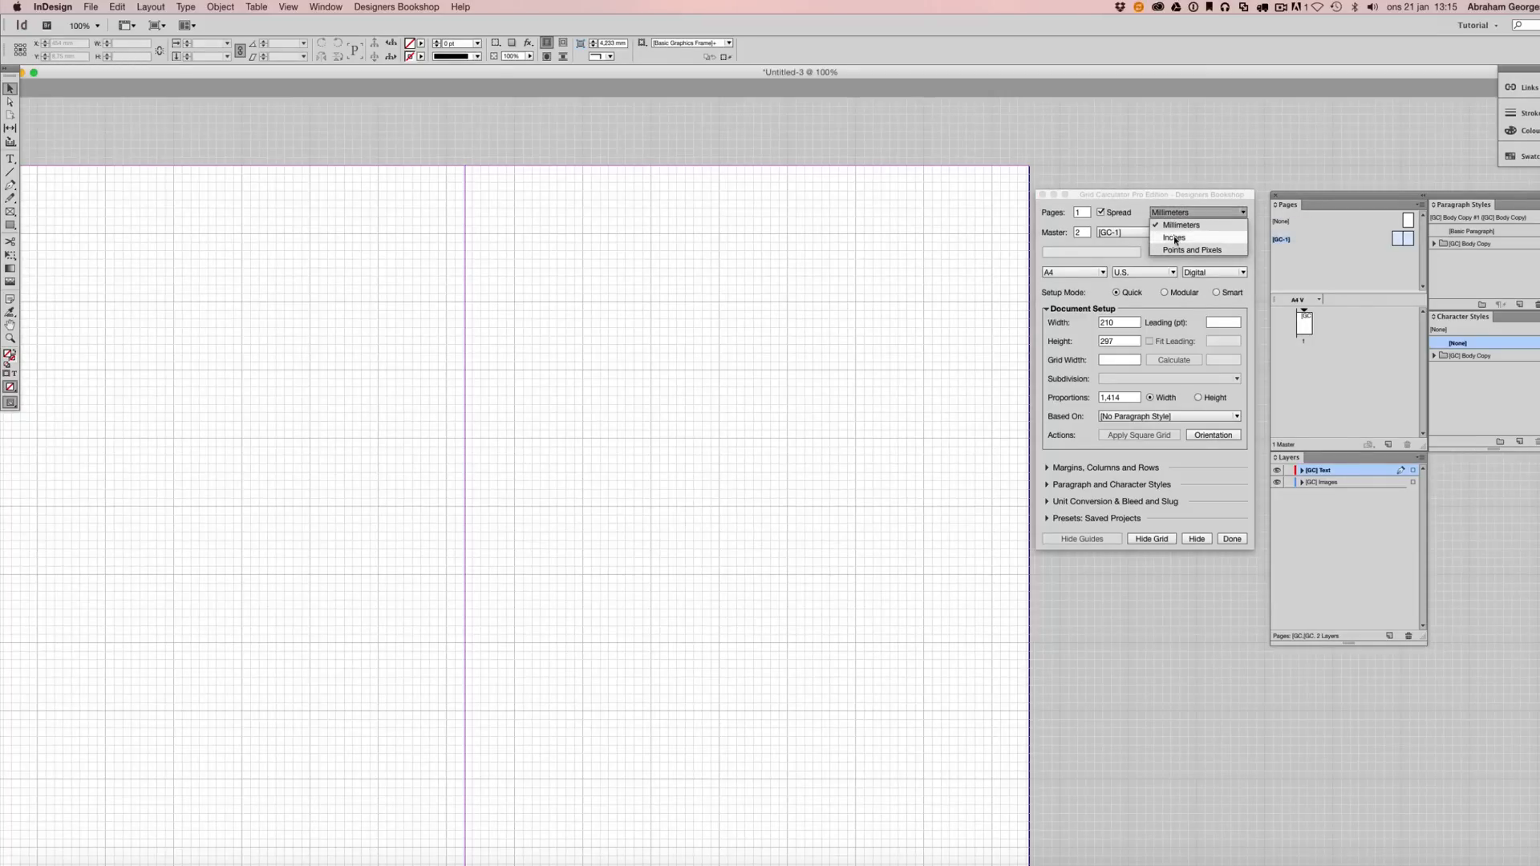
mouse_move(1179, 236)
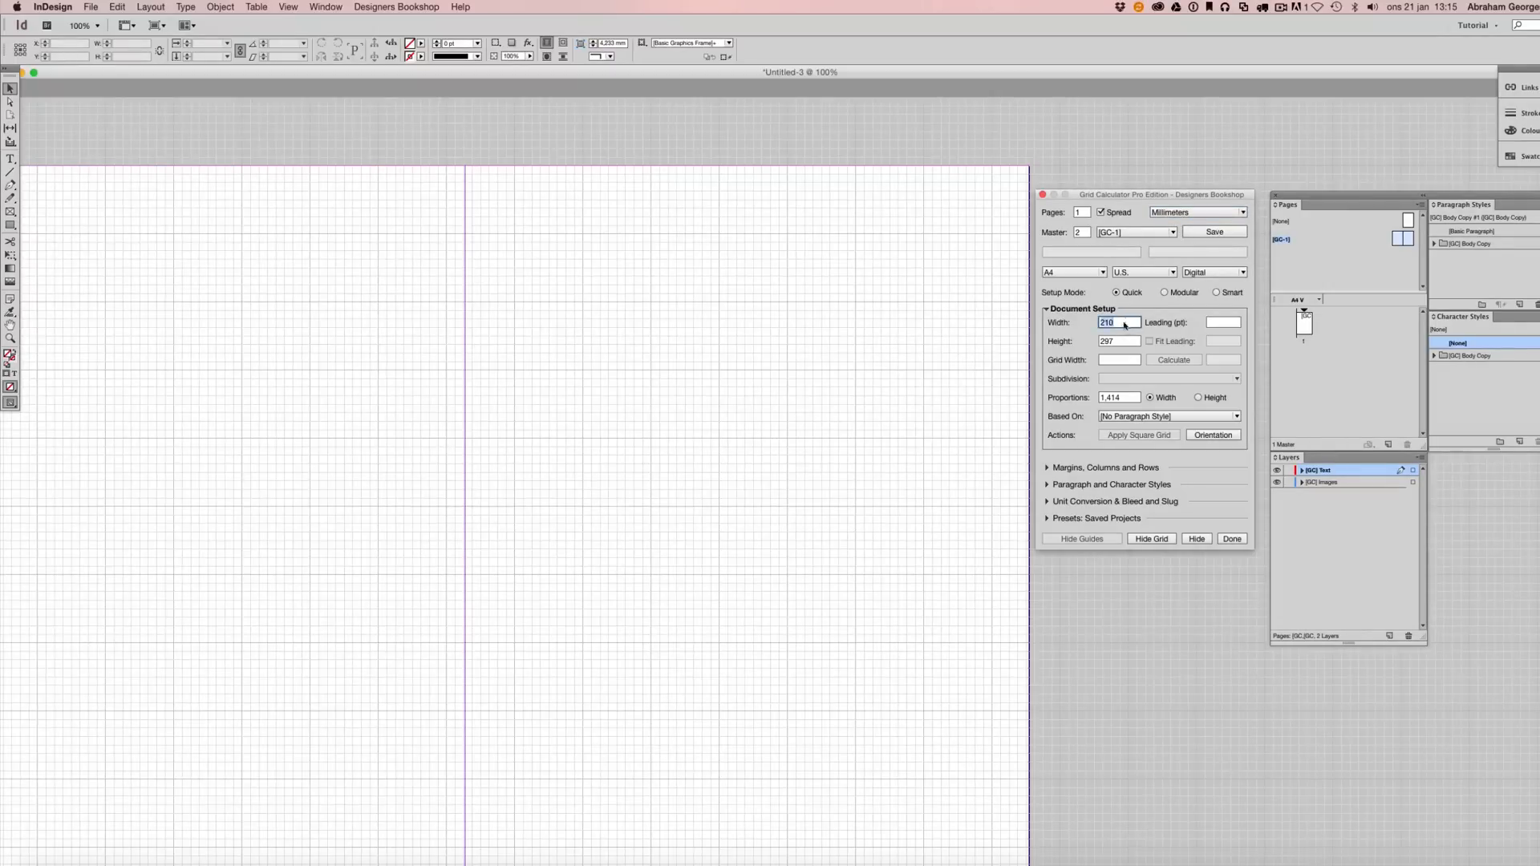
click(1117, 340)
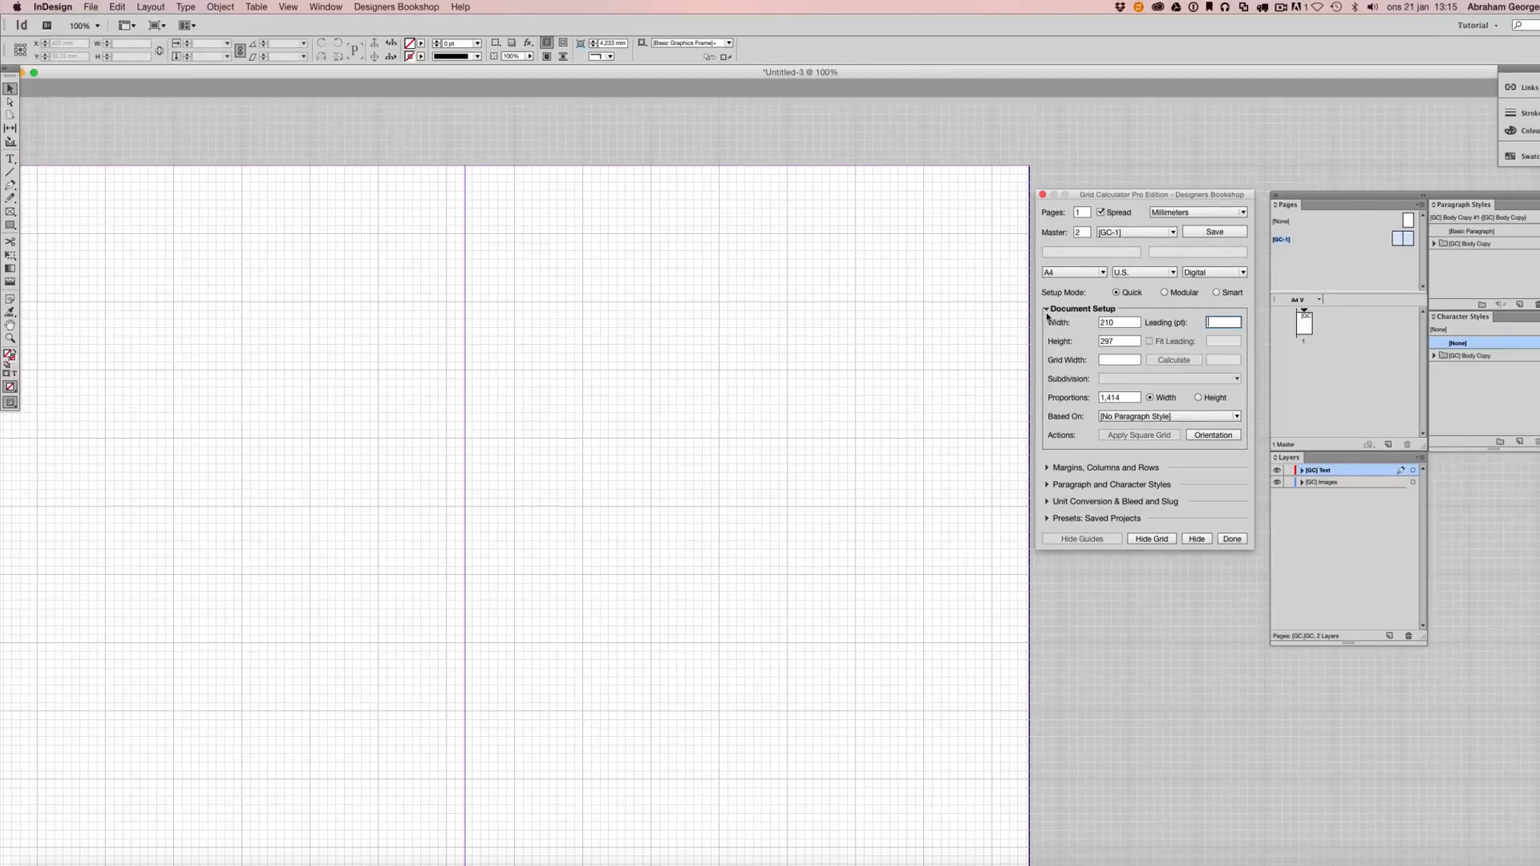
text(12)
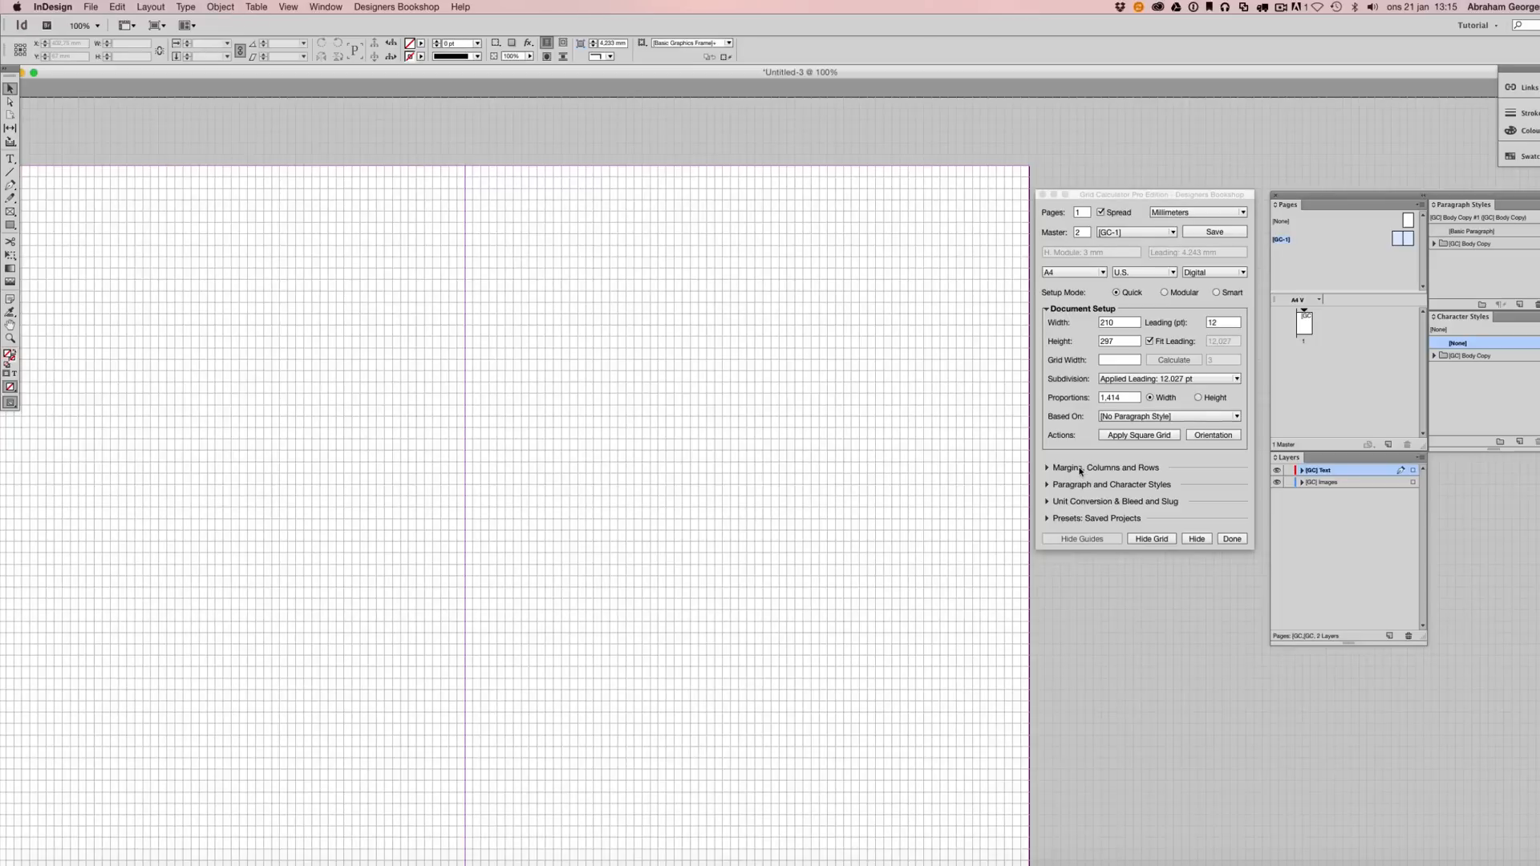
Expand Margins, Columns and Rows and set the top and bottom margins to 3 lines.
click(1108, 467)
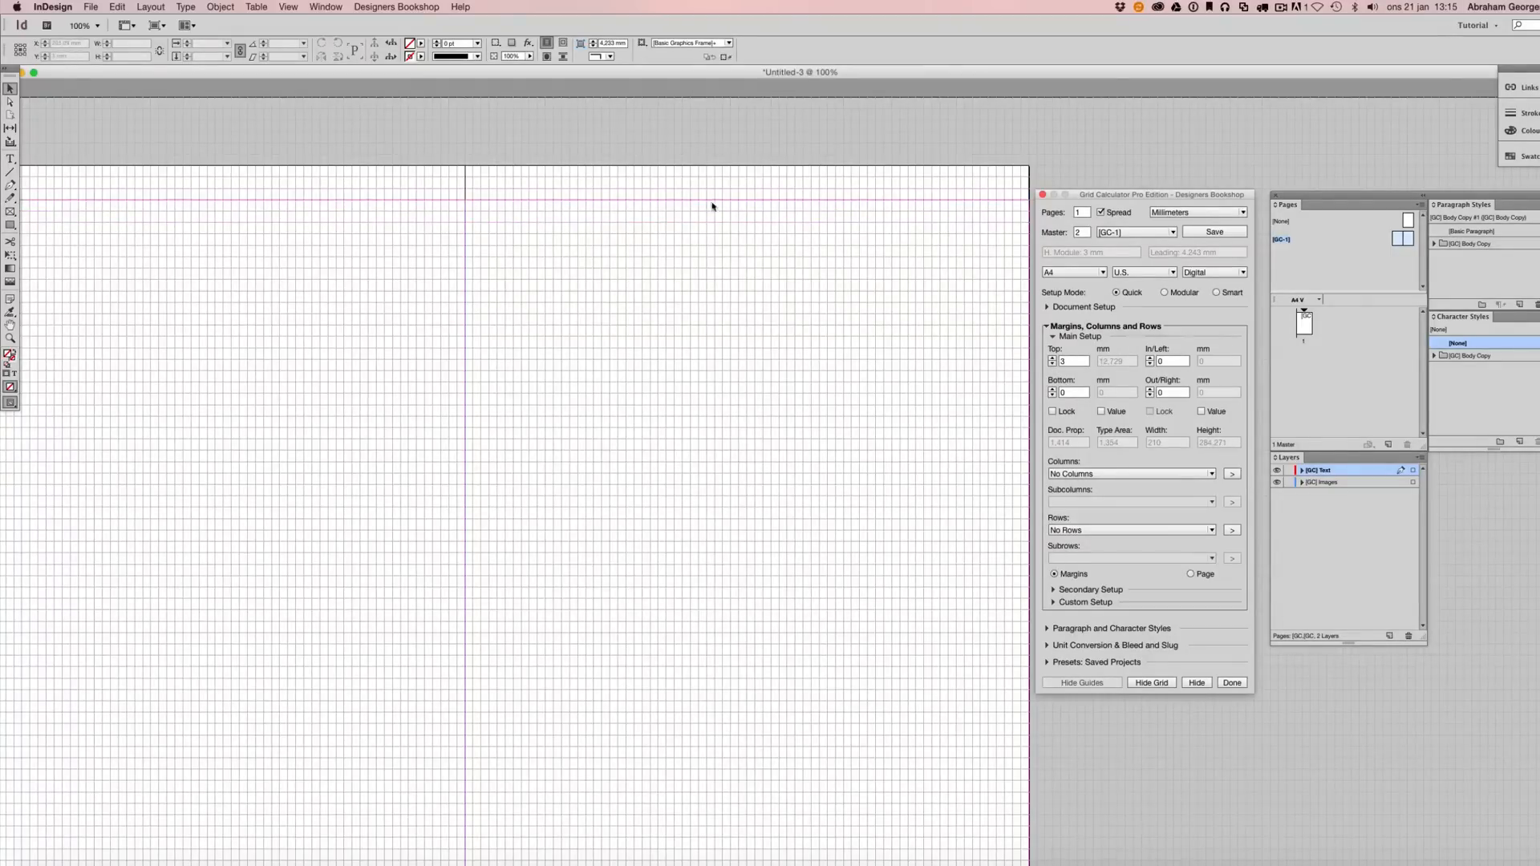
mouse_move(994, 354)
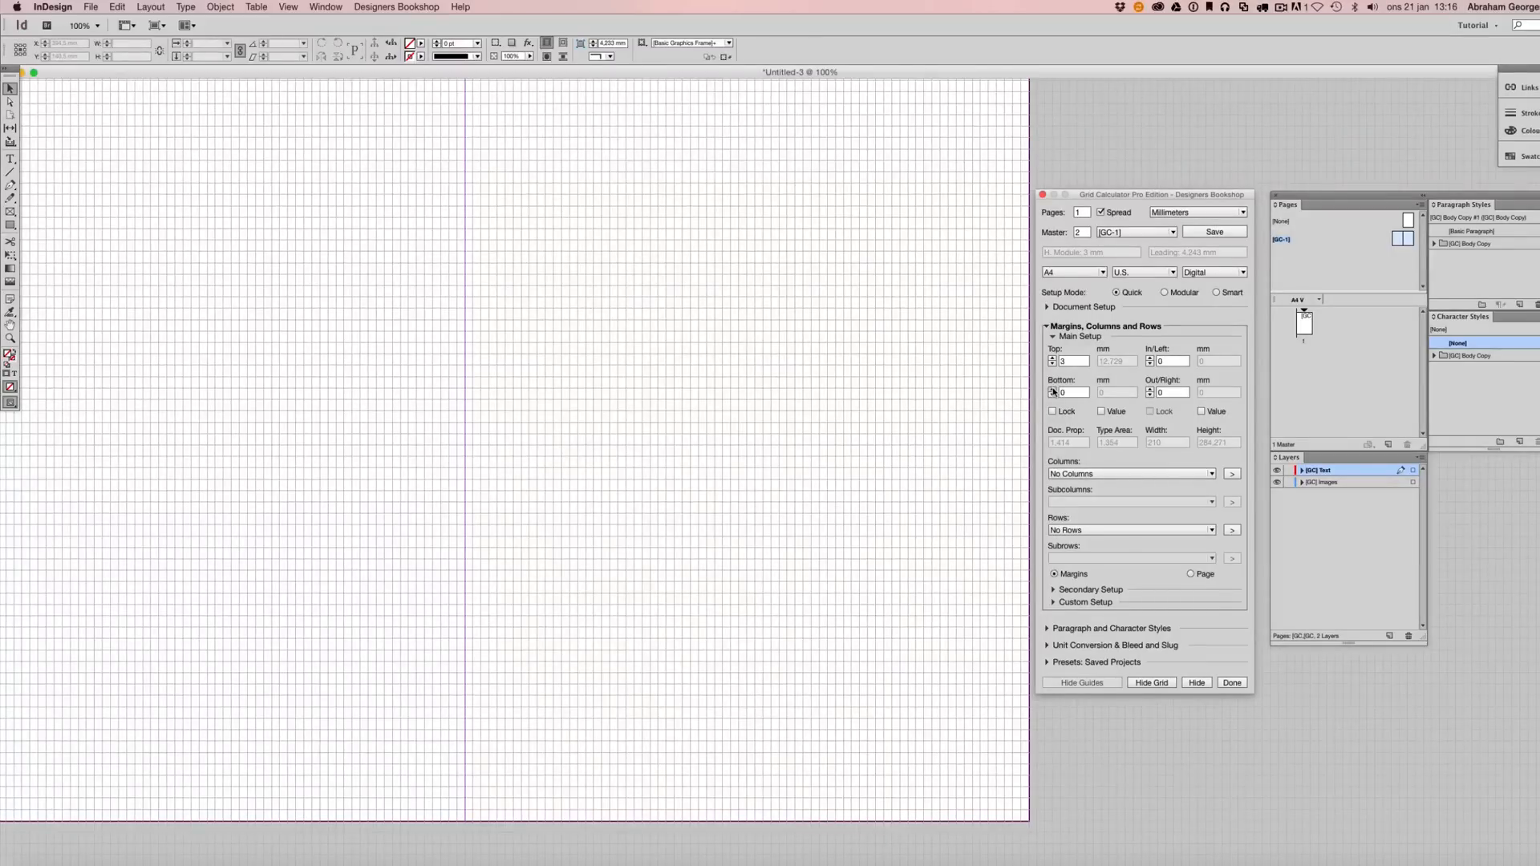
click(1052, 390)
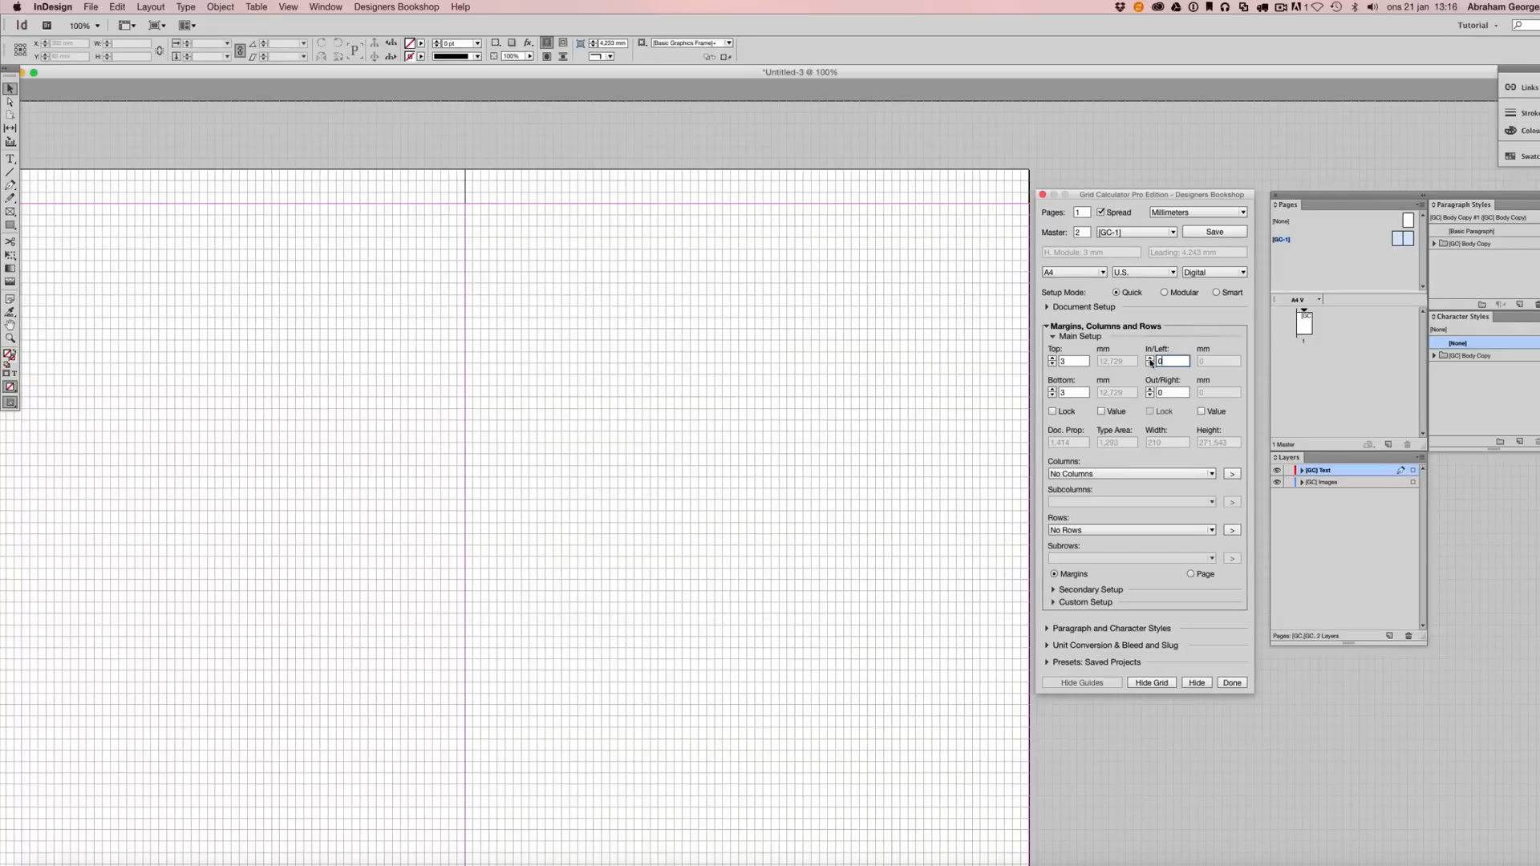
text(3)
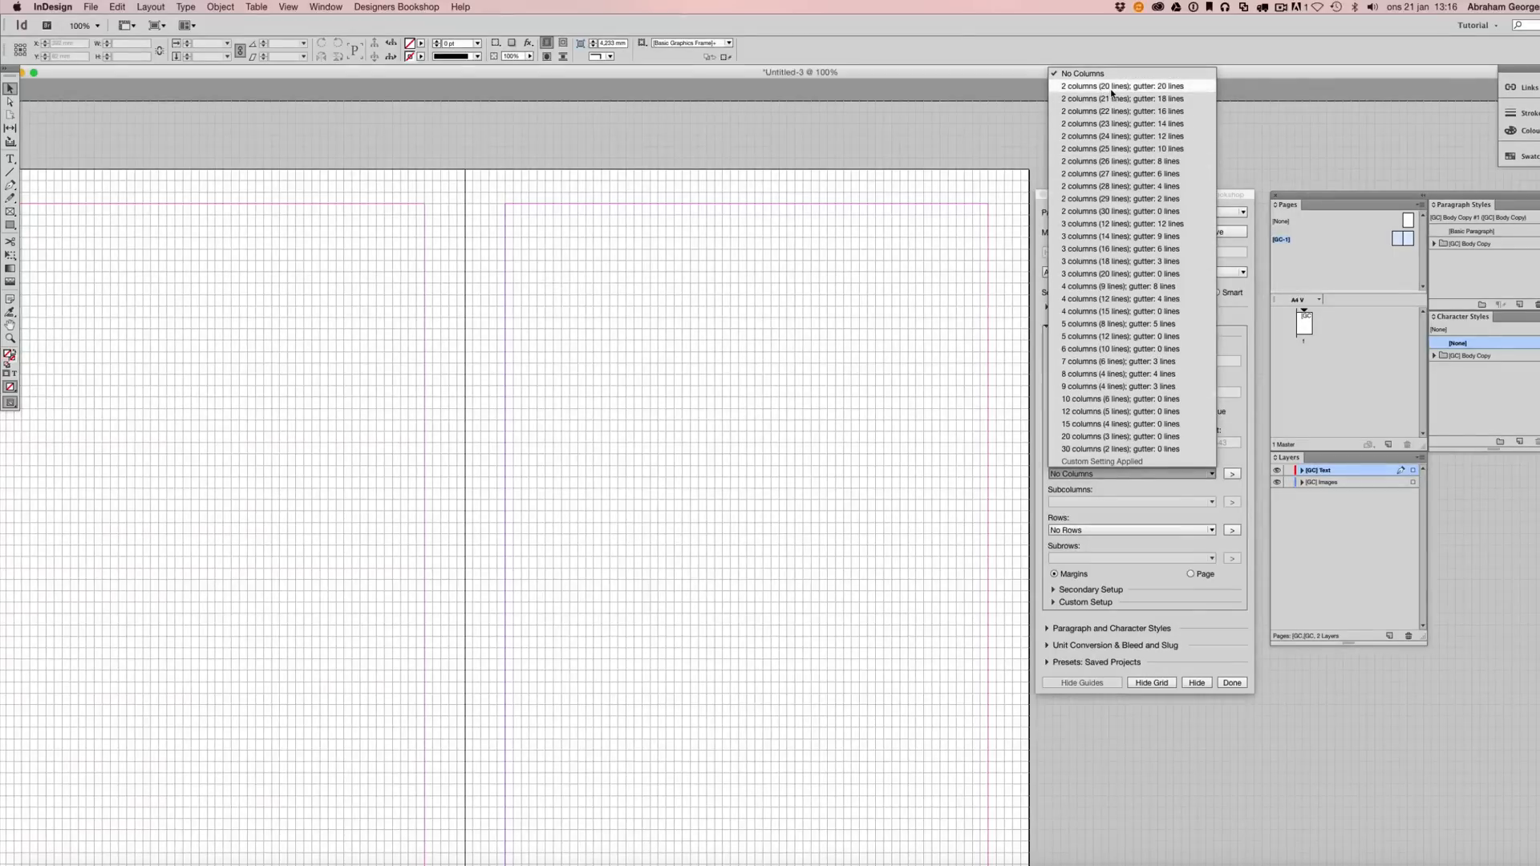
mouse_move(1116, 135)
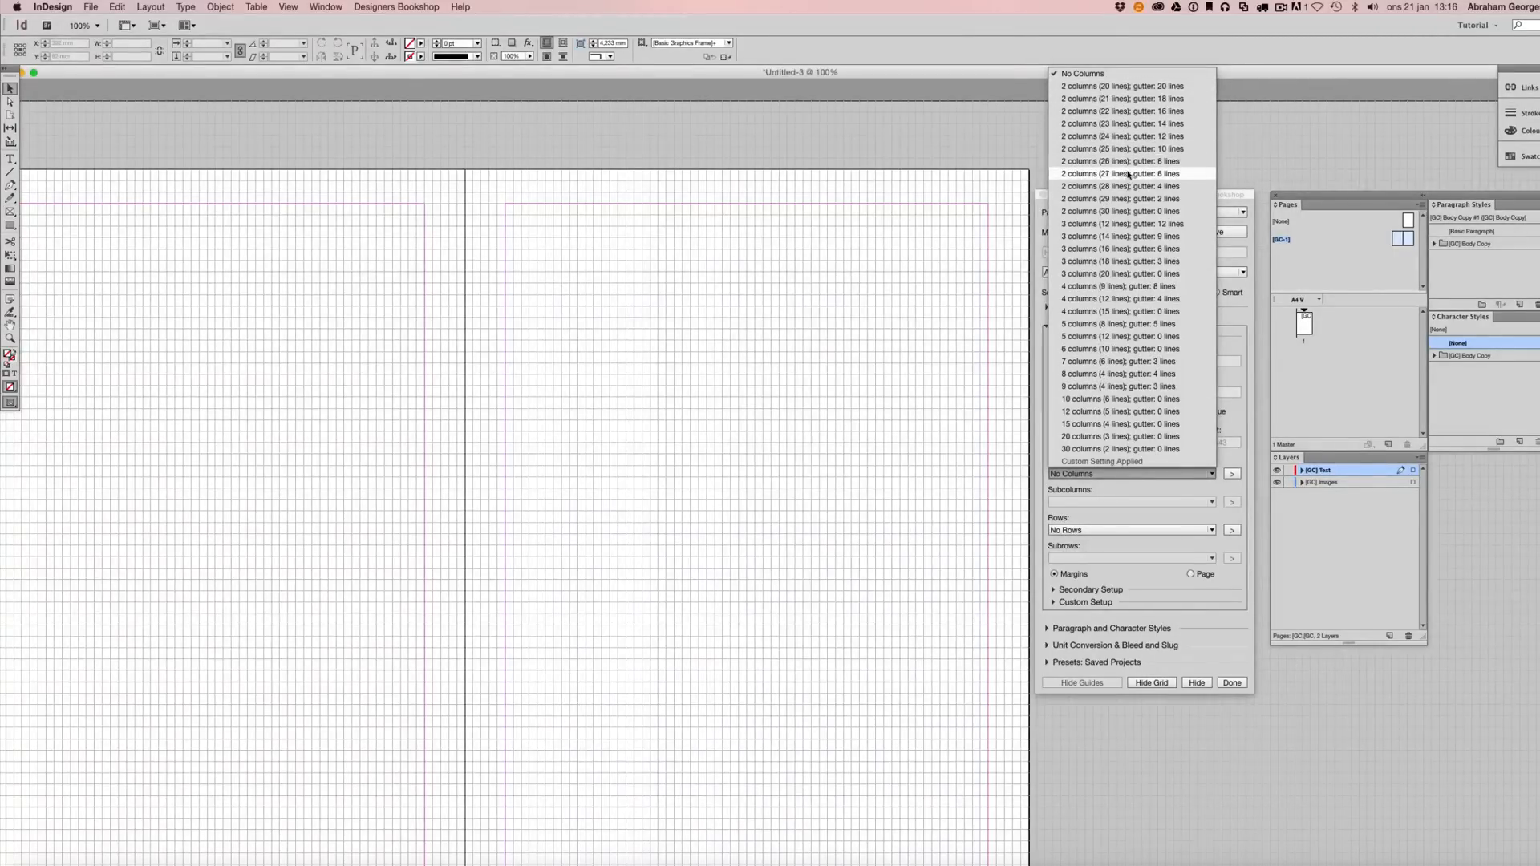
Try two and four columns, then settle on 3 columns of 18 lines with 3-line gutters.
click(1123, 174)
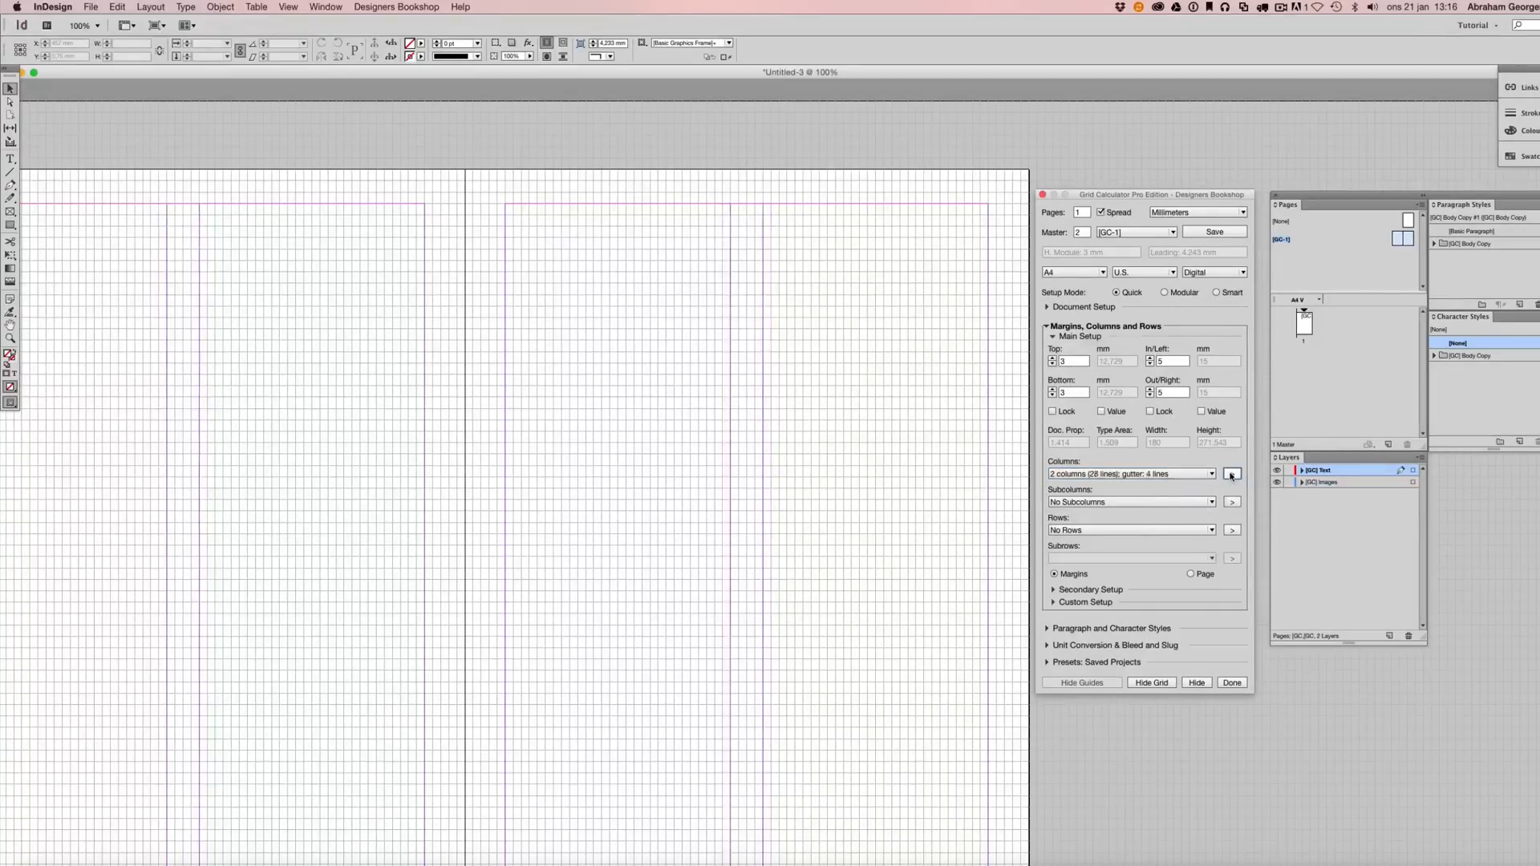
click(1231, 474)
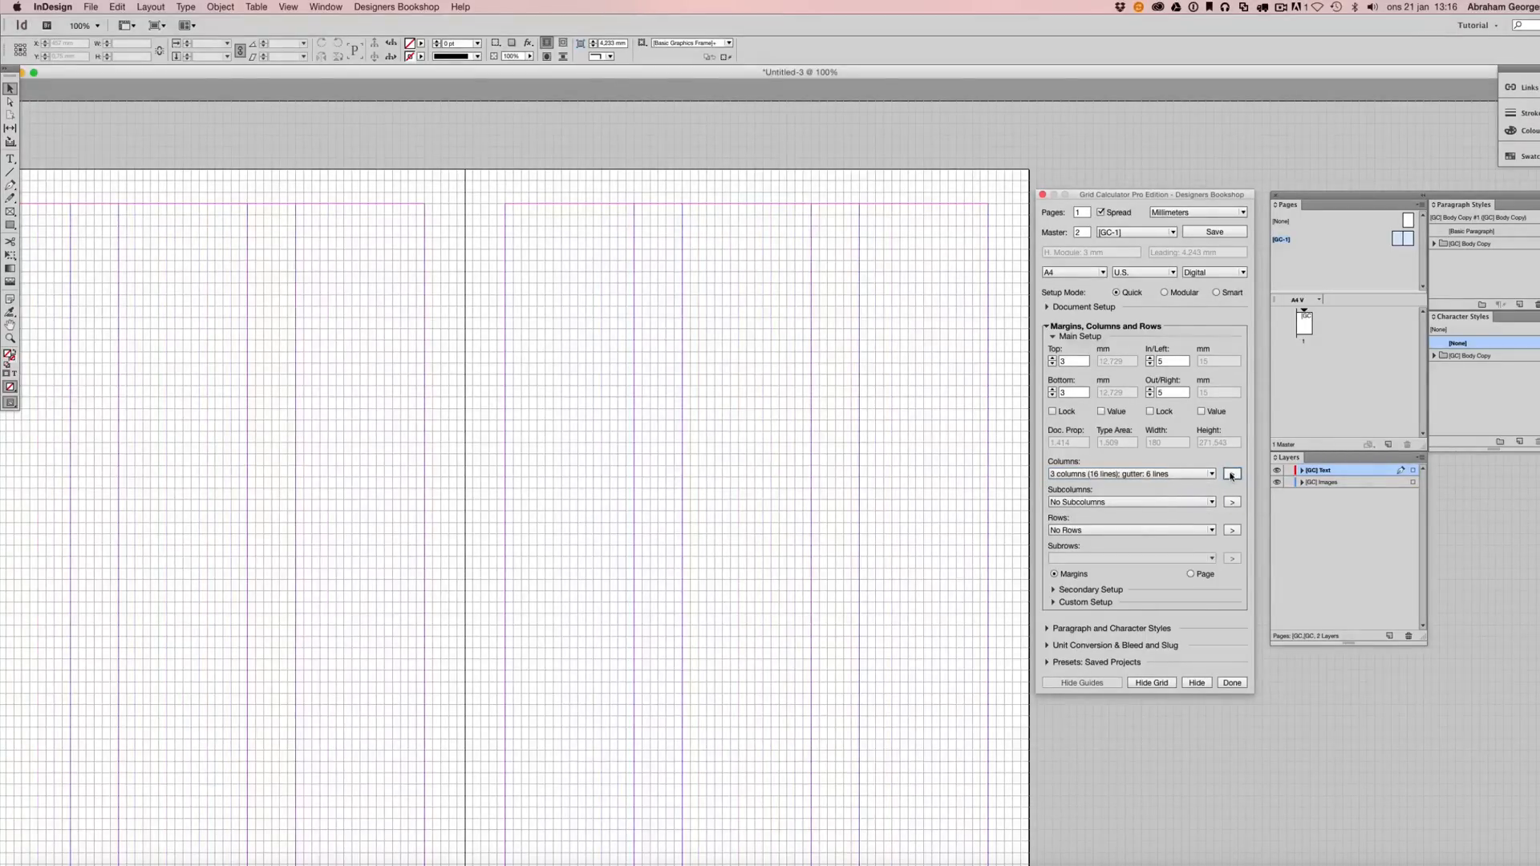
click(1231, 473)
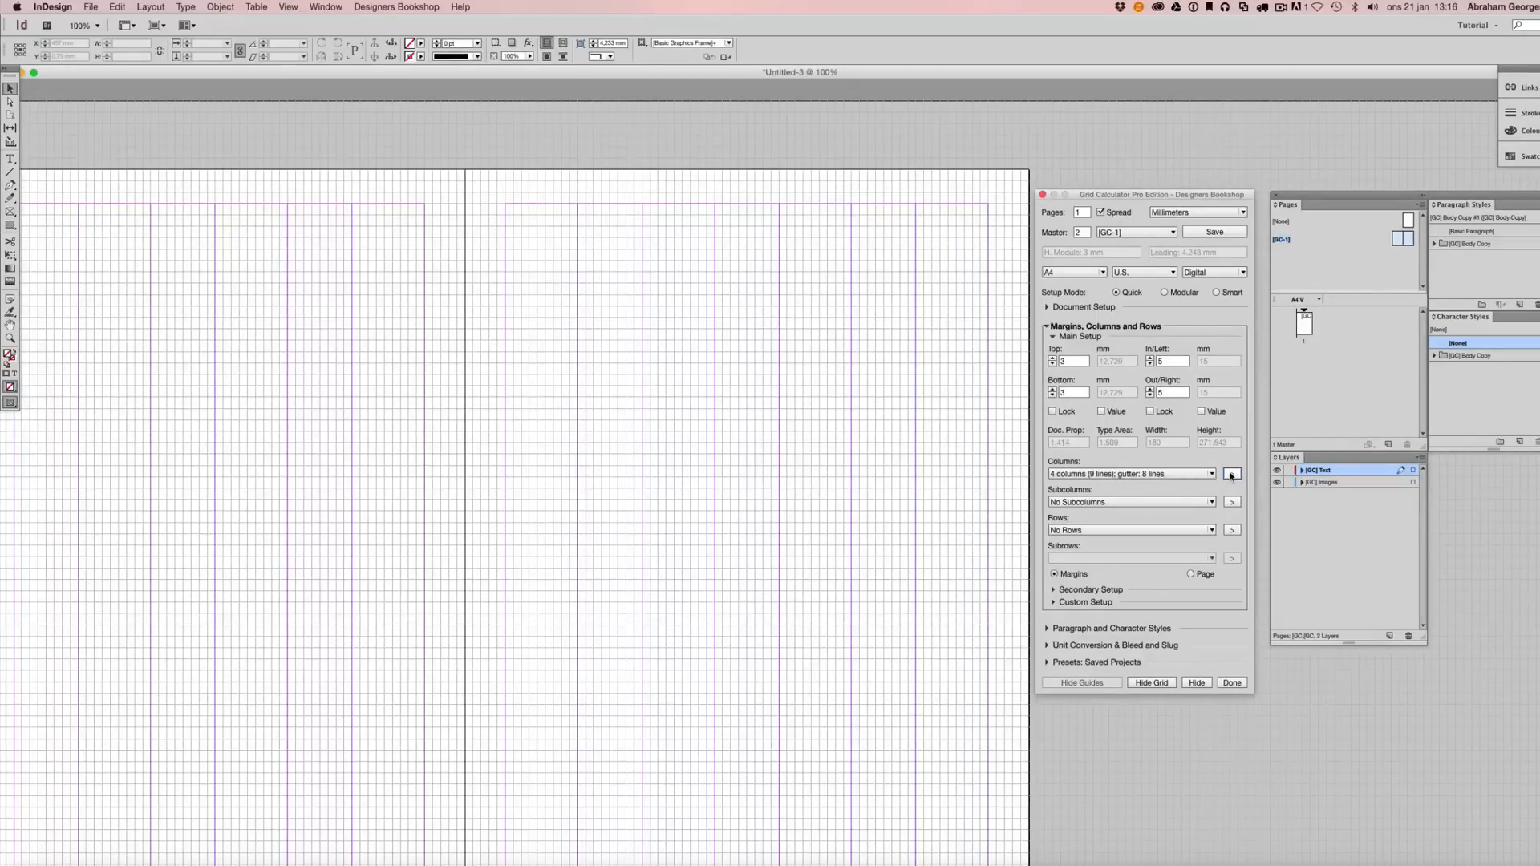
click(1231, 474)
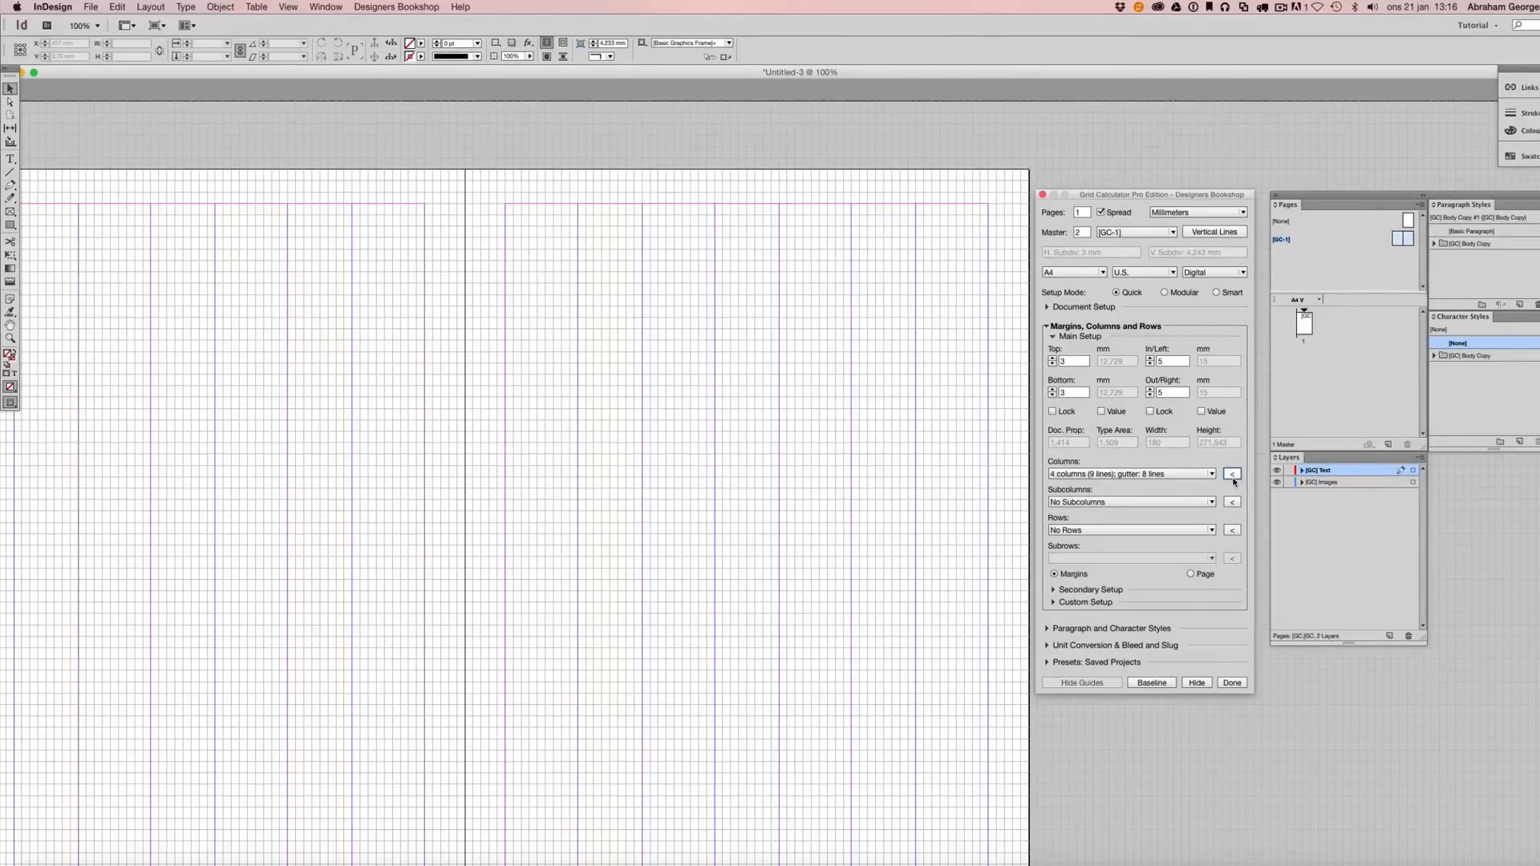
click(1232, 474)
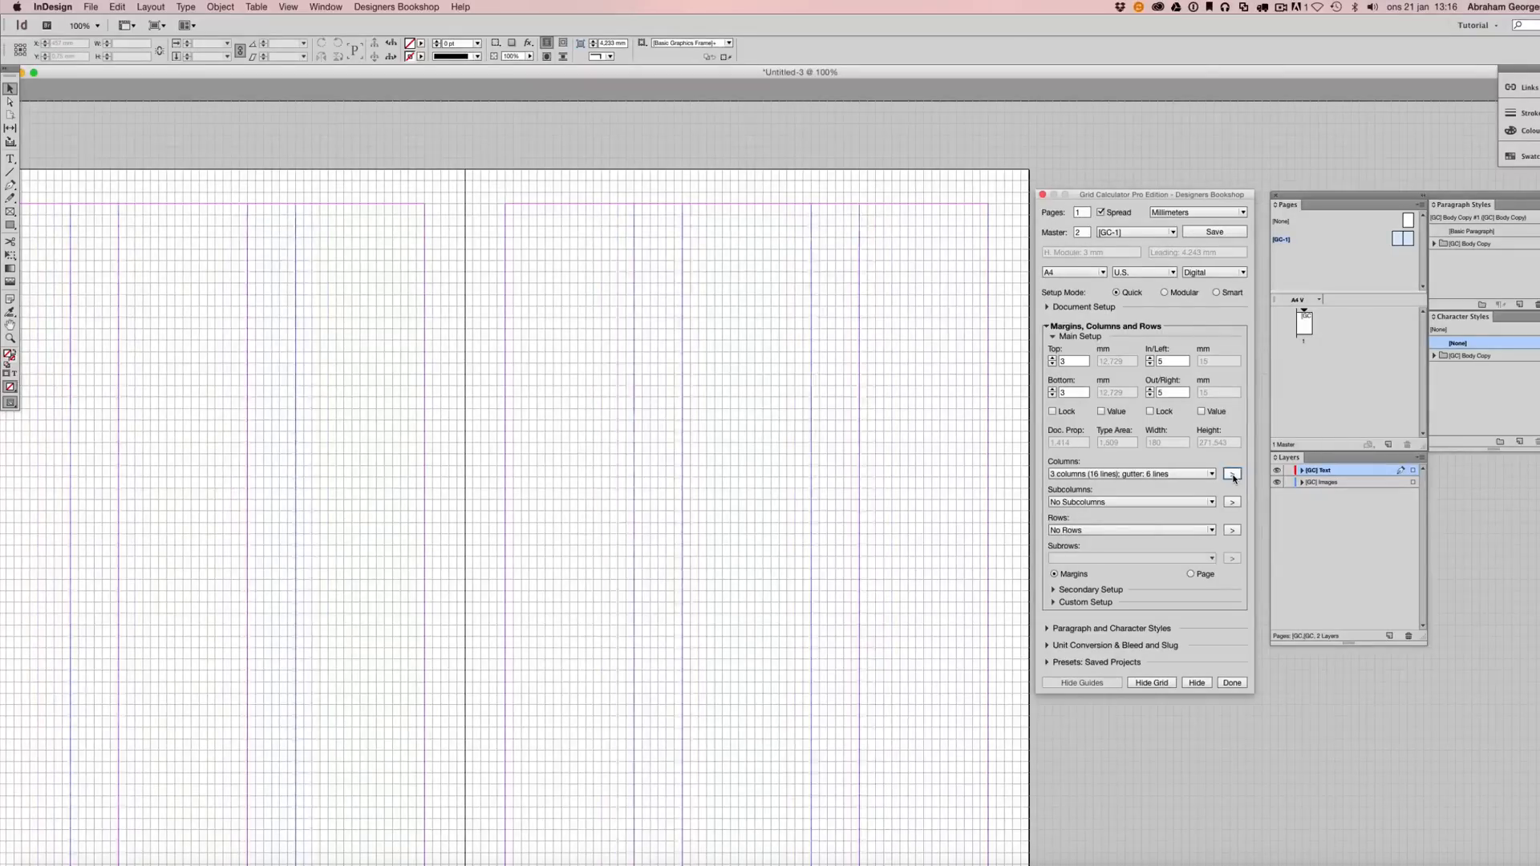
click(1232, 474)
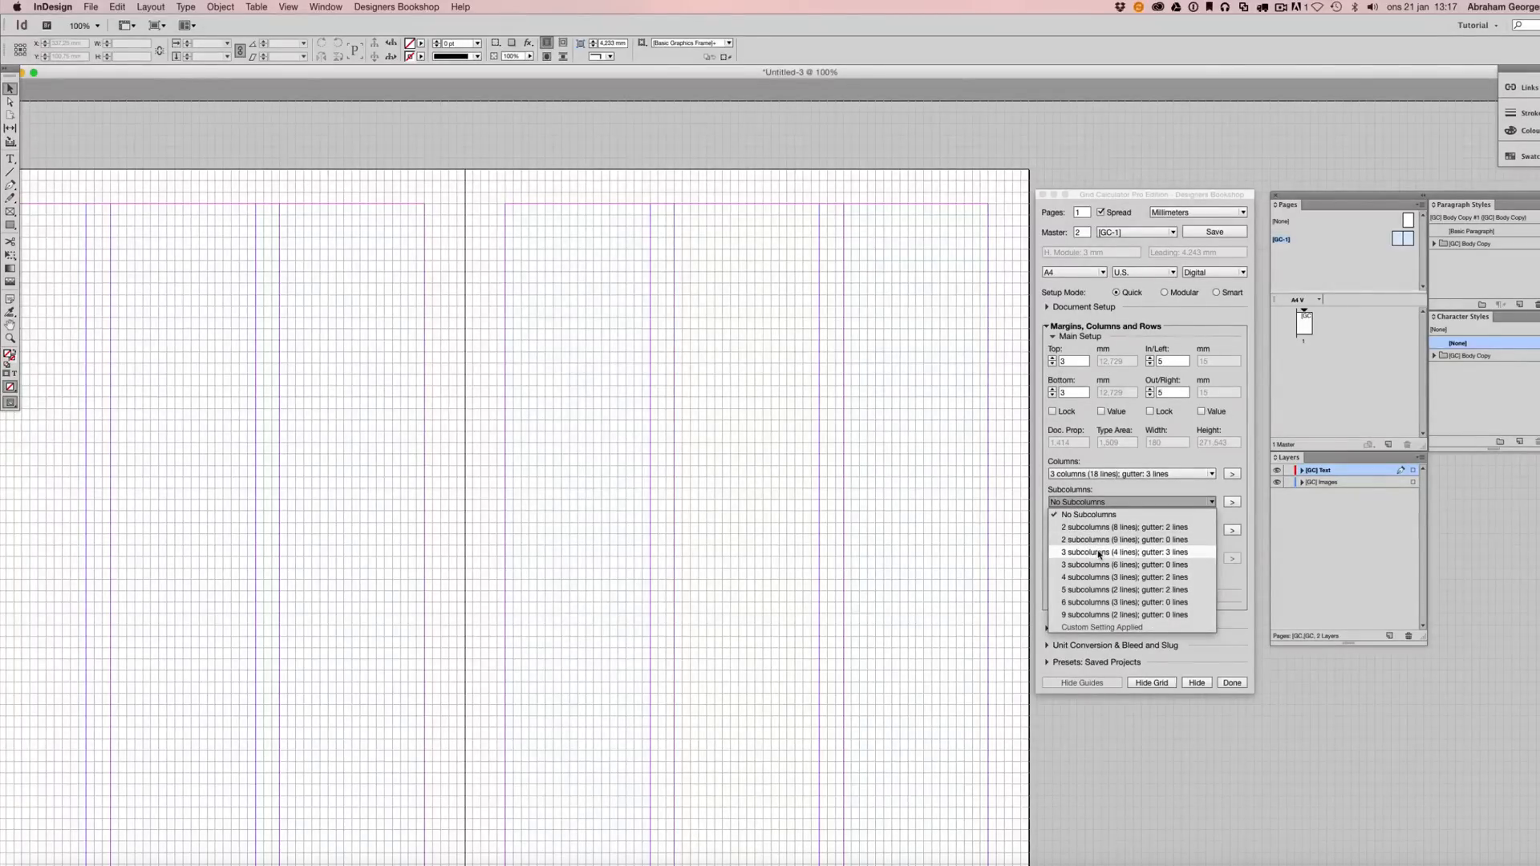
Try two subcolumns with 2-line gutters, then remove the subcolumns.
click(1088, 514)
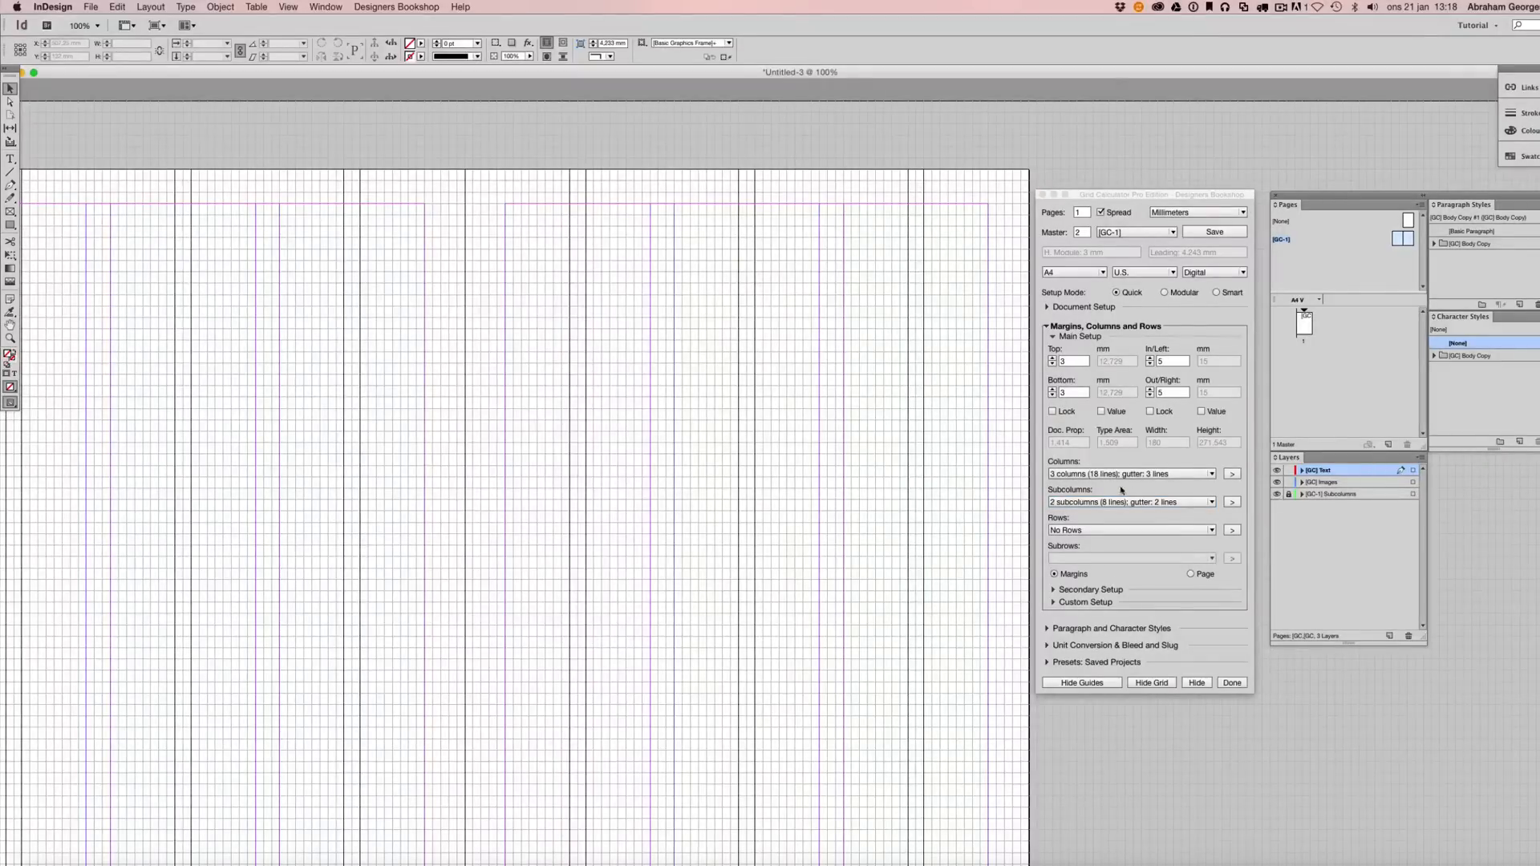
click(1211, 502)
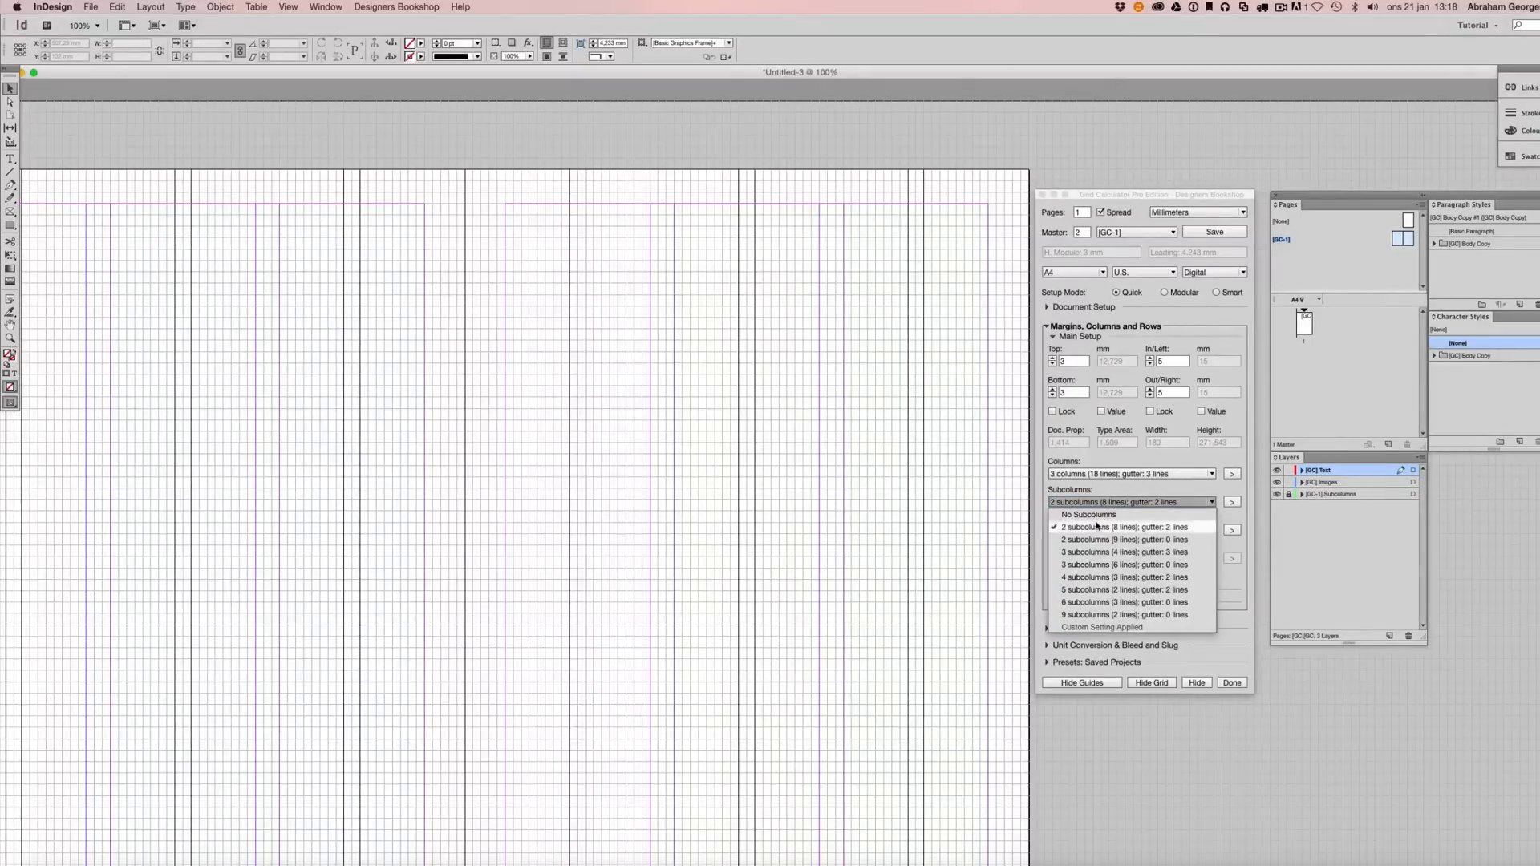
click(1087, 514)
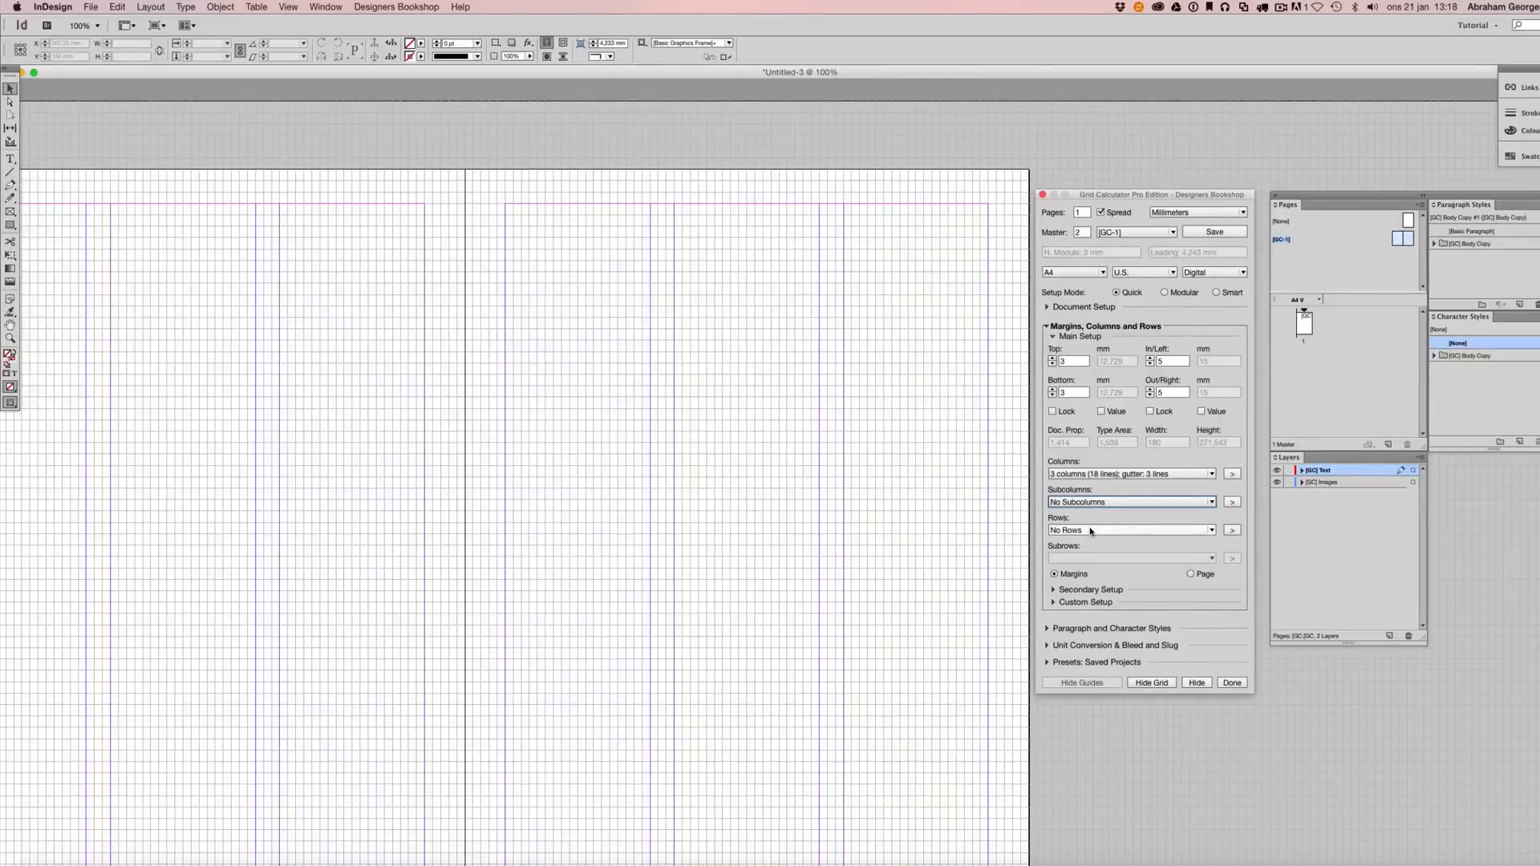
Try two to four row divisions, then clear the rows entirely.
click(1209, 530)
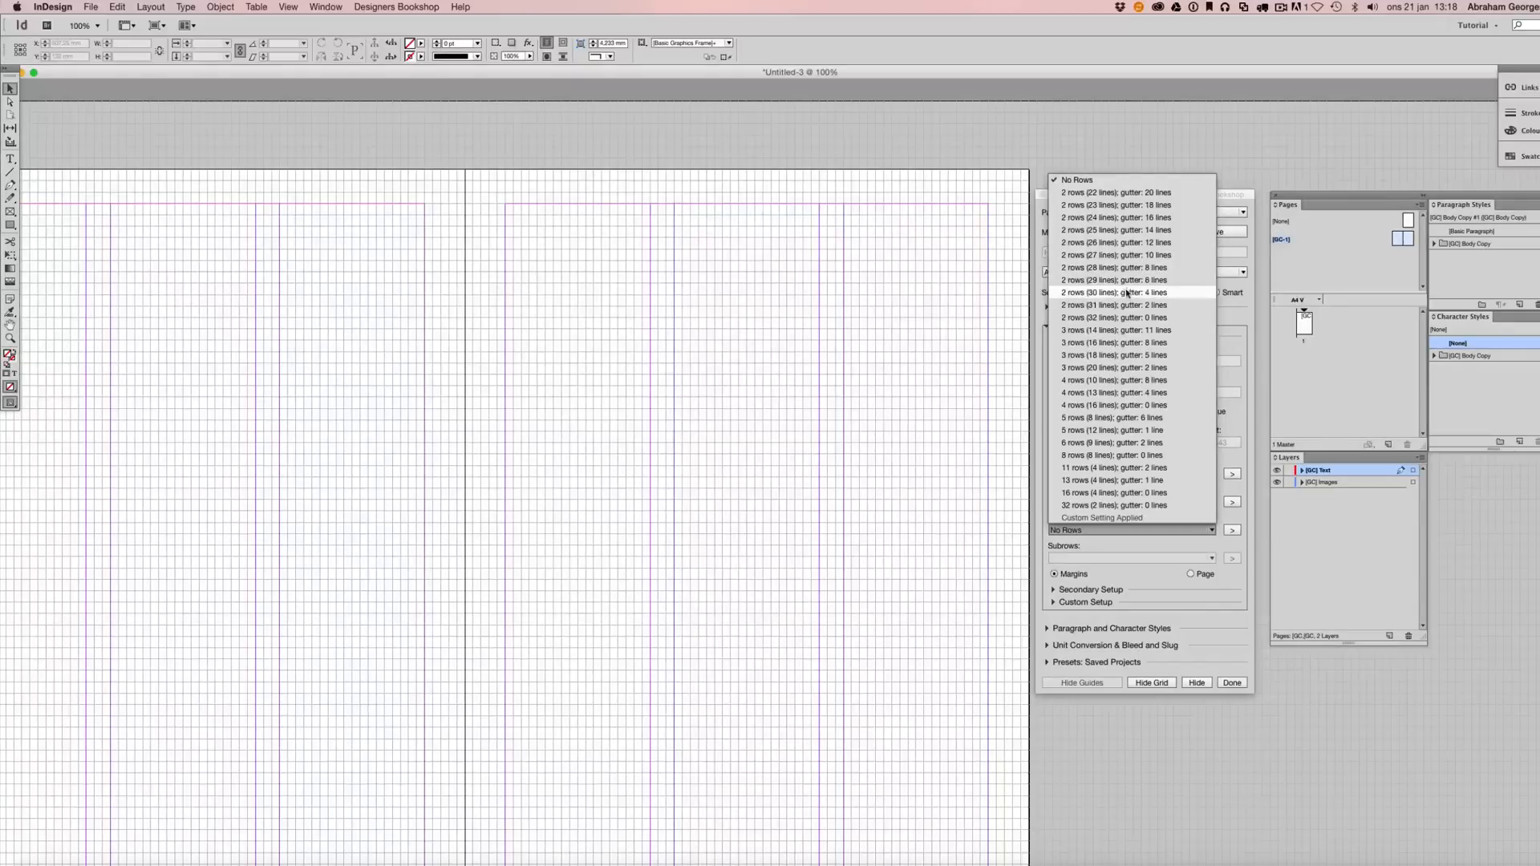
click(1110, 305)
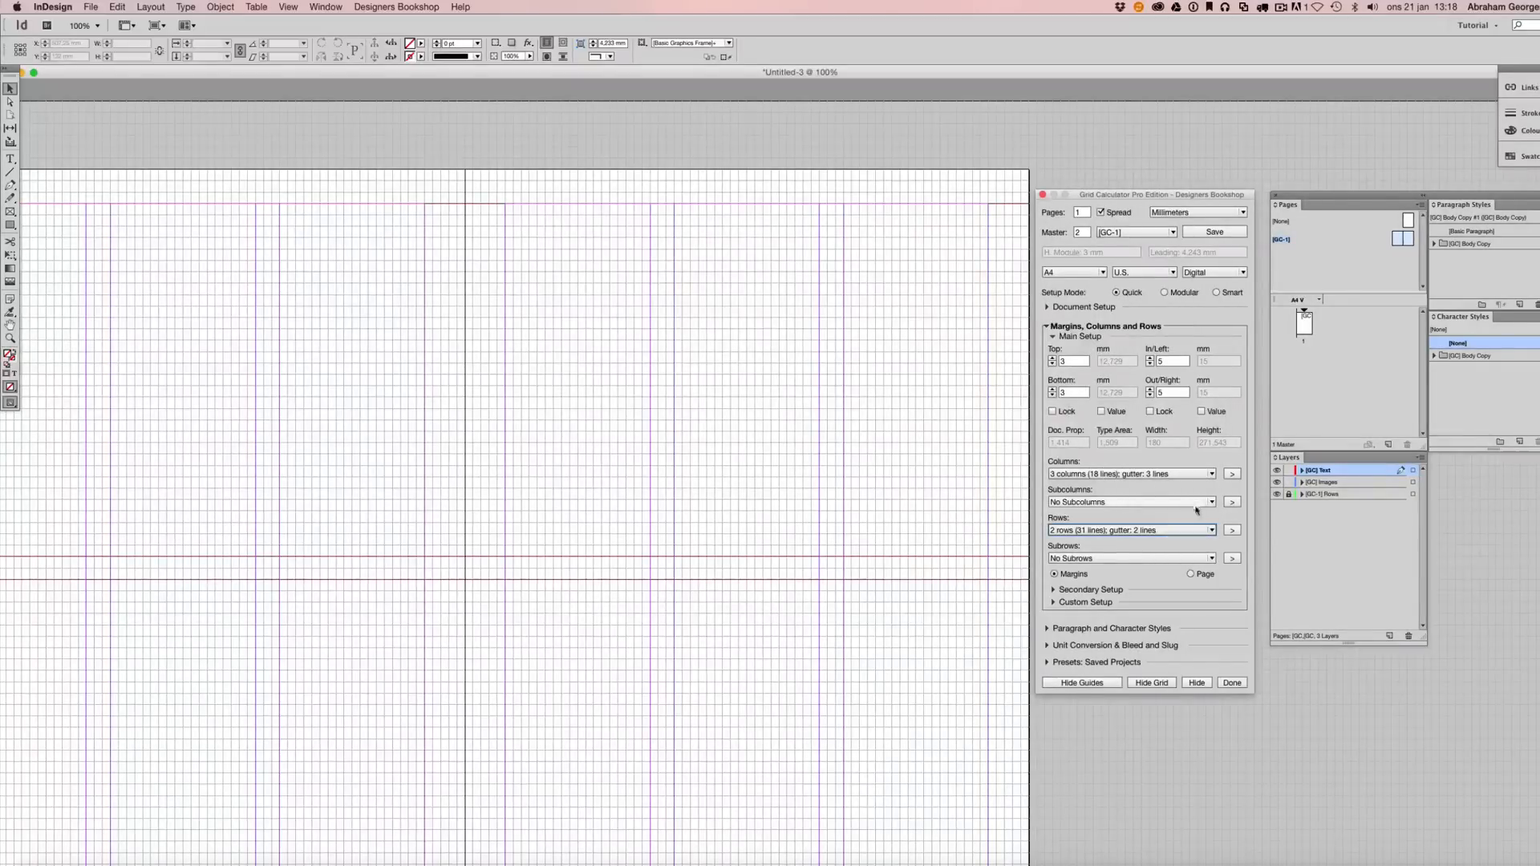
click(1232, 530)
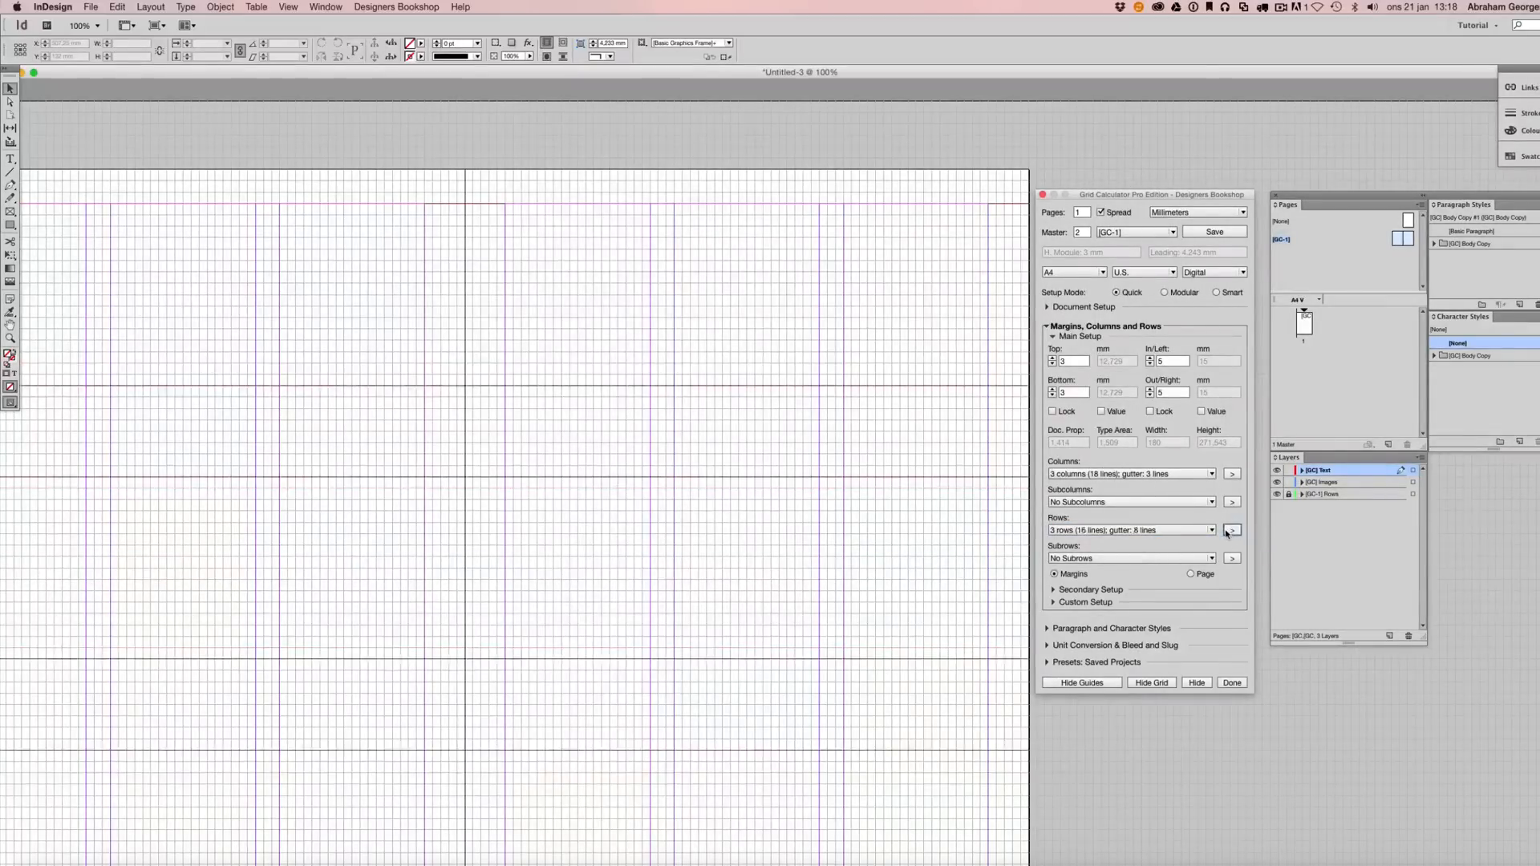
click(1231, 530)
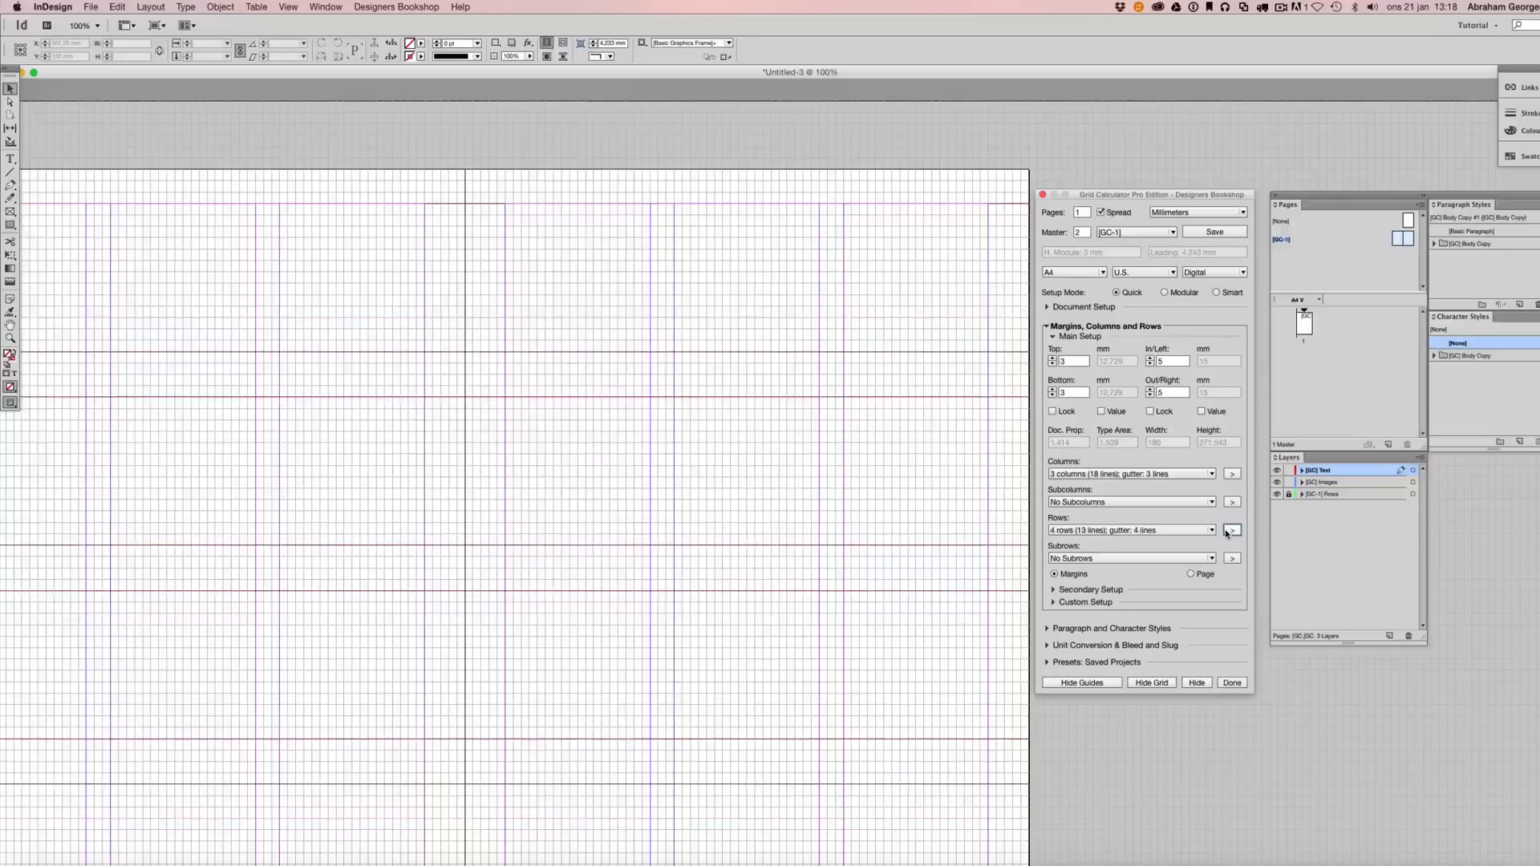
click(1231, 530)
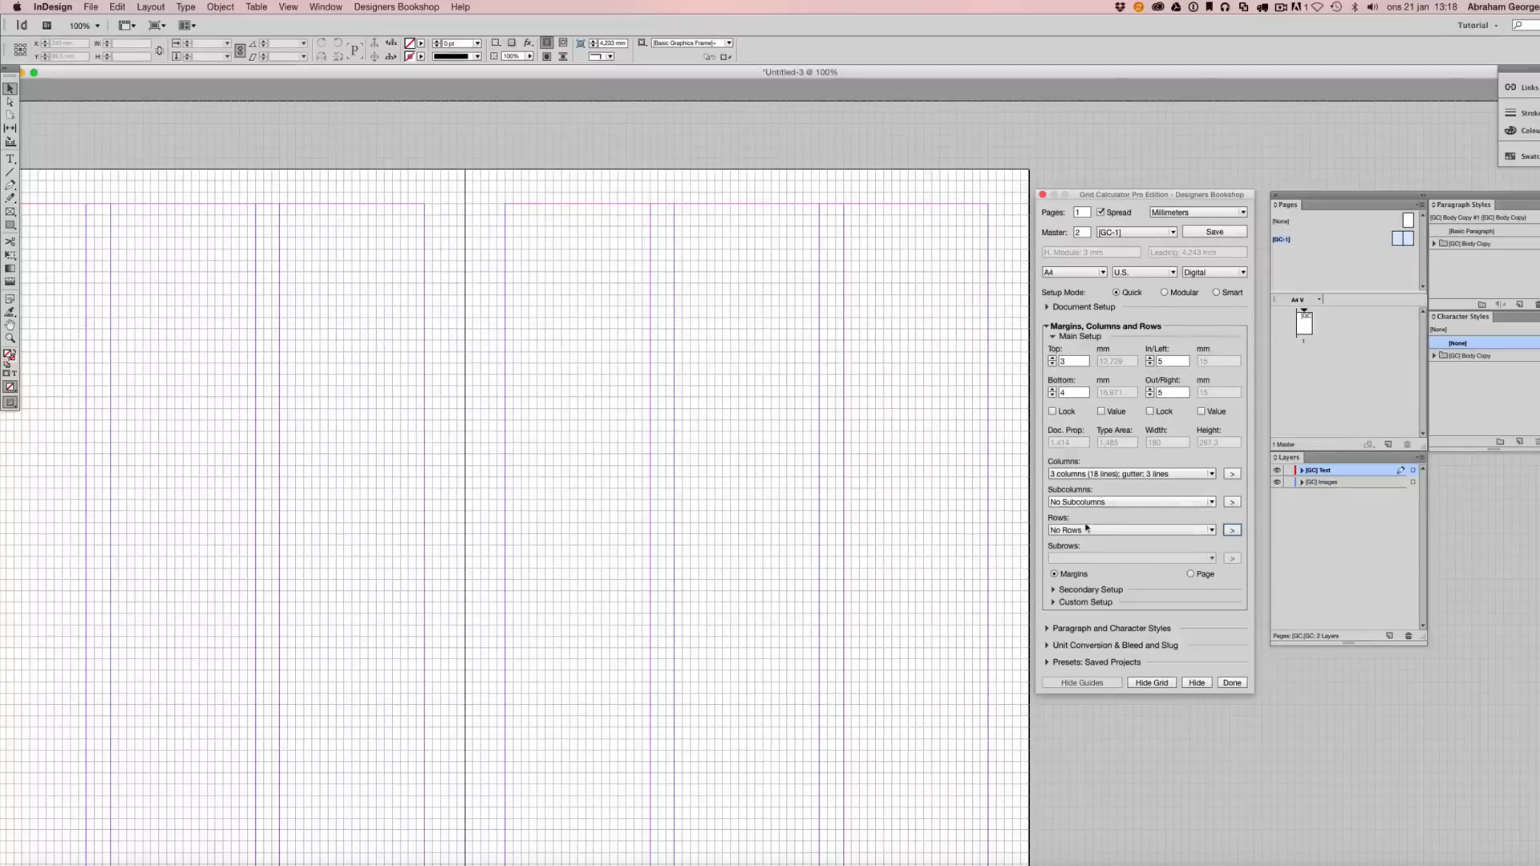
click(1210, 530)
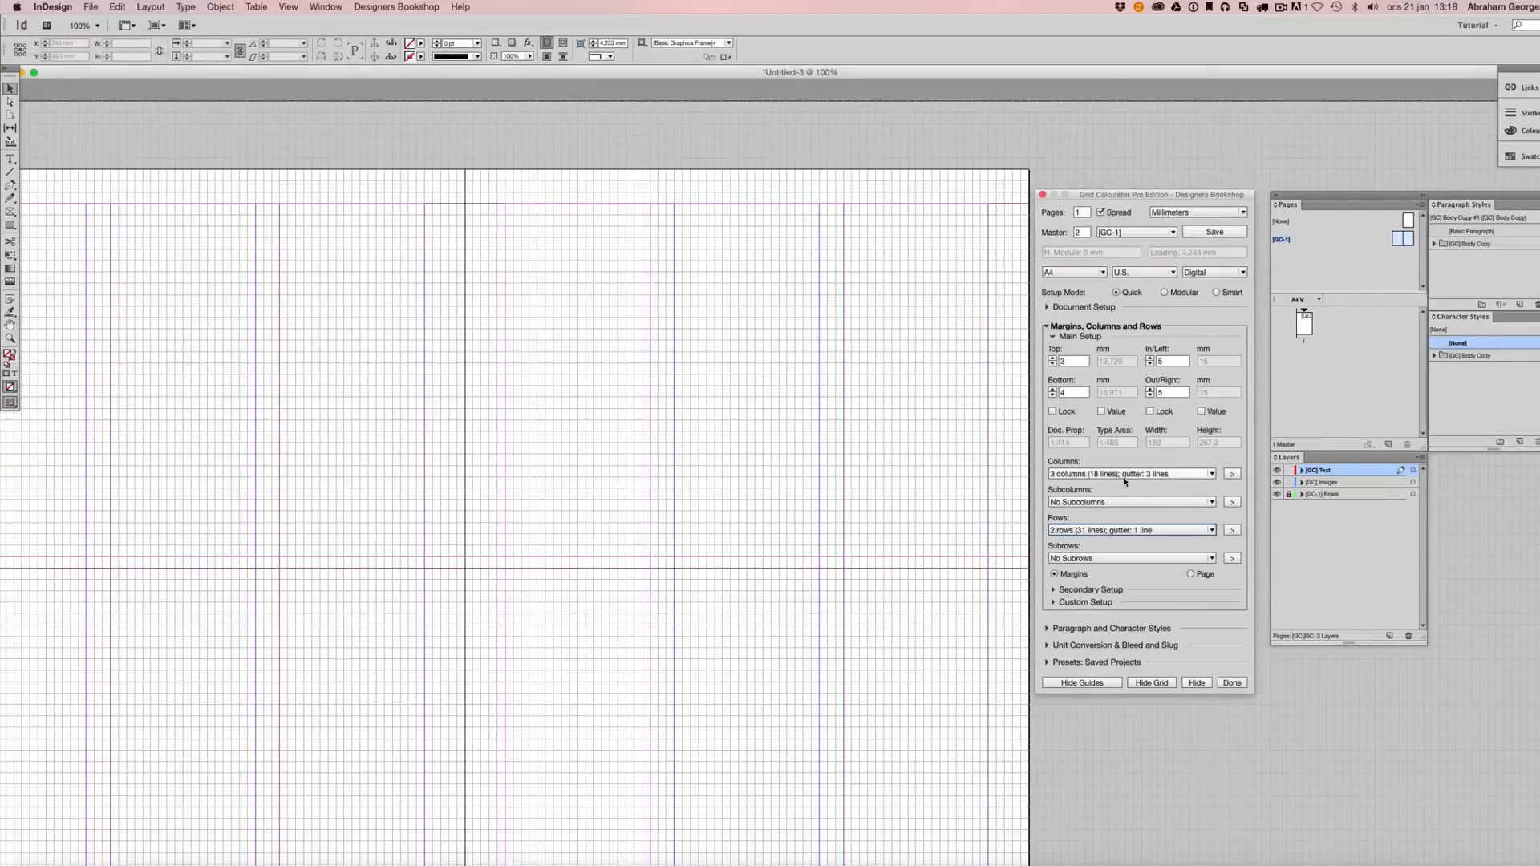
click(1231, 530)
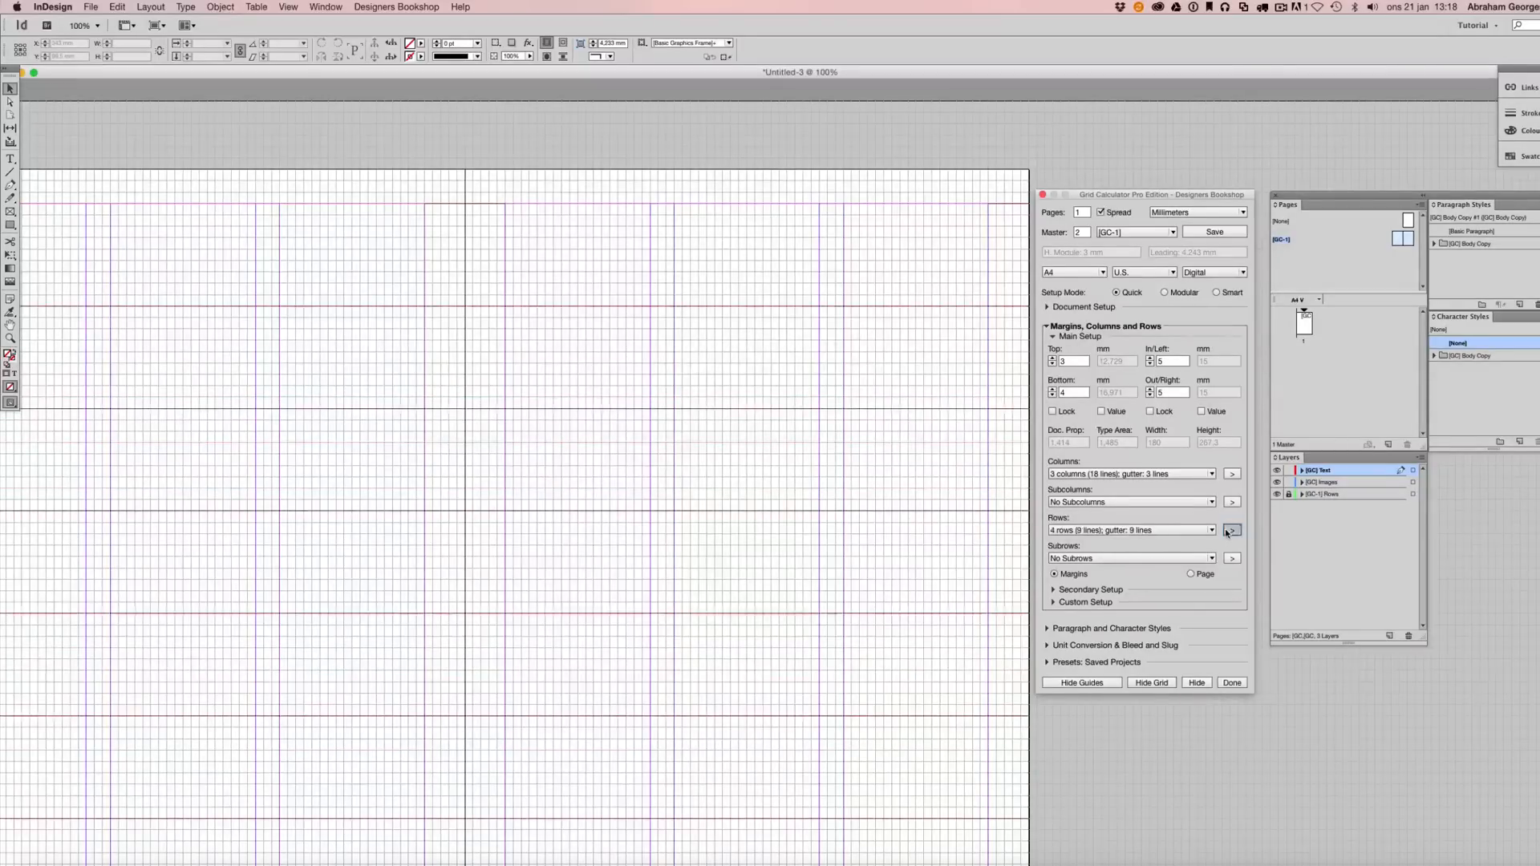
click(1231, 530)
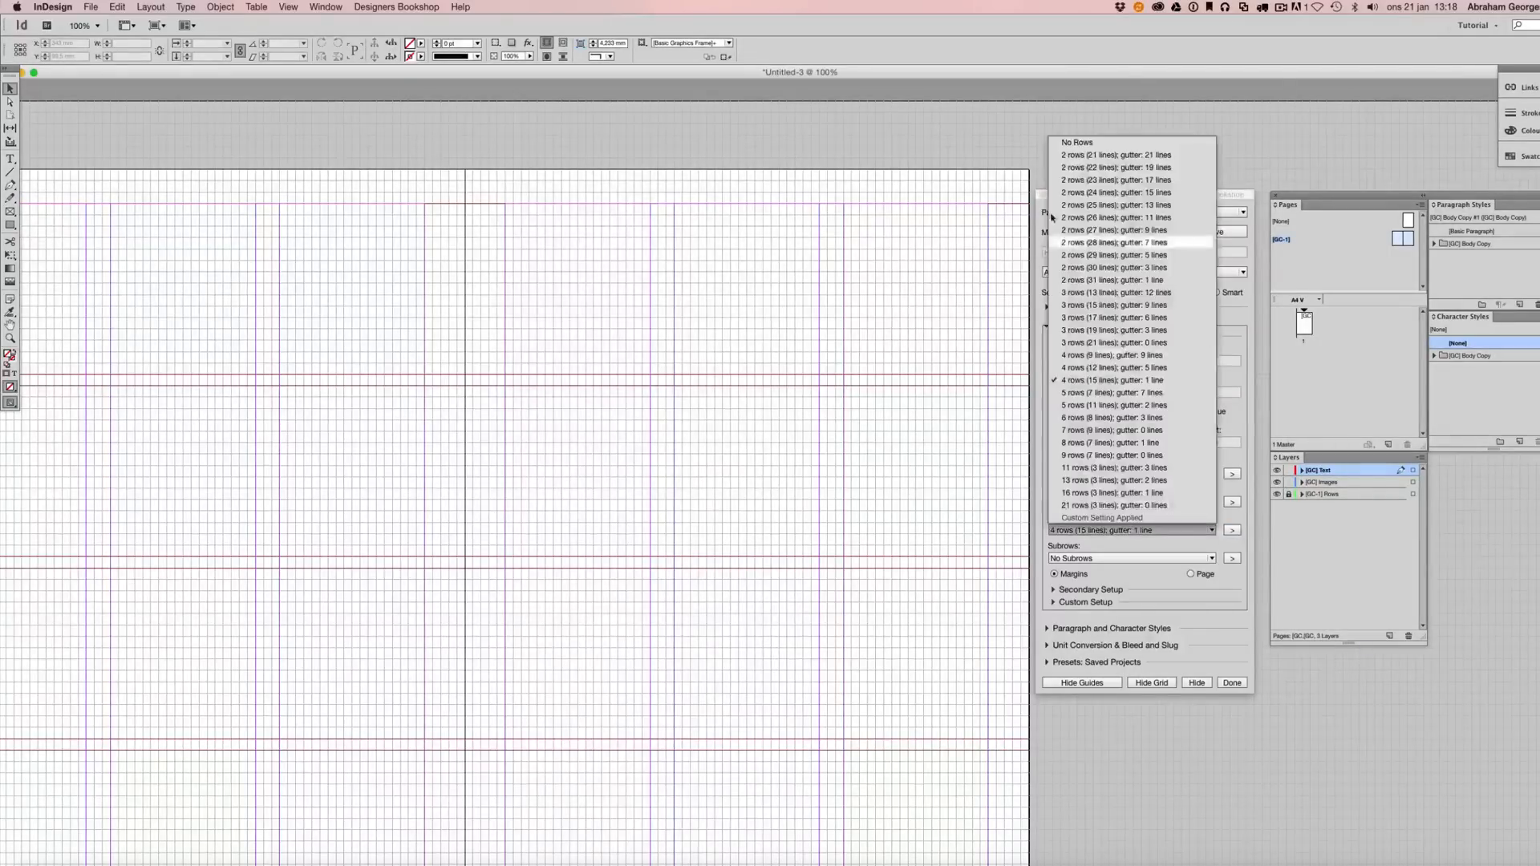
click(1076, 142)
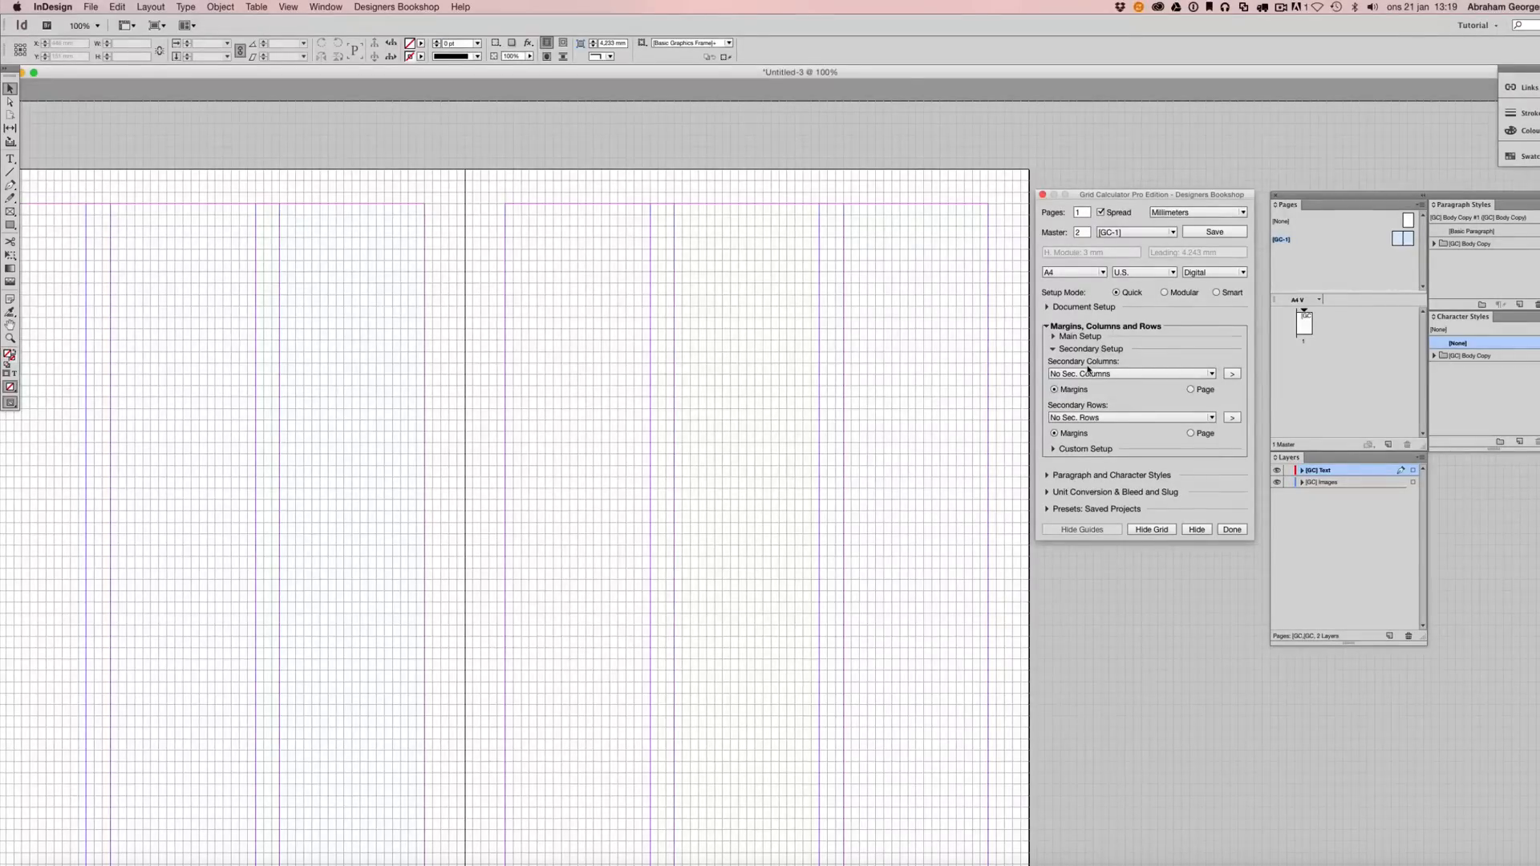
click(1210, 374)
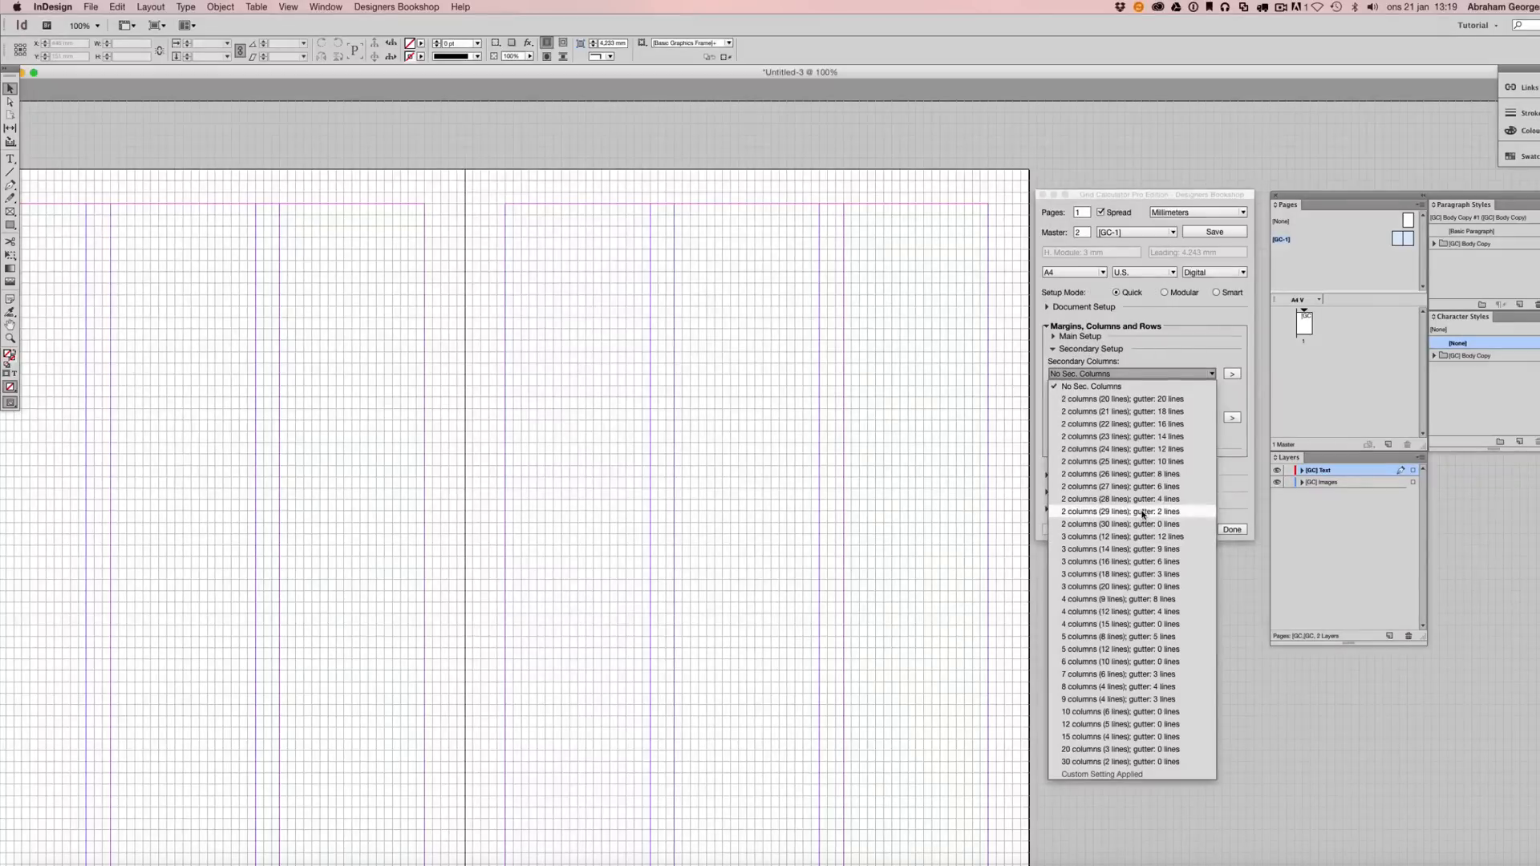
click(1119, 511)
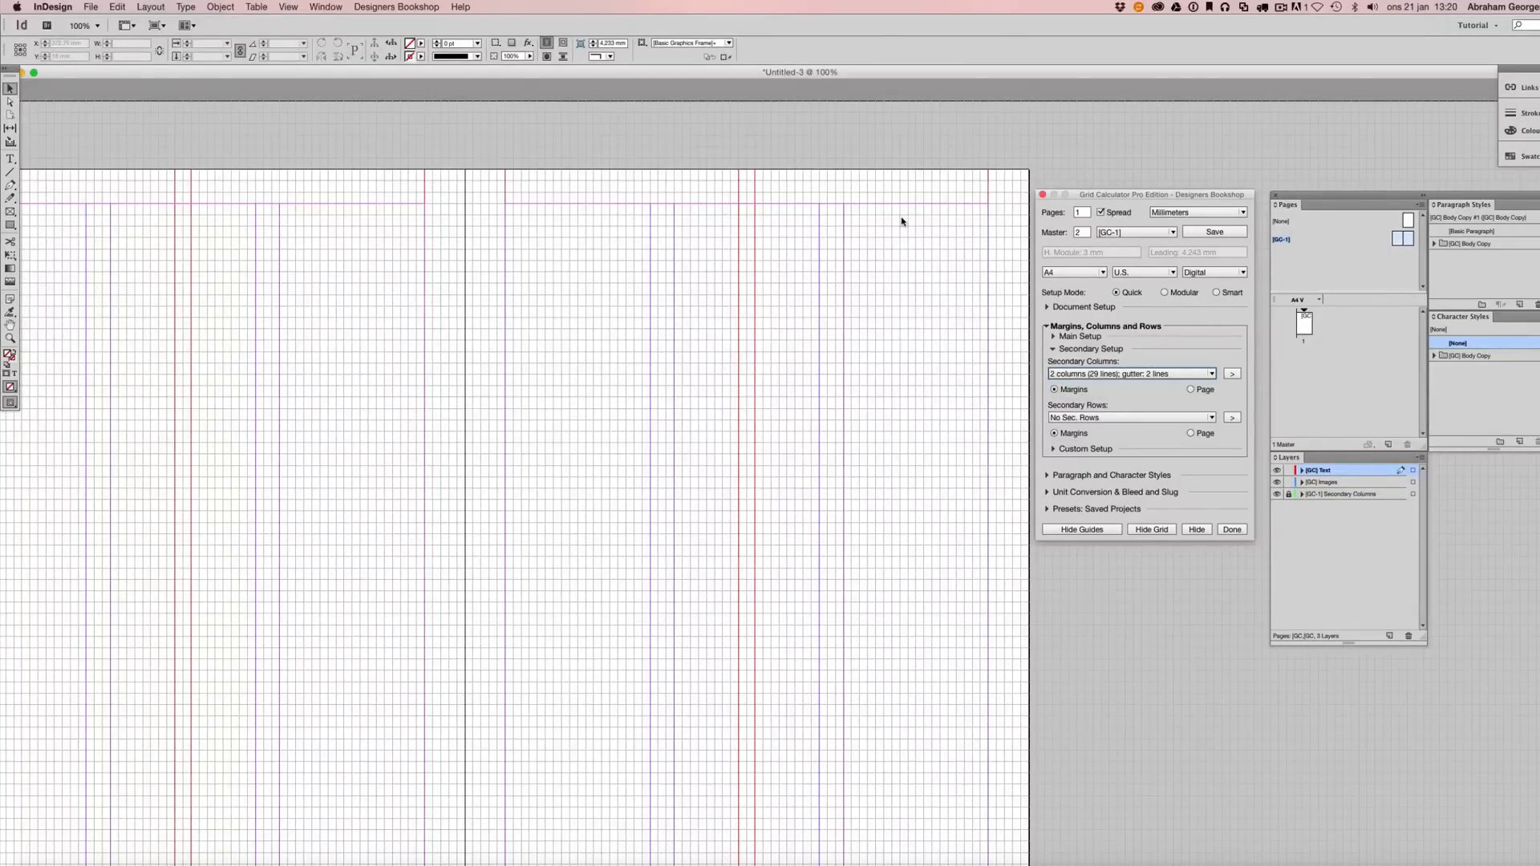
mouse_move(907, 534)
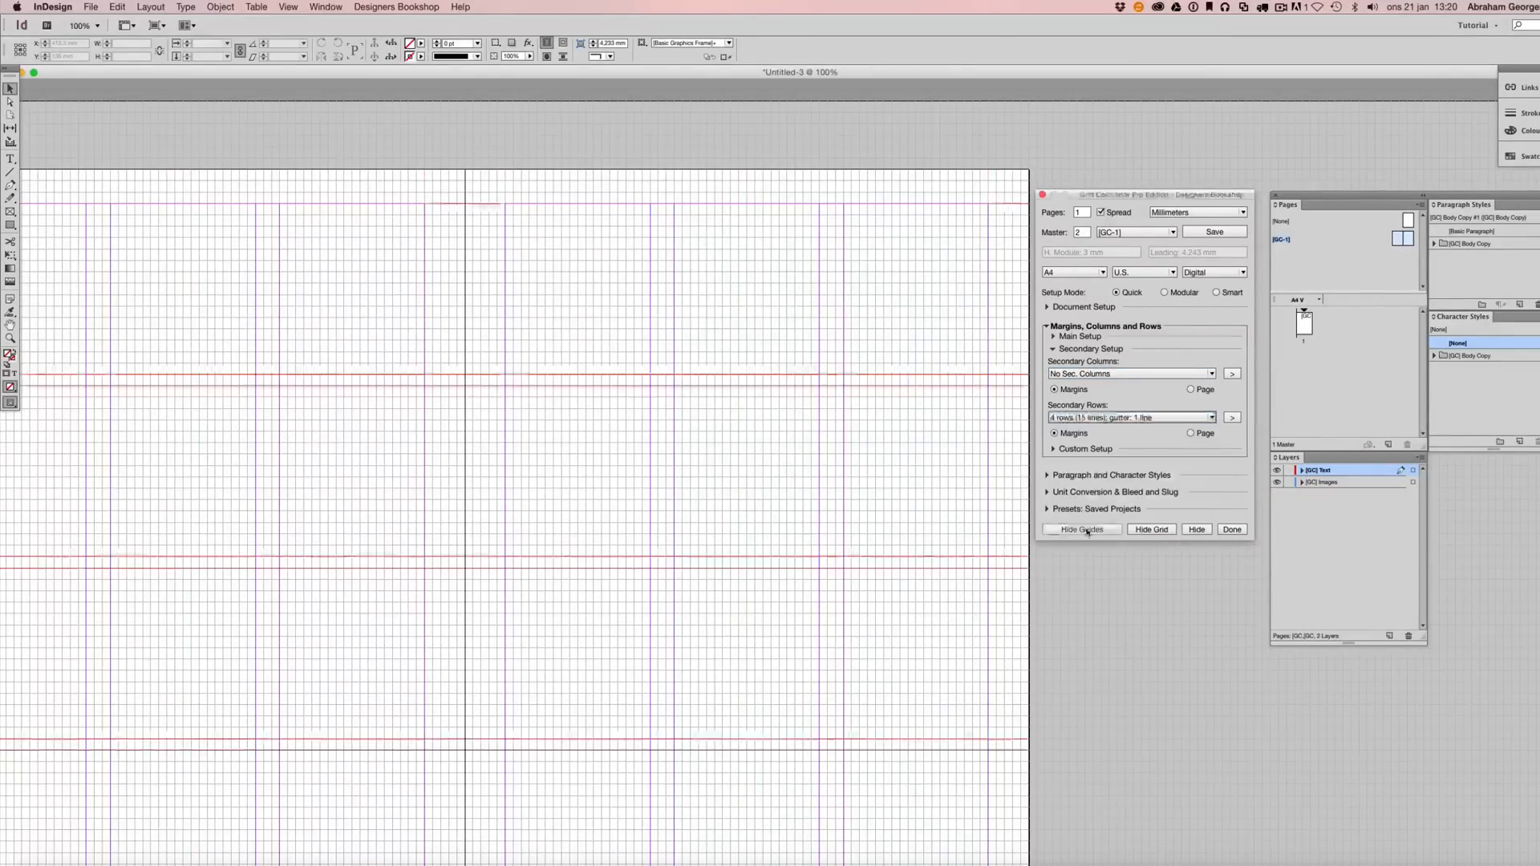
click(1231, 417)
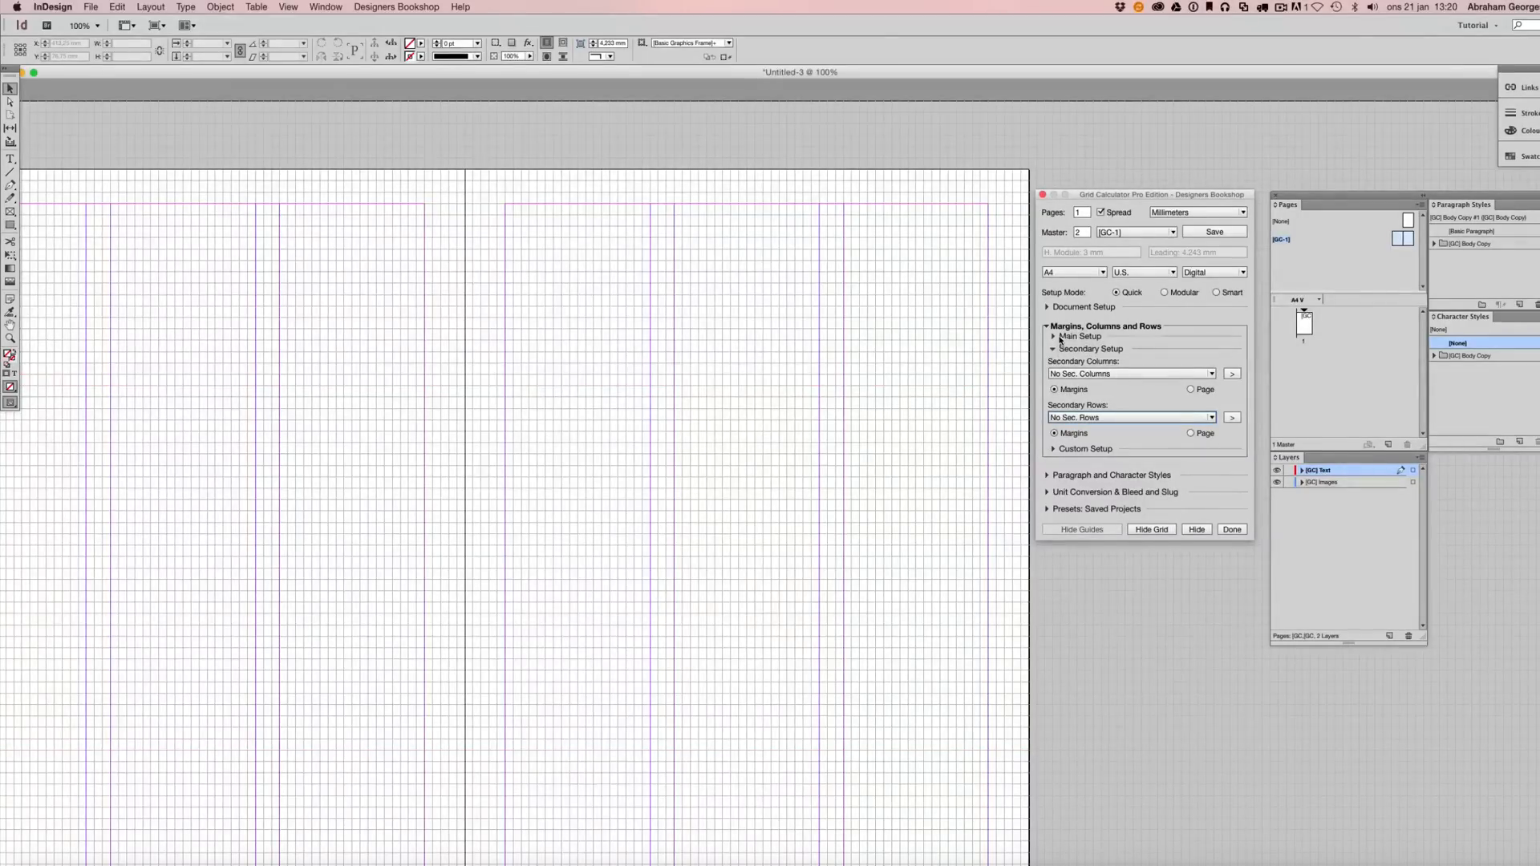
Expand Main Setup to show the margin, column and row settings.
click(1210, 417)
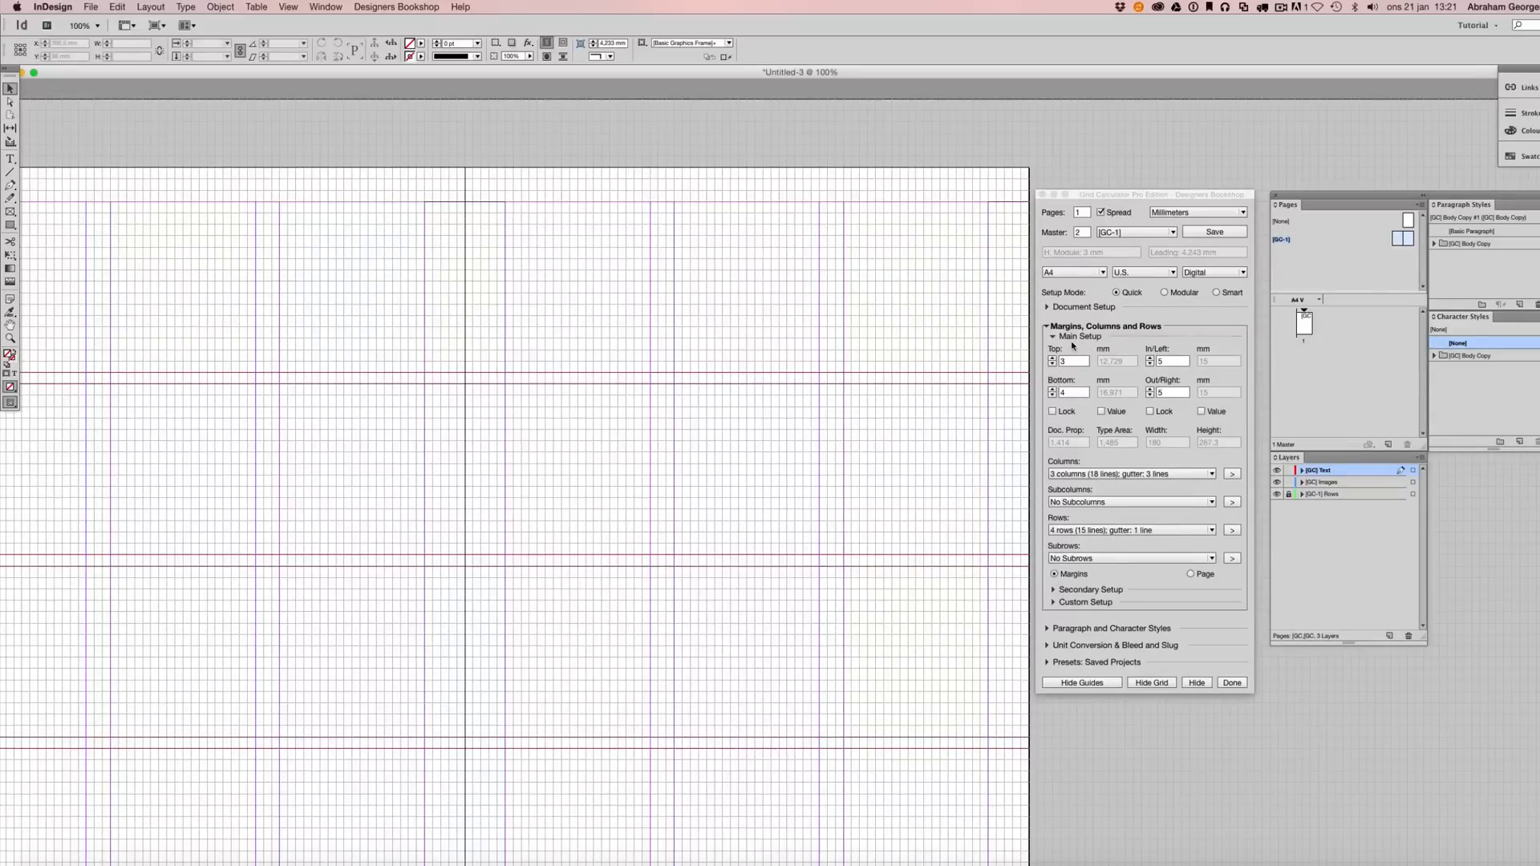
mouse_move(1081, 358)
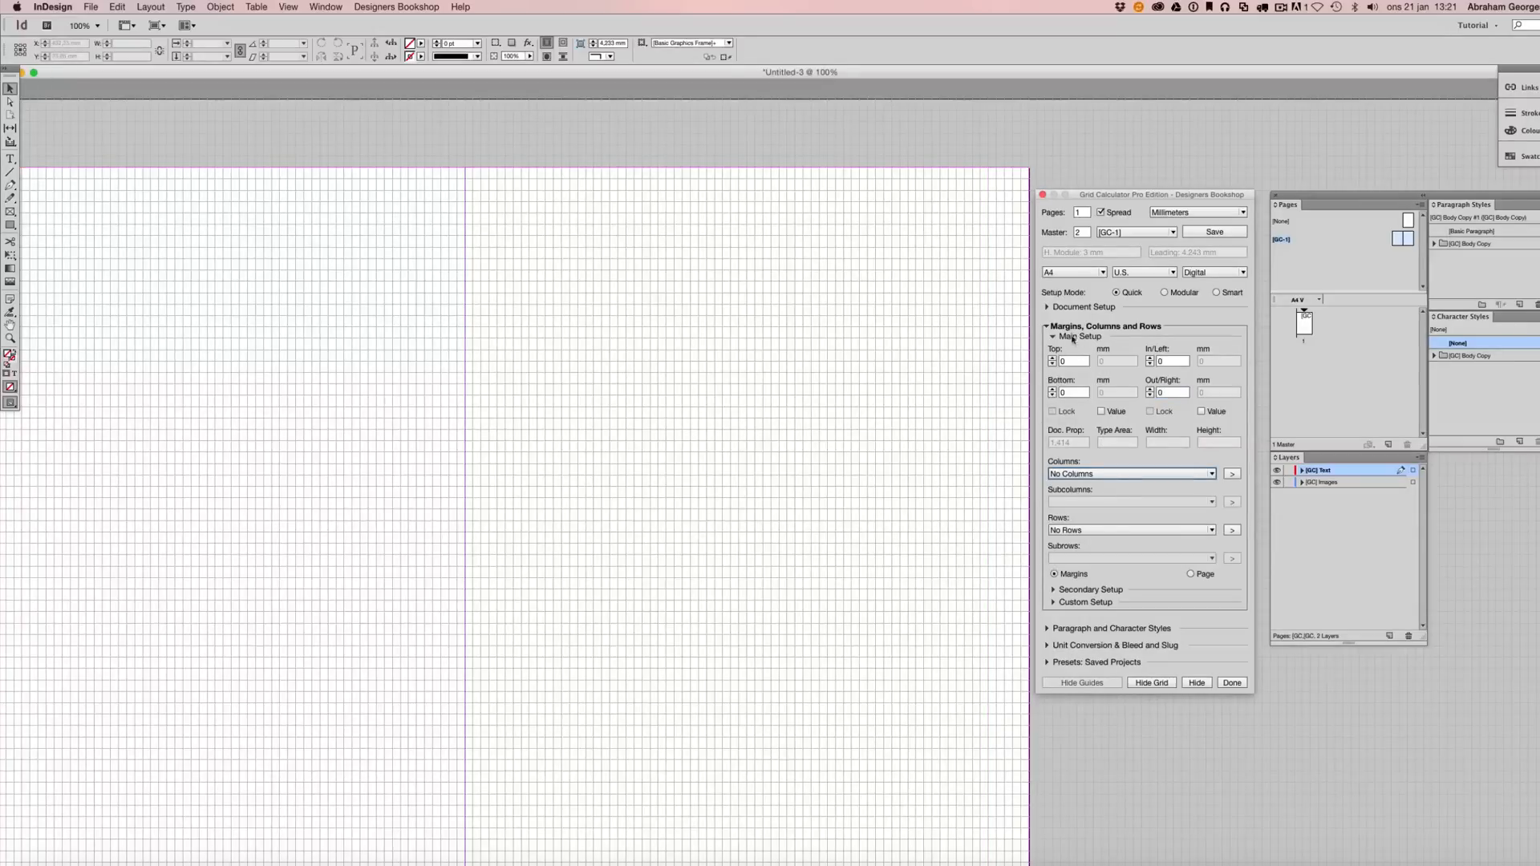
Set 15 mm inside and 25 mm outside margins, then choose three 19-line rows with 2-line gutters.
click(1081, 307)
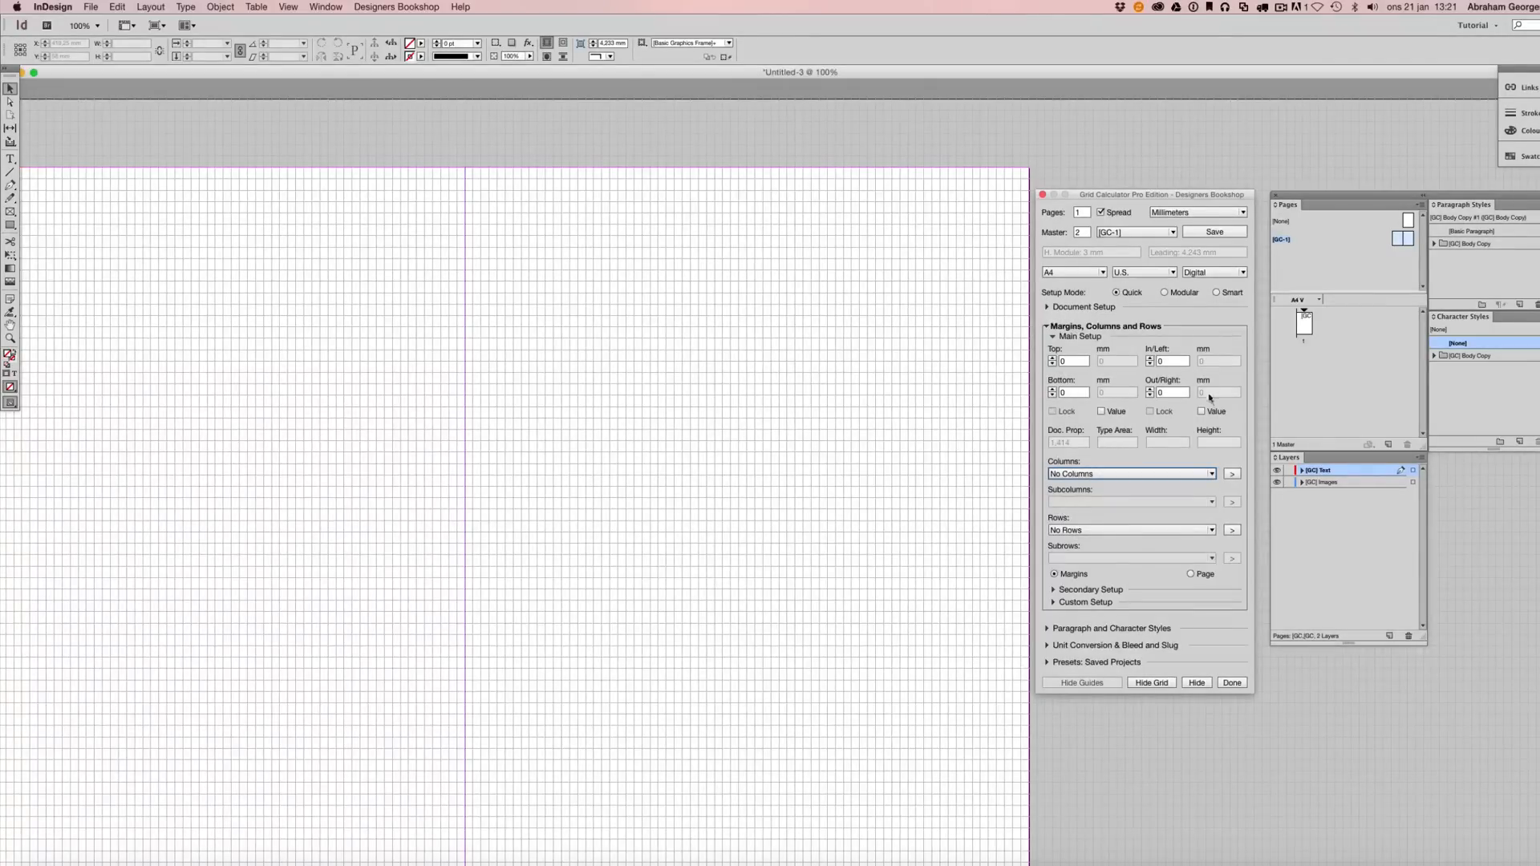
mouse_move(1201, 411)
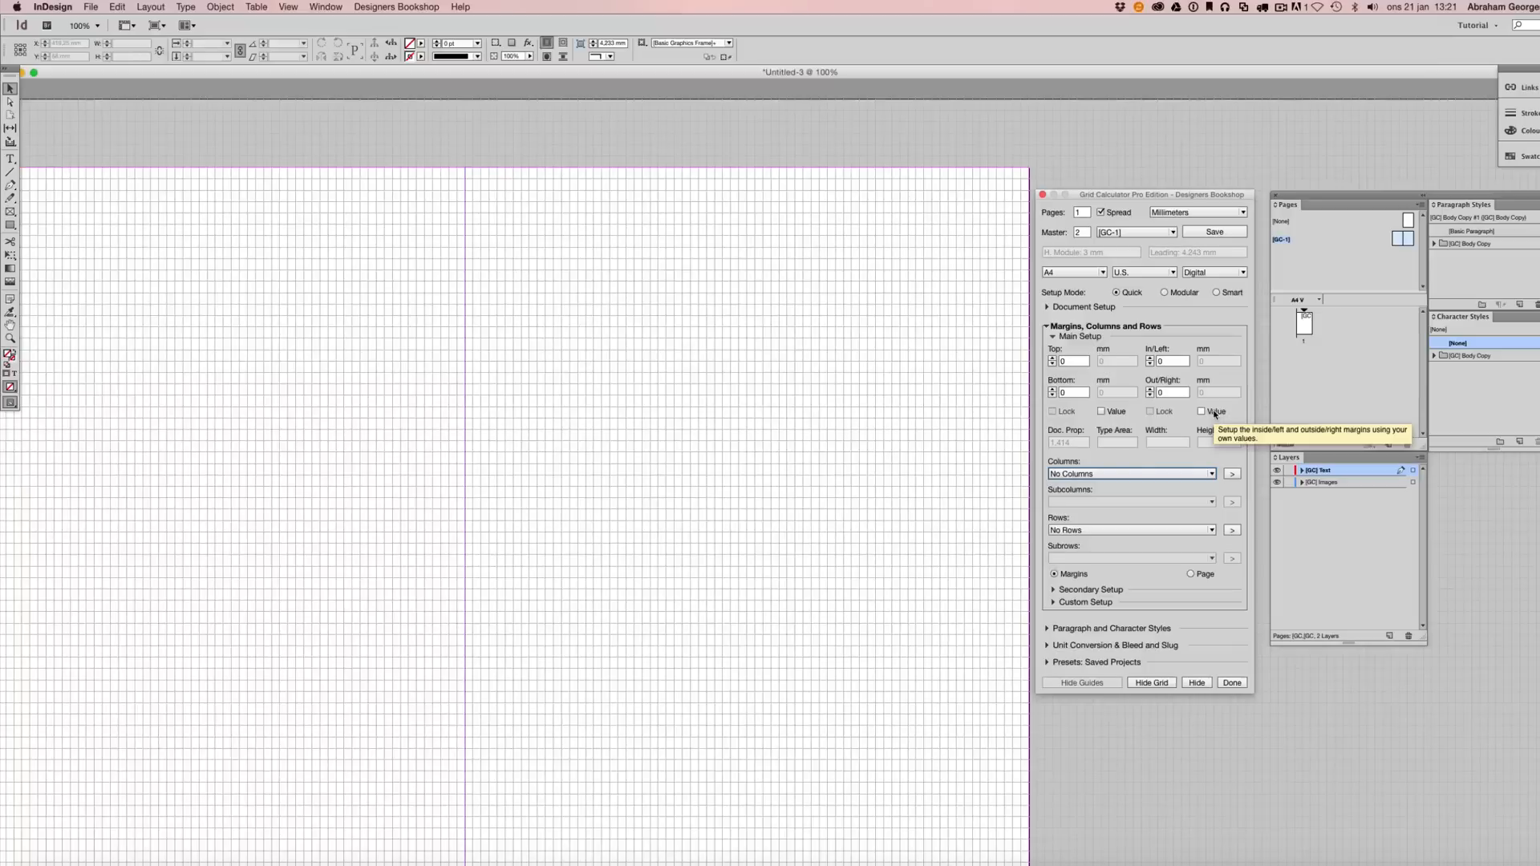
click(1201, 410)
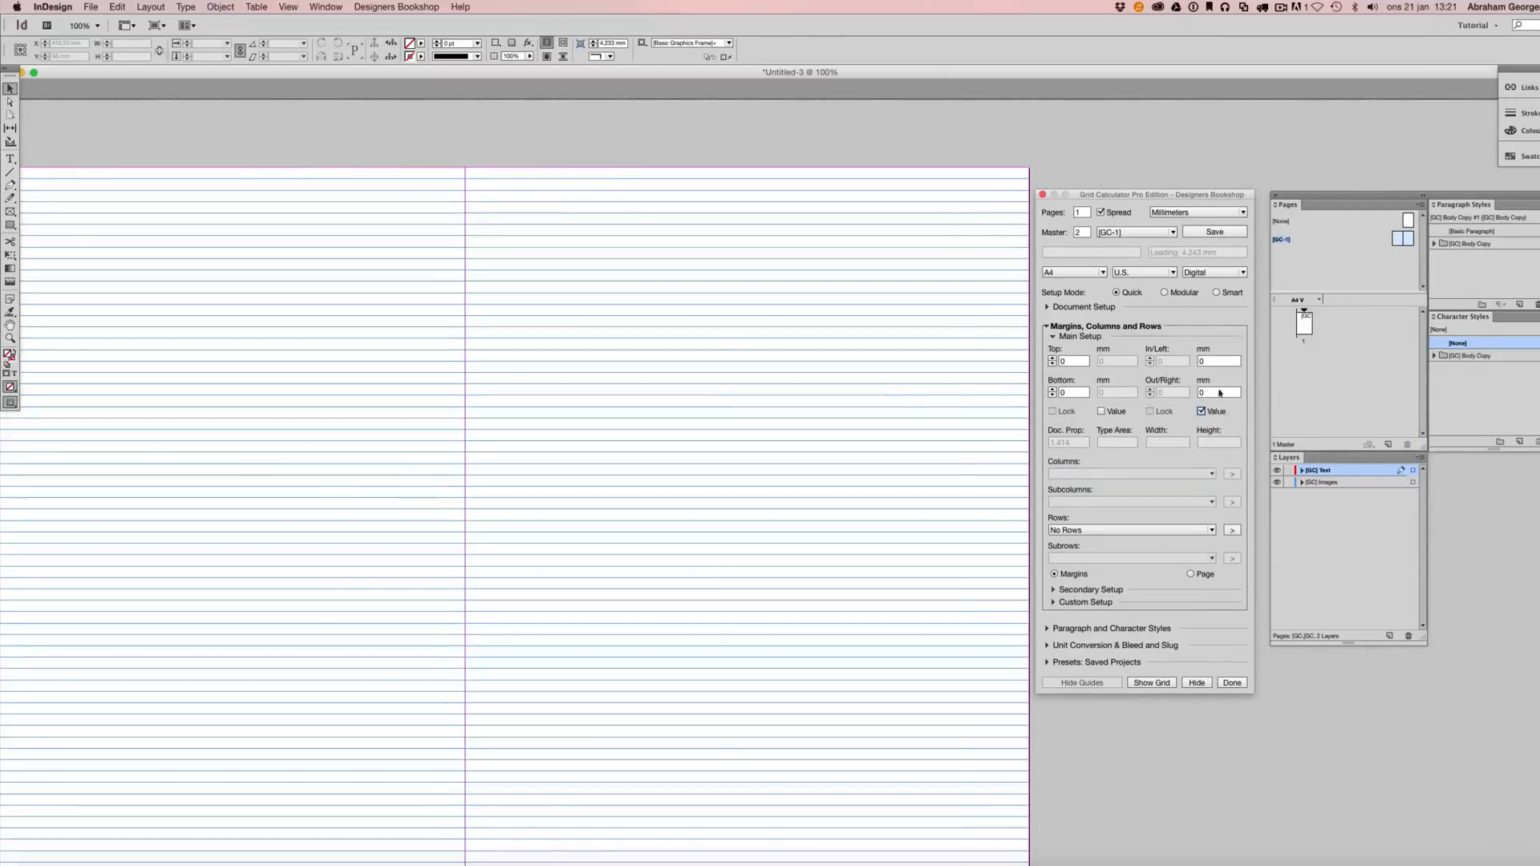
click(1217, 361)
text(15)
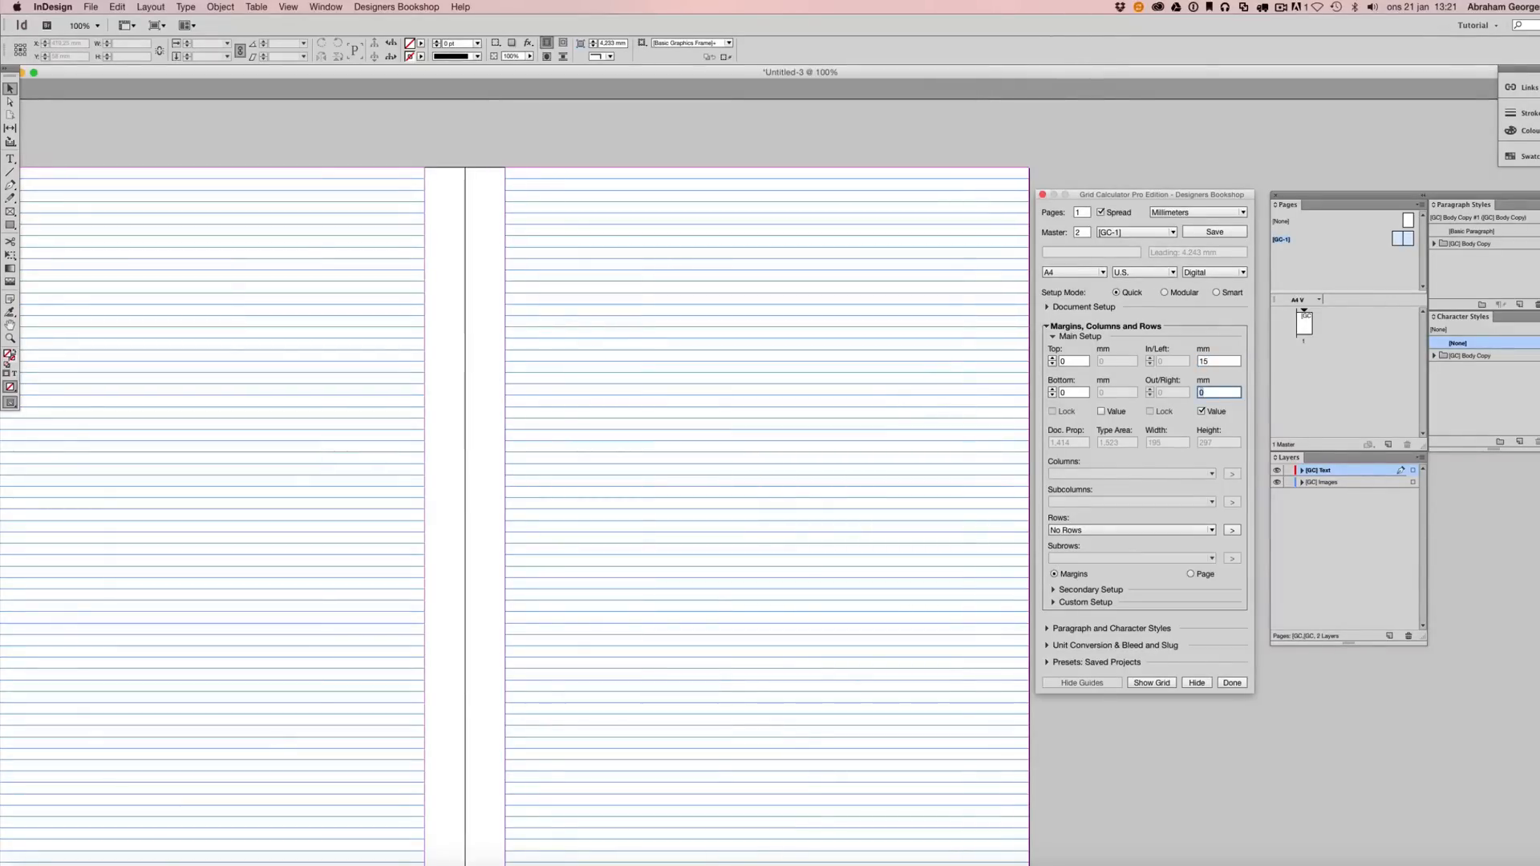
text(25)
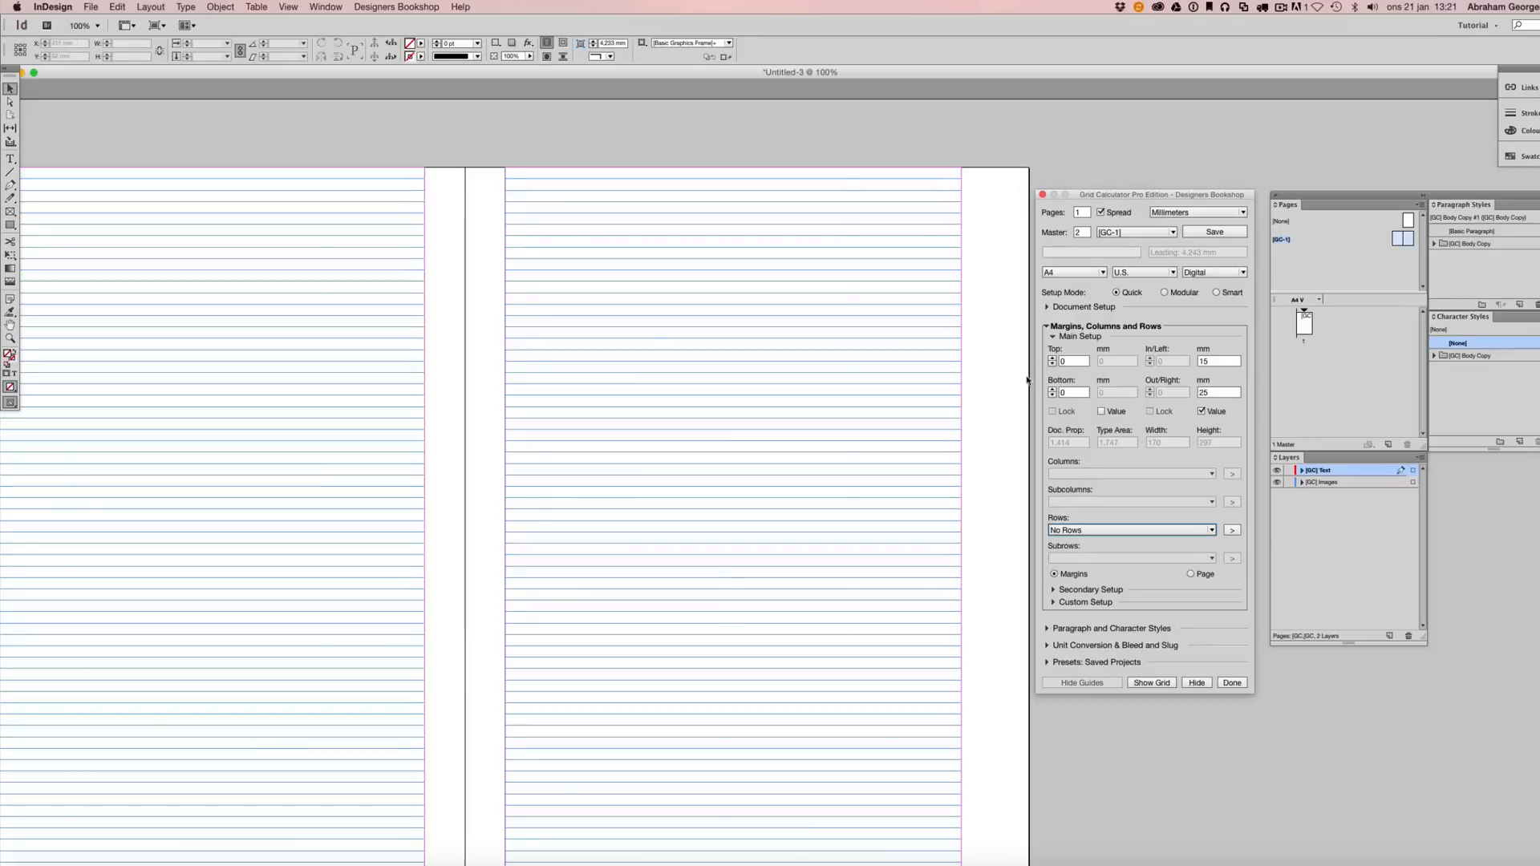
text(2)
text(4)
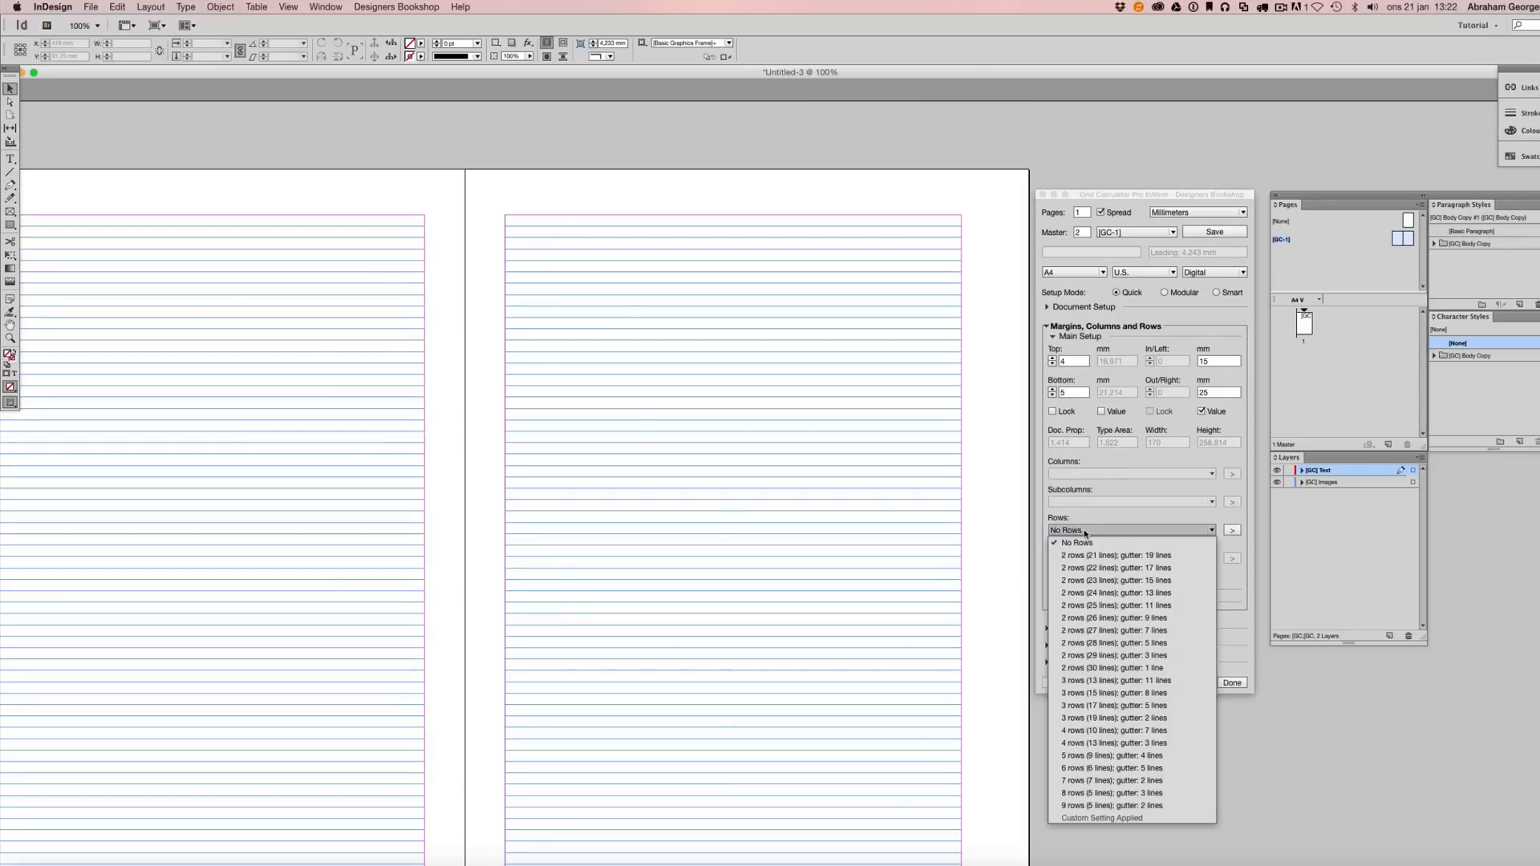
mouse_move(1131, 718)
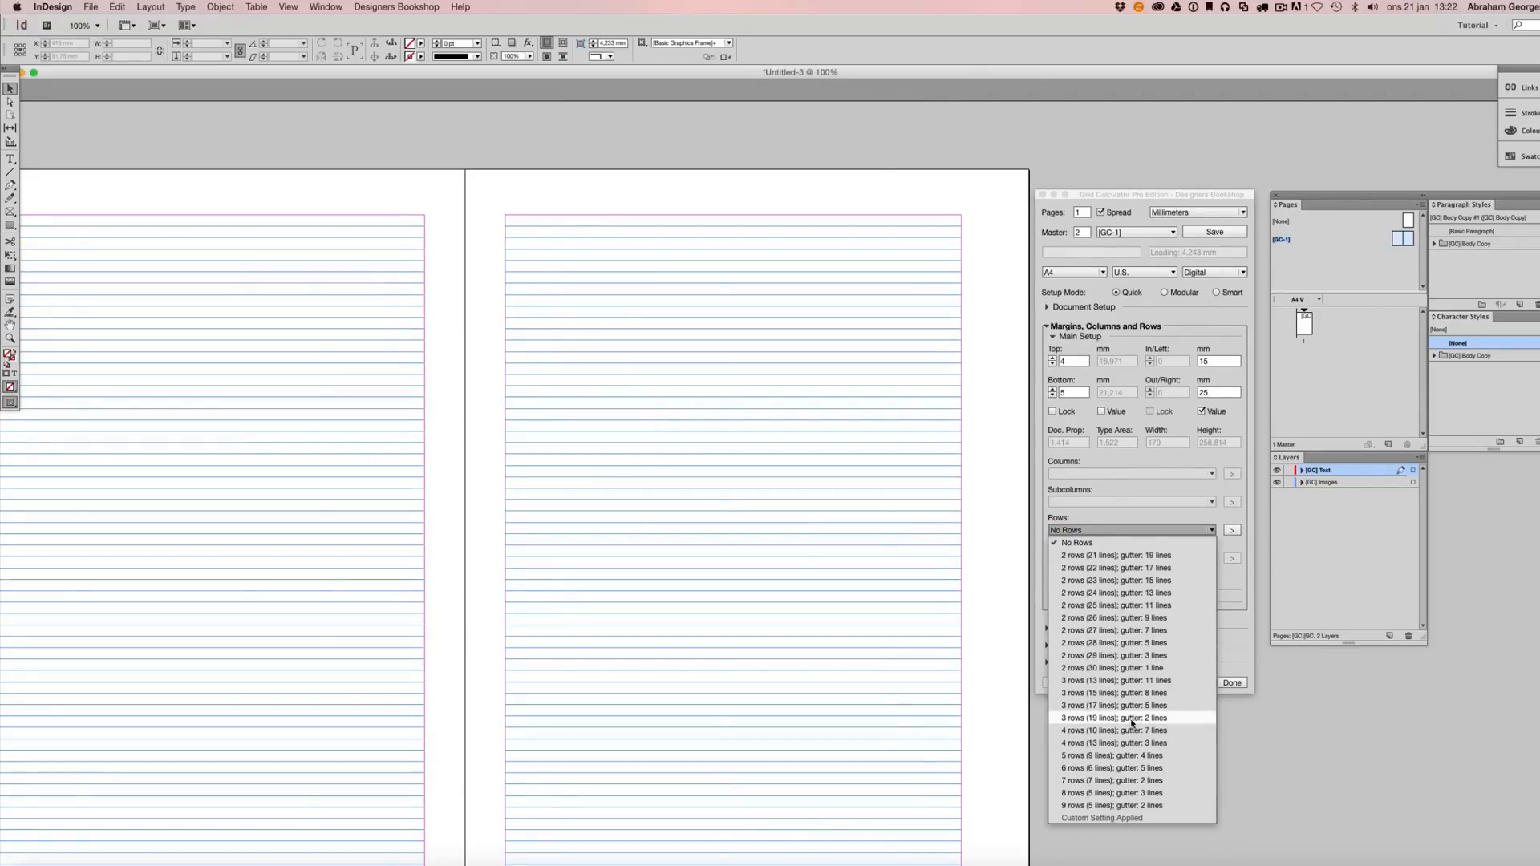
click(1115, 718)
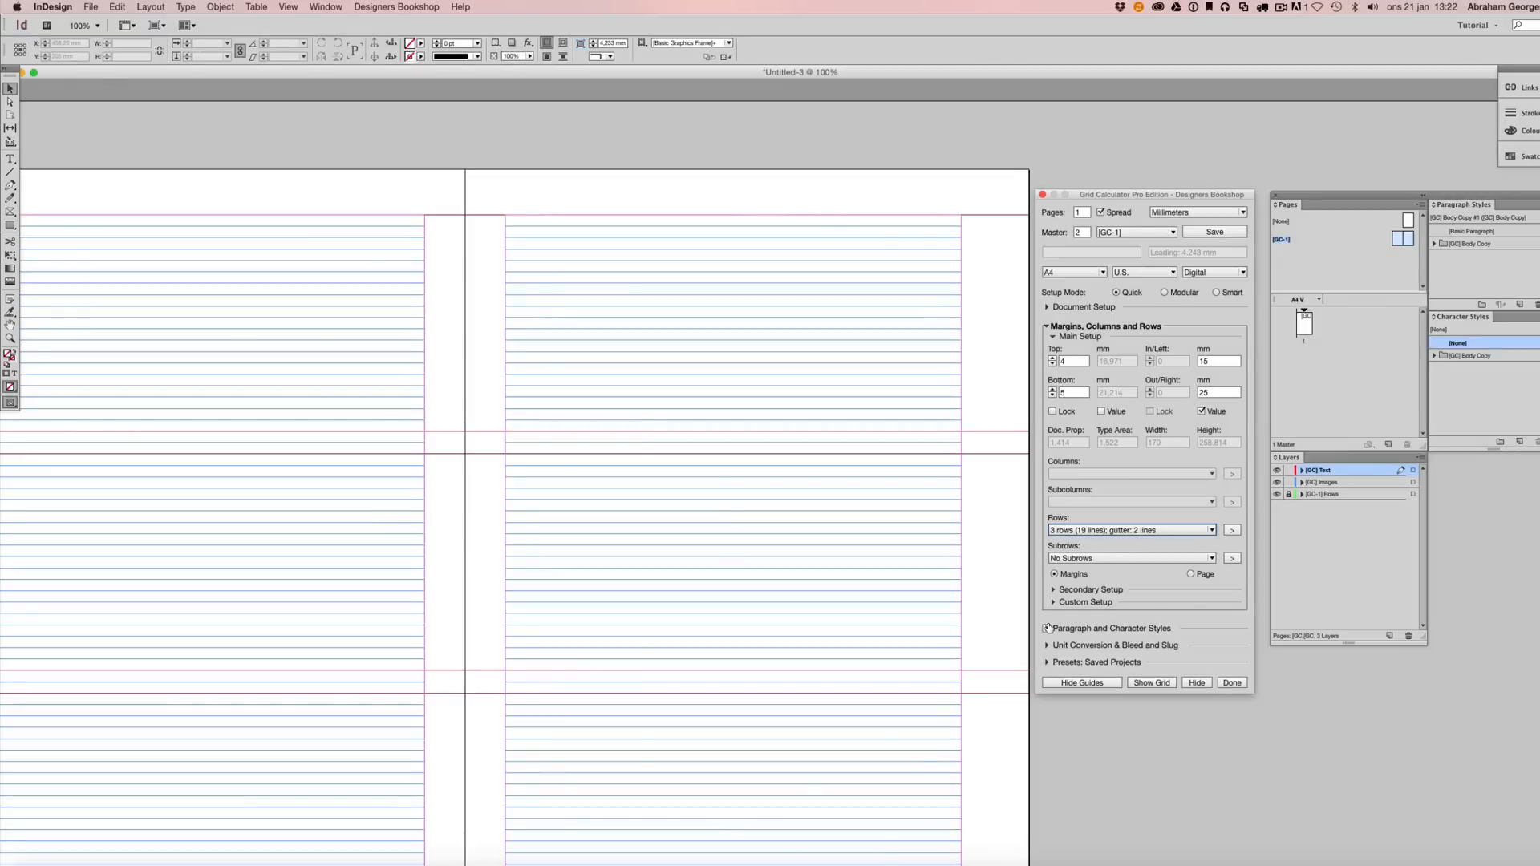
Clear the rows and enter four custom columns with a 4-line gutter in Custom Setup.
click(1211, 530)
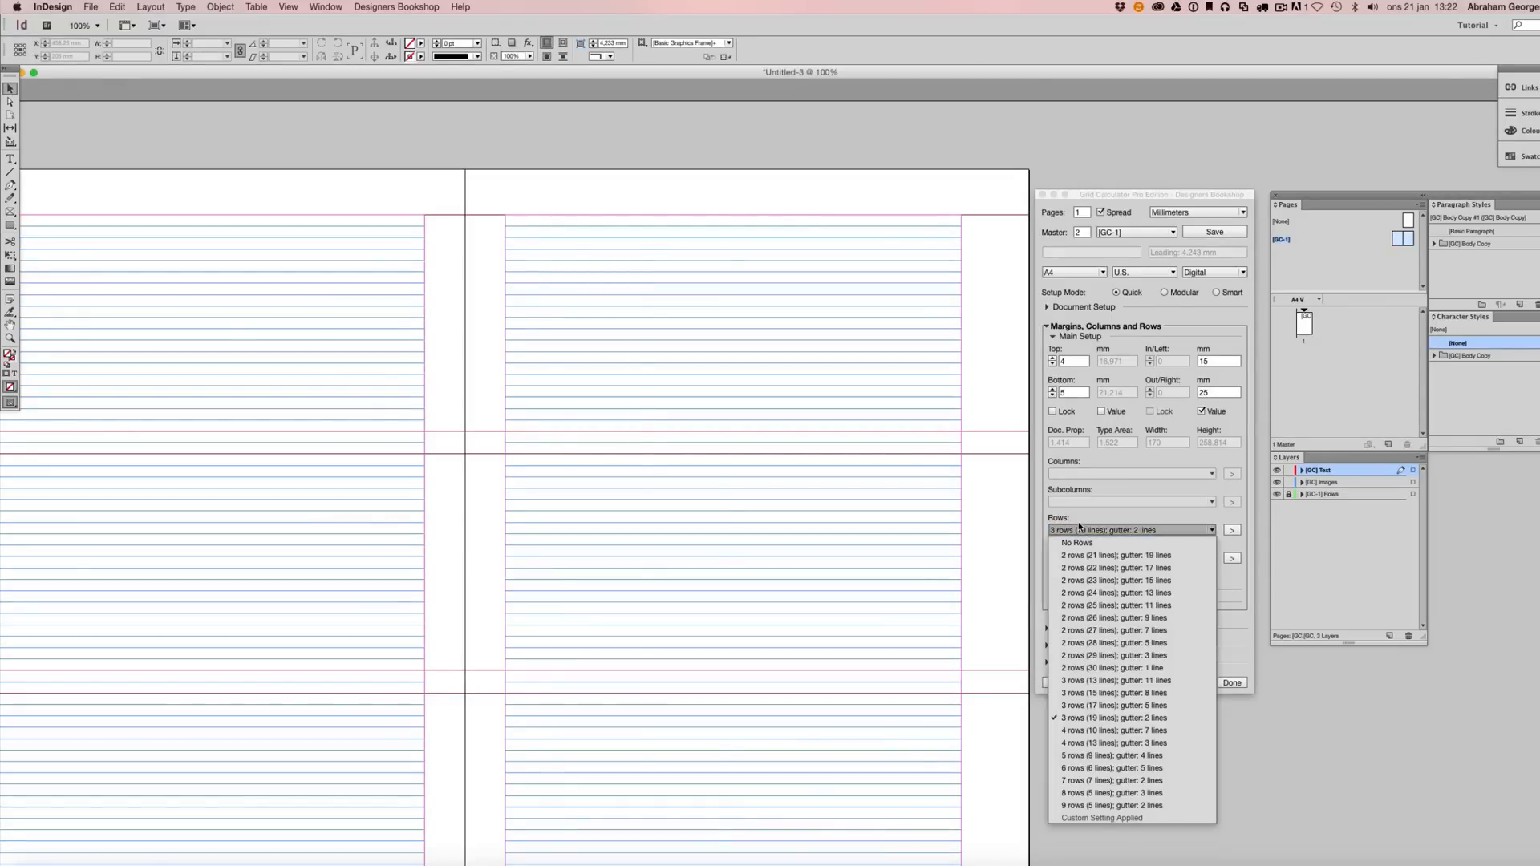
click(1076, 542)
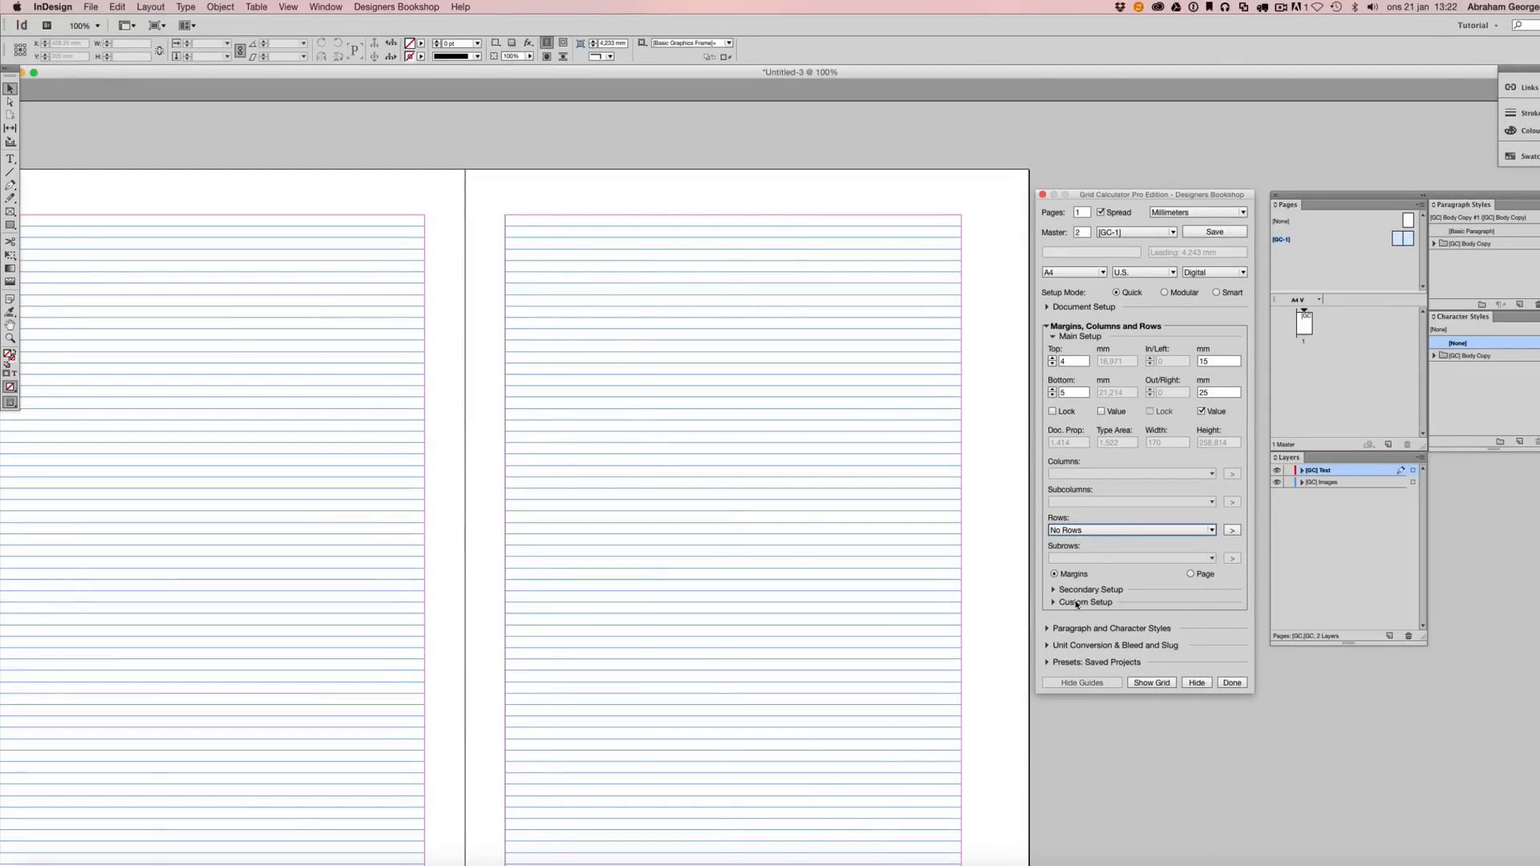
click(1084, 602)
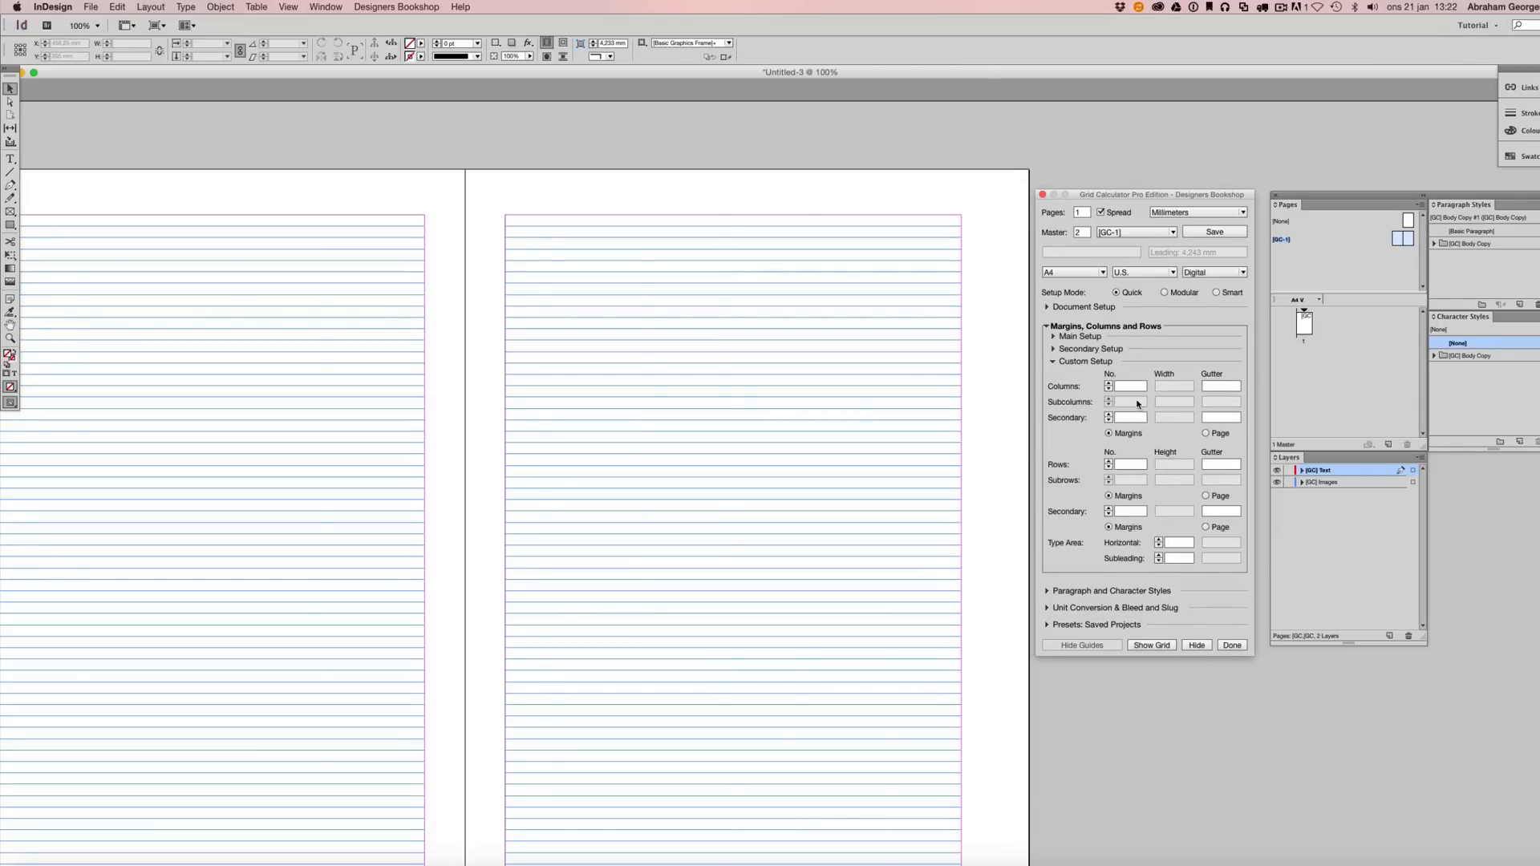
click(1129, 386)
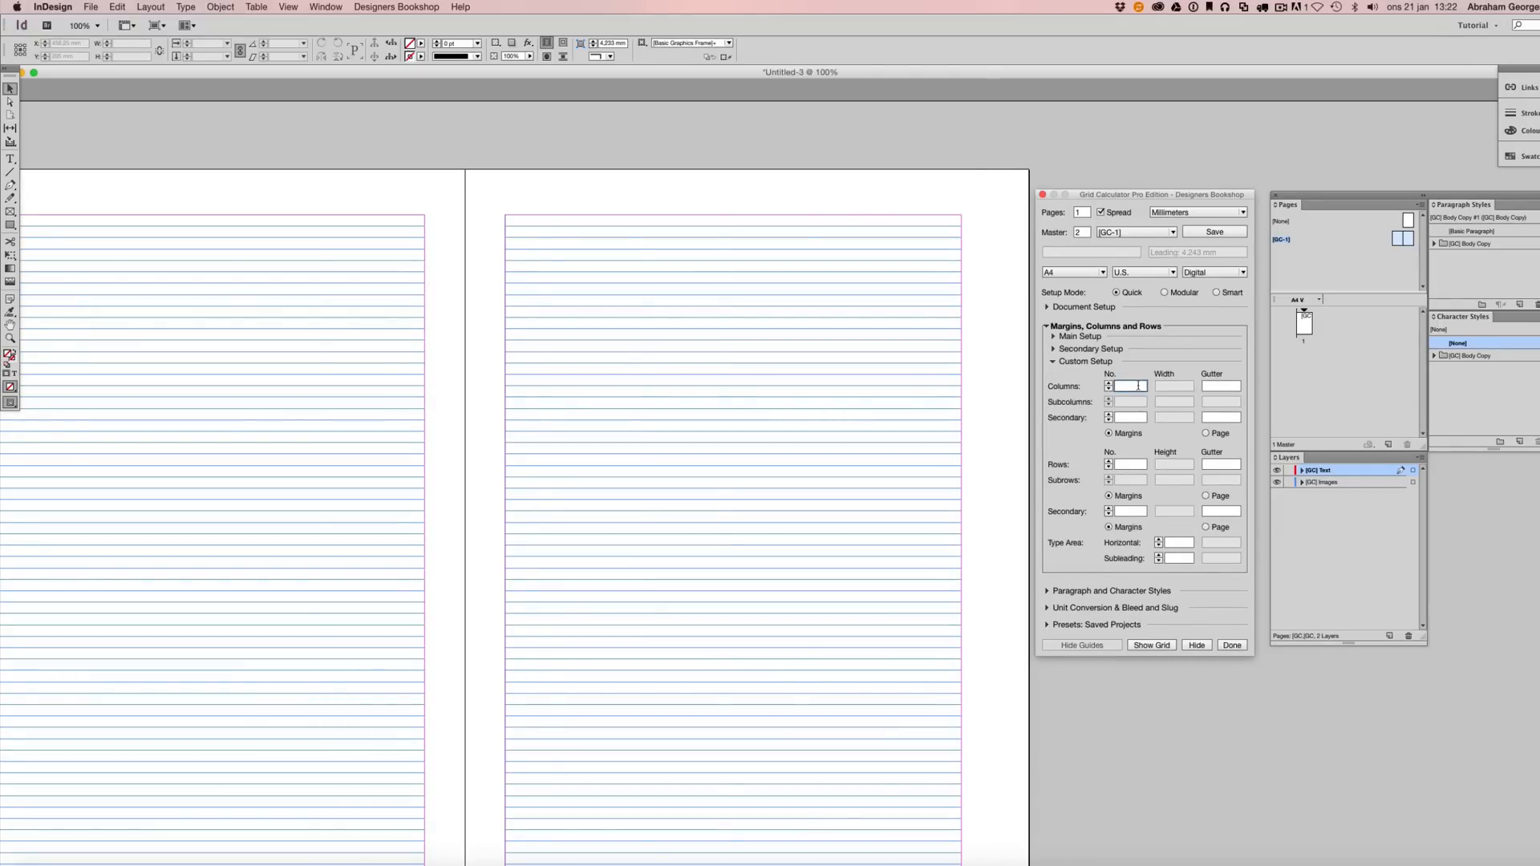
text(5)
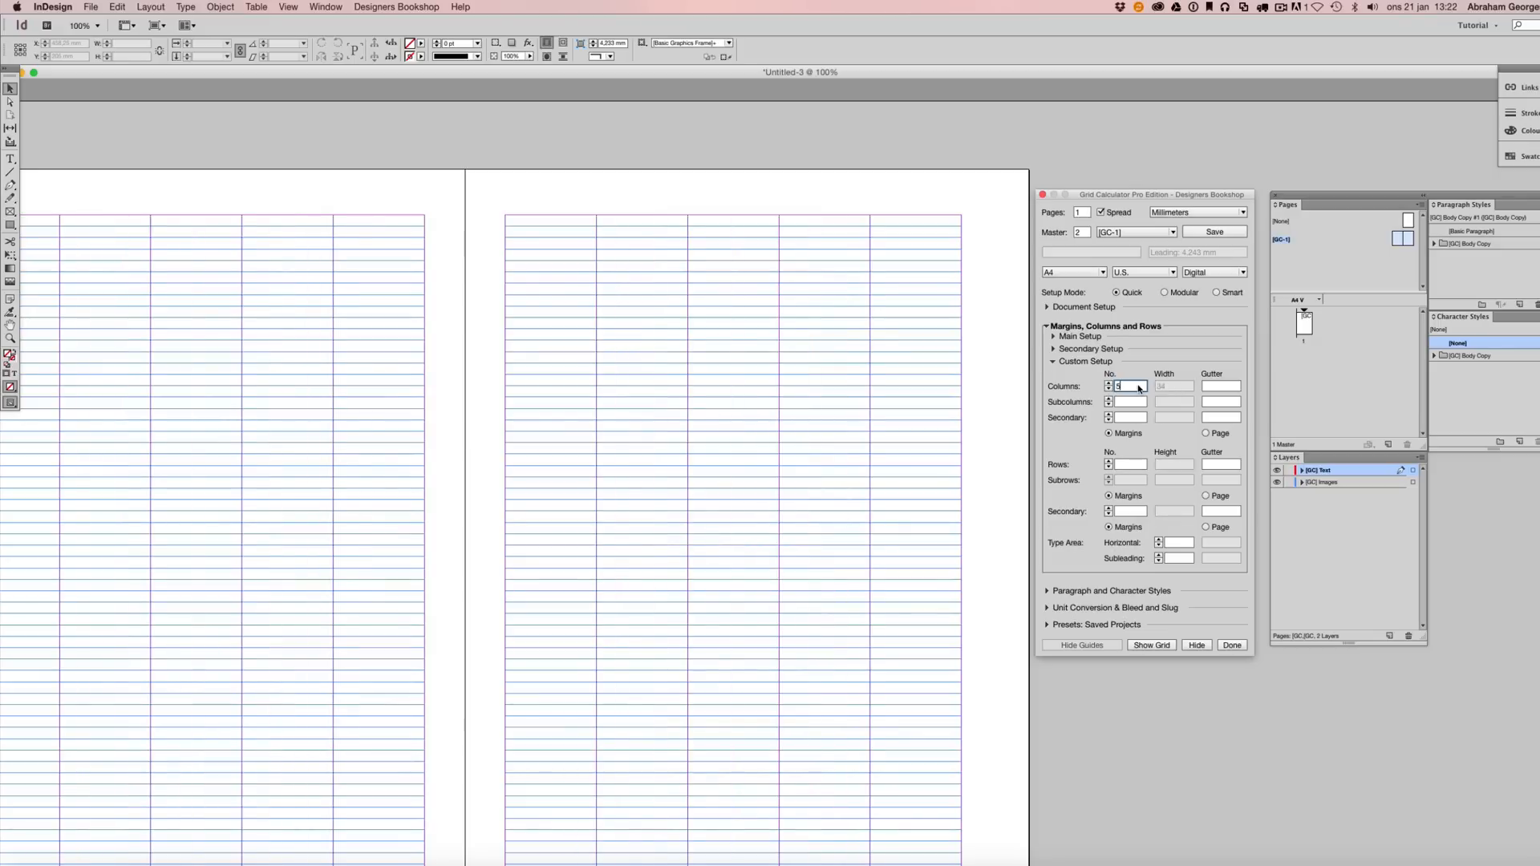
click(1108, 386)
text(4)
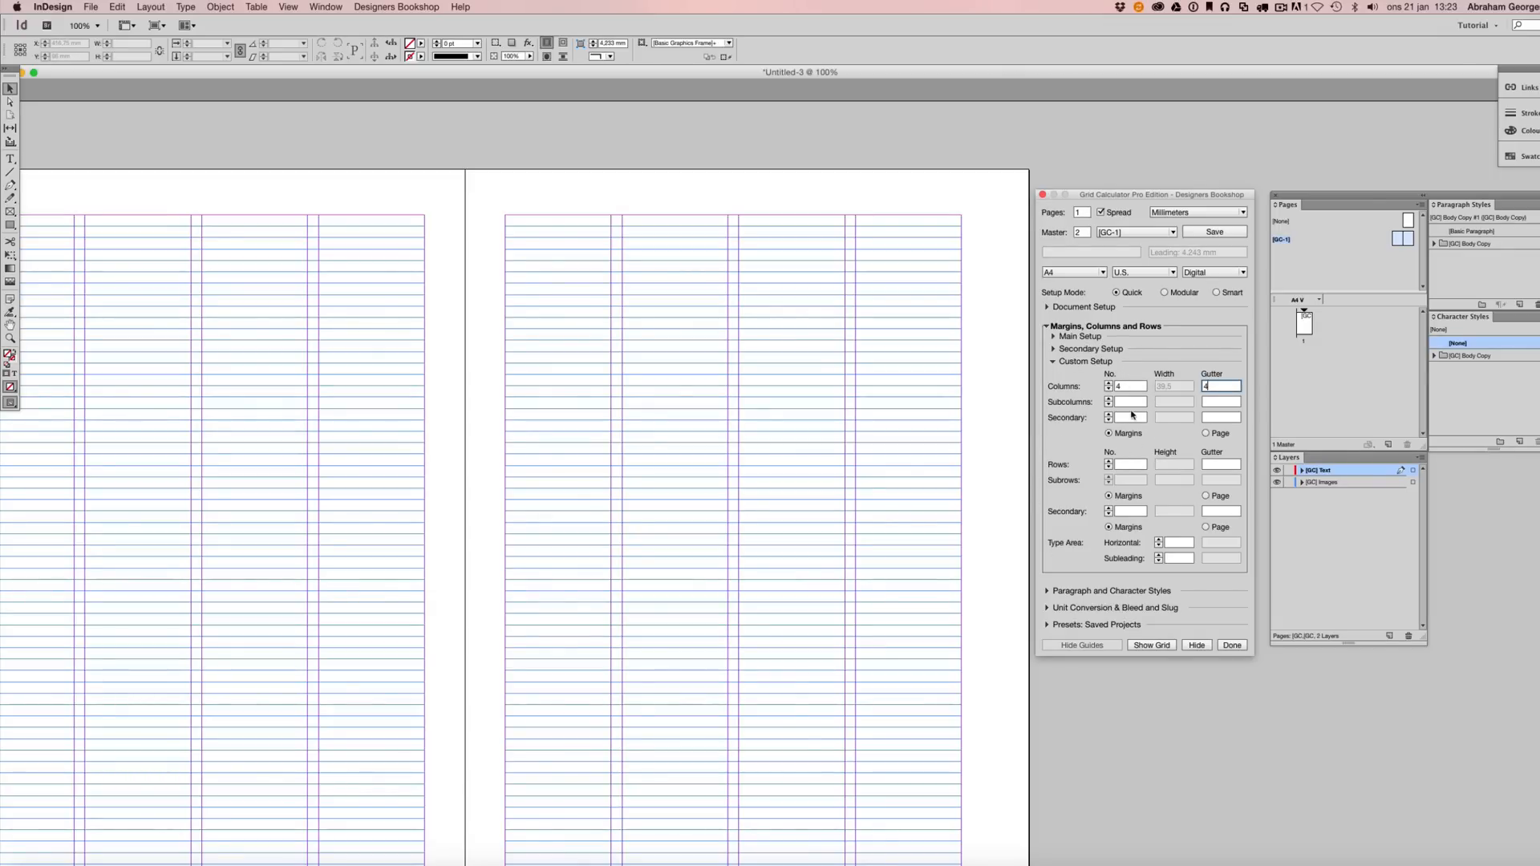
Try two to four secondary columns, then clear the custom column fields.
click(1127, 402)
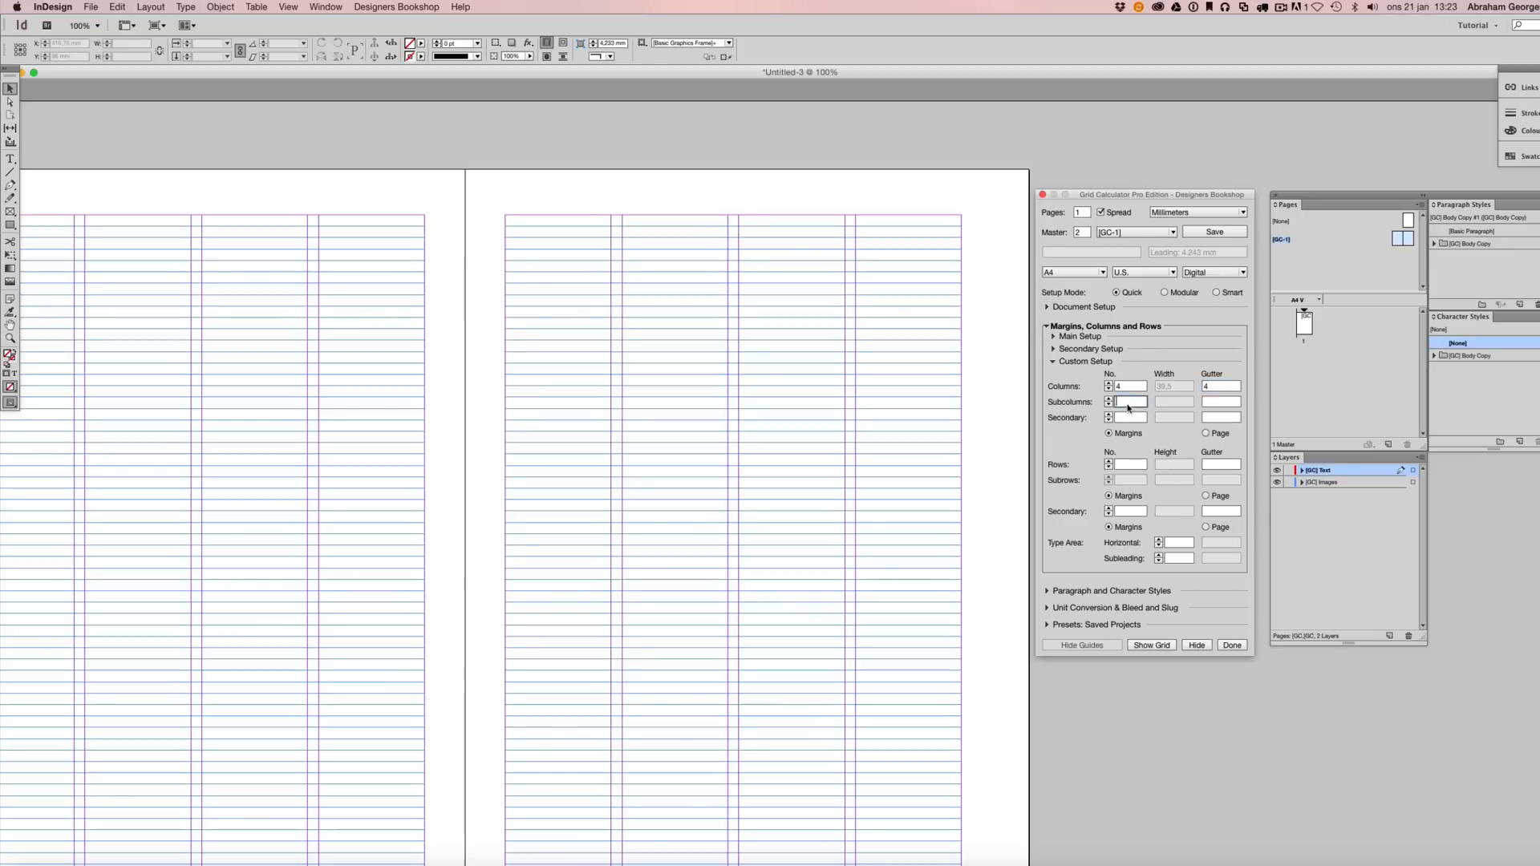
text(2)
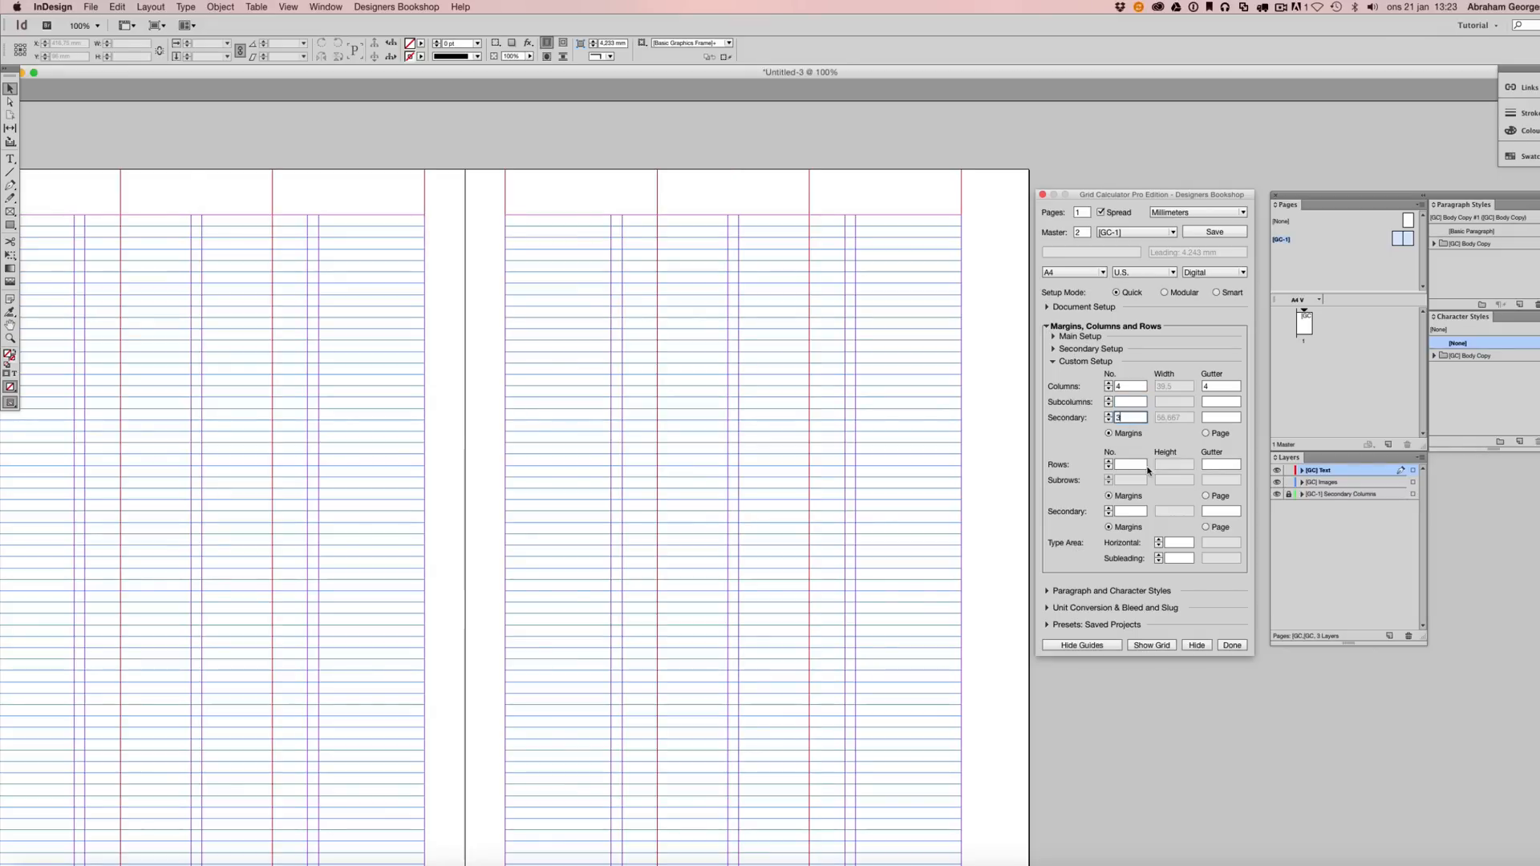
click(1108, 414)
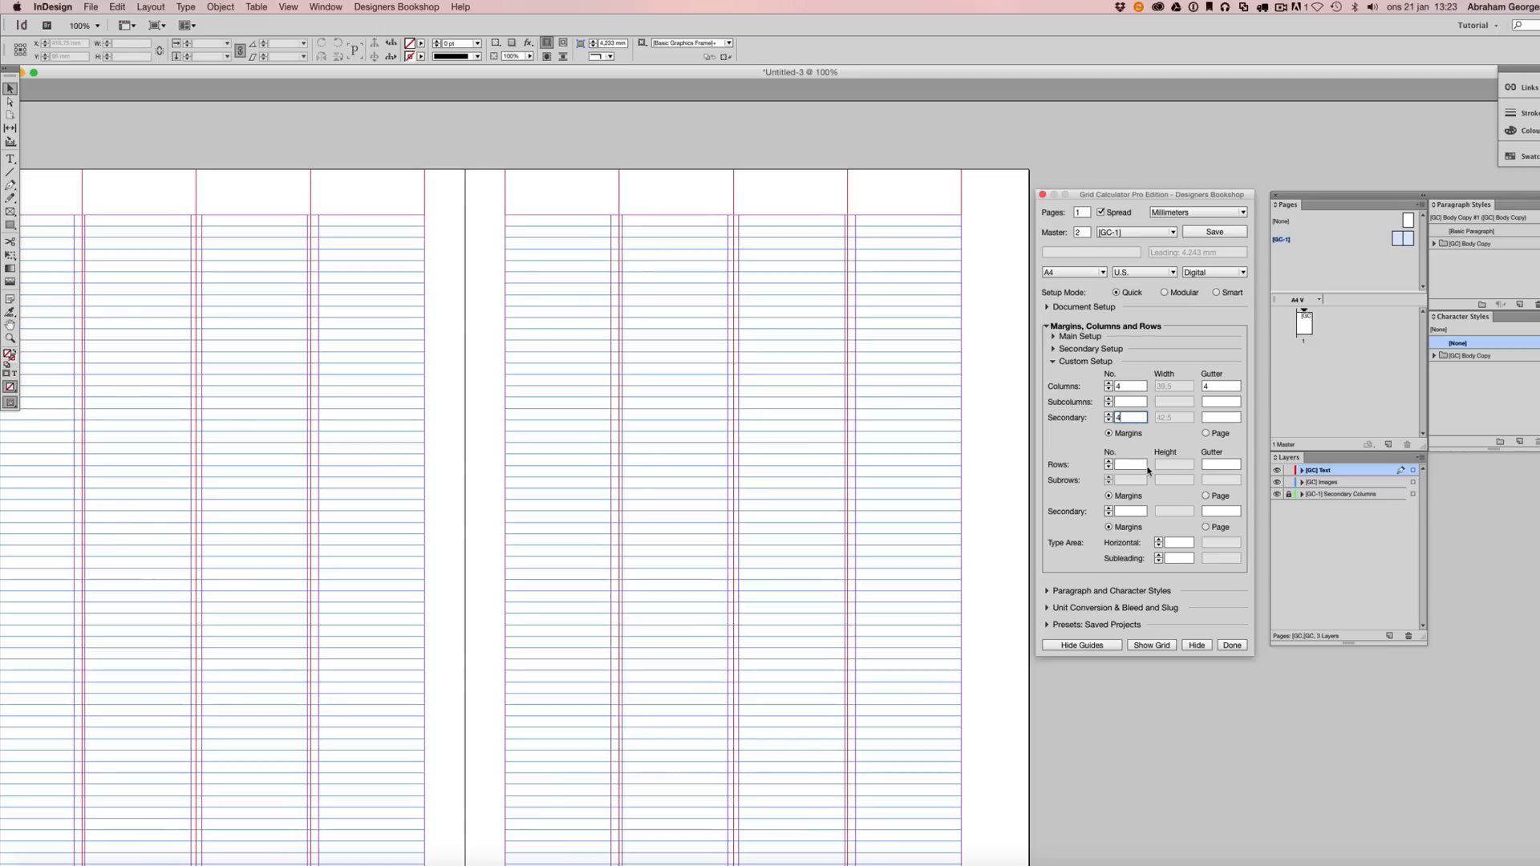
click(1108, 420)
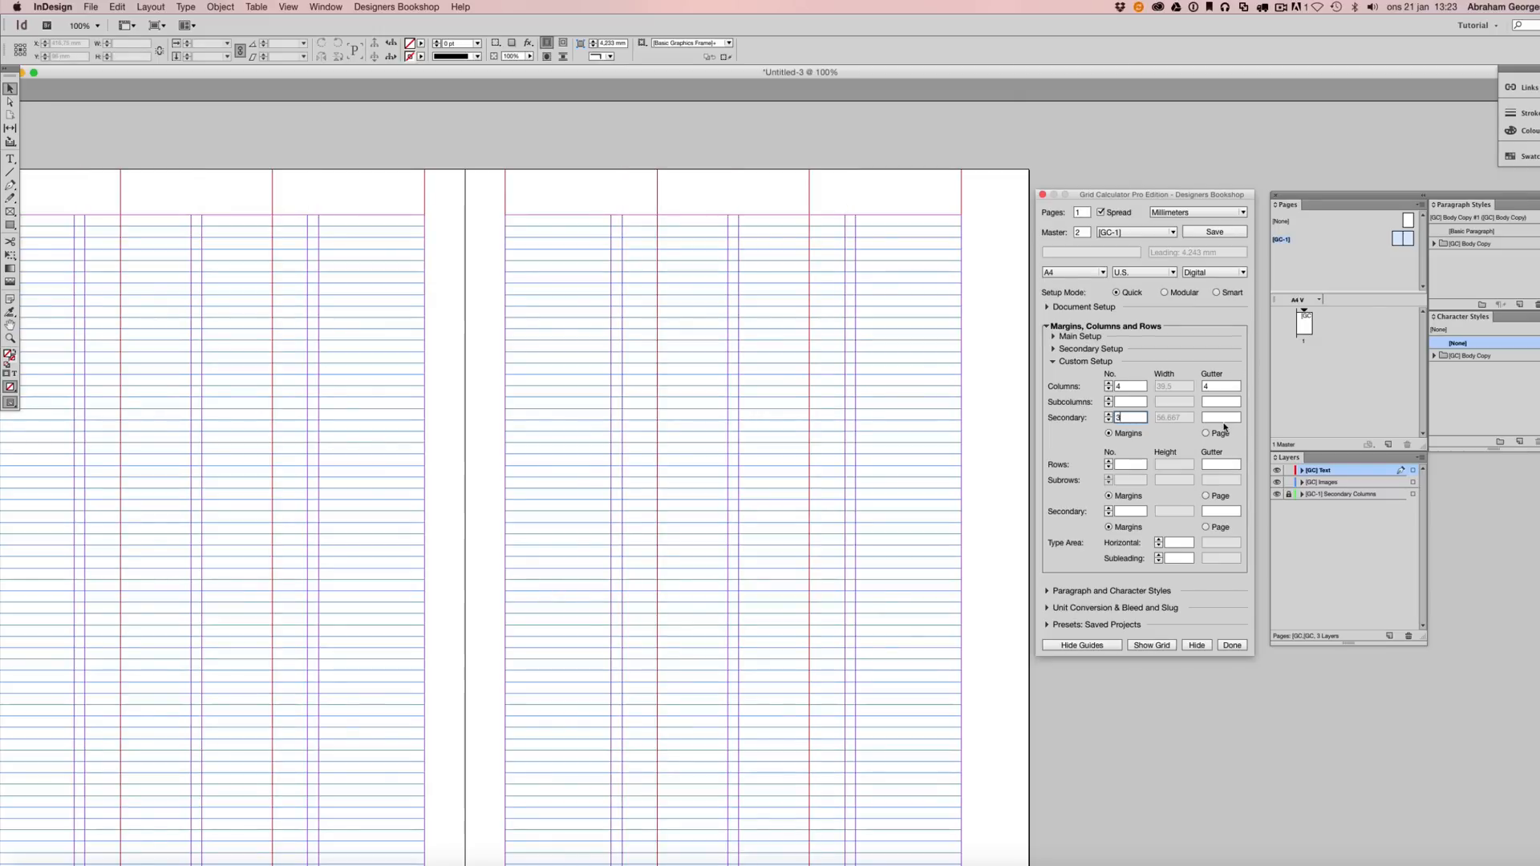
click(1218, 417)
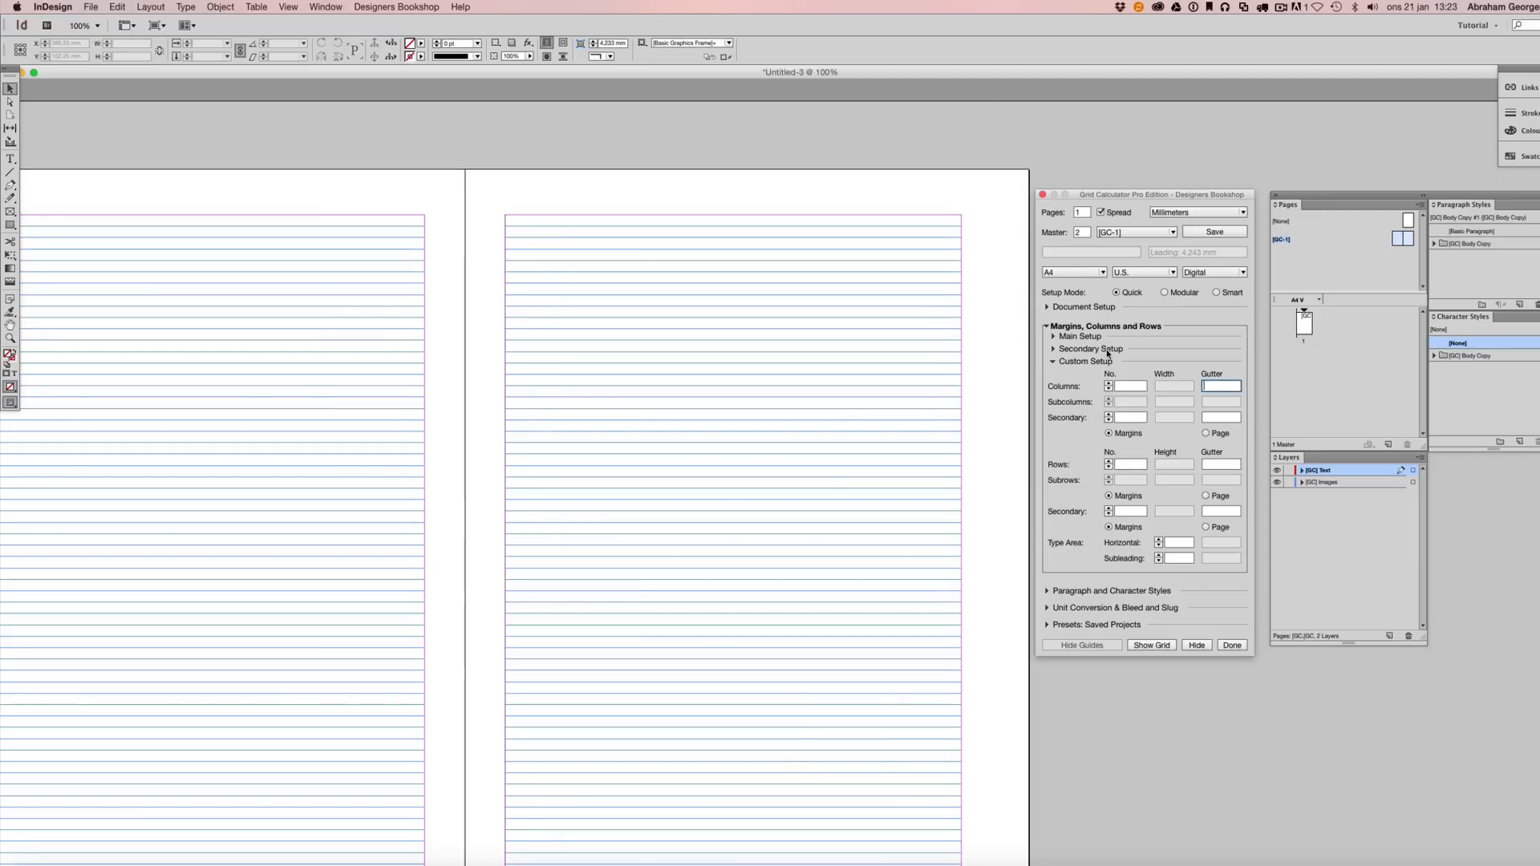
mouse_move(1205, 541)
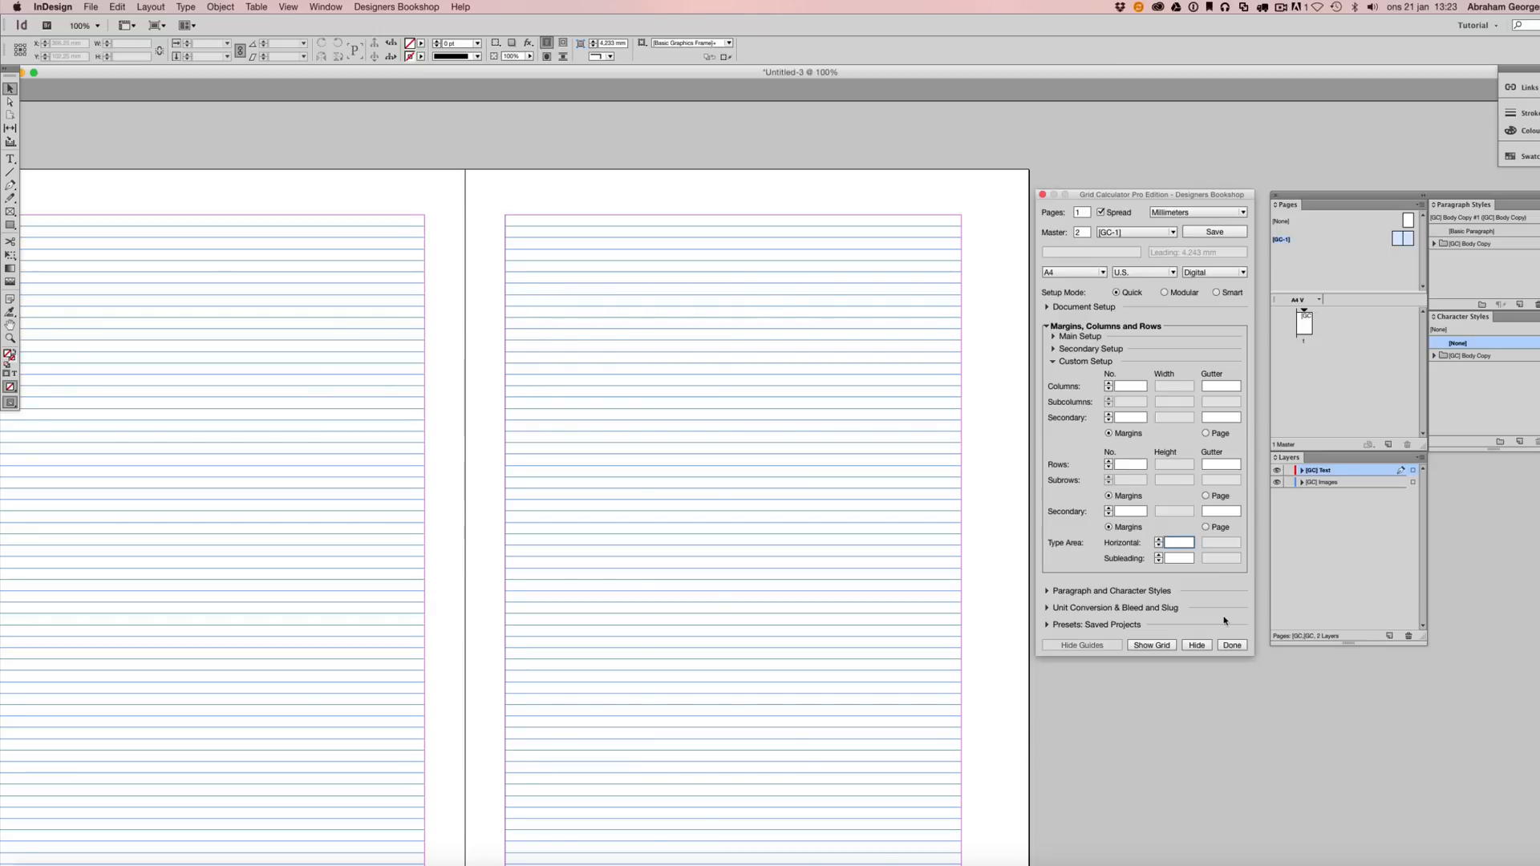
Enter 50 in Type Area Horizontal for a fine square module grid over both pages.
text(50)
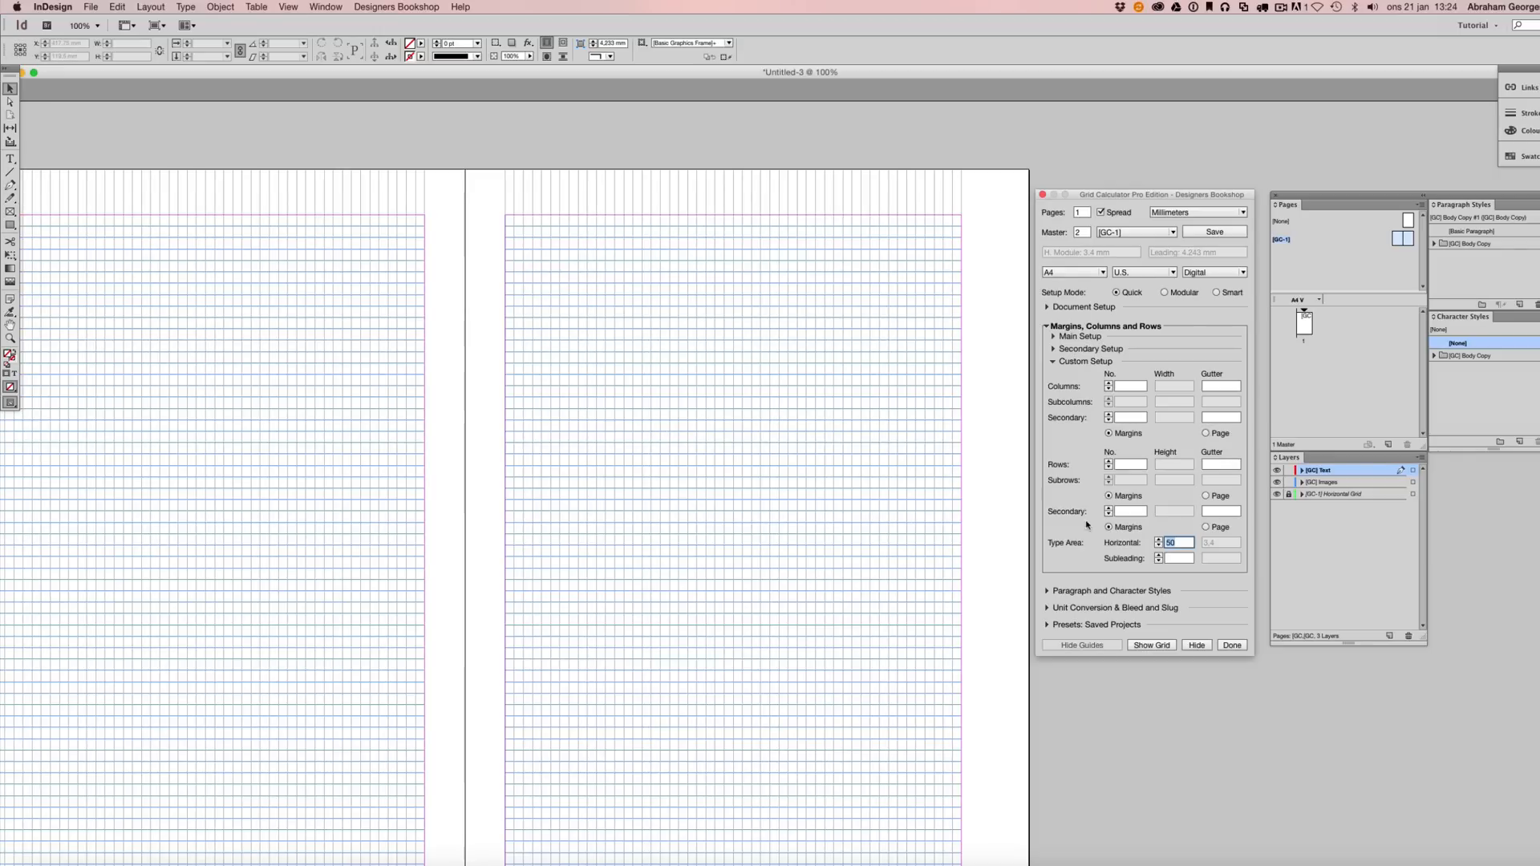
mouse_move(1206, 554)
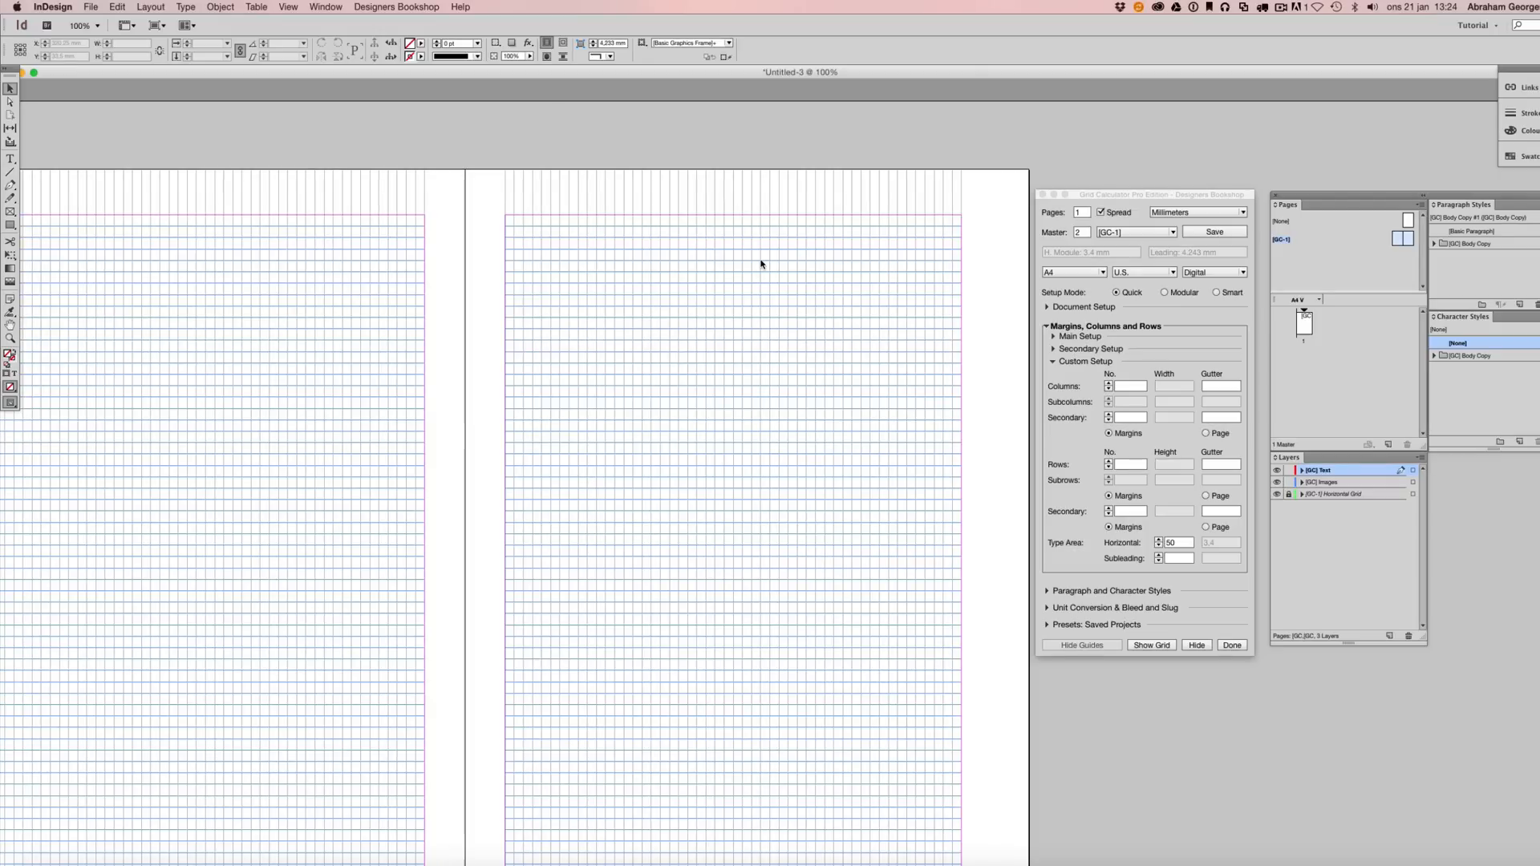
mouse_move(1013, 626)
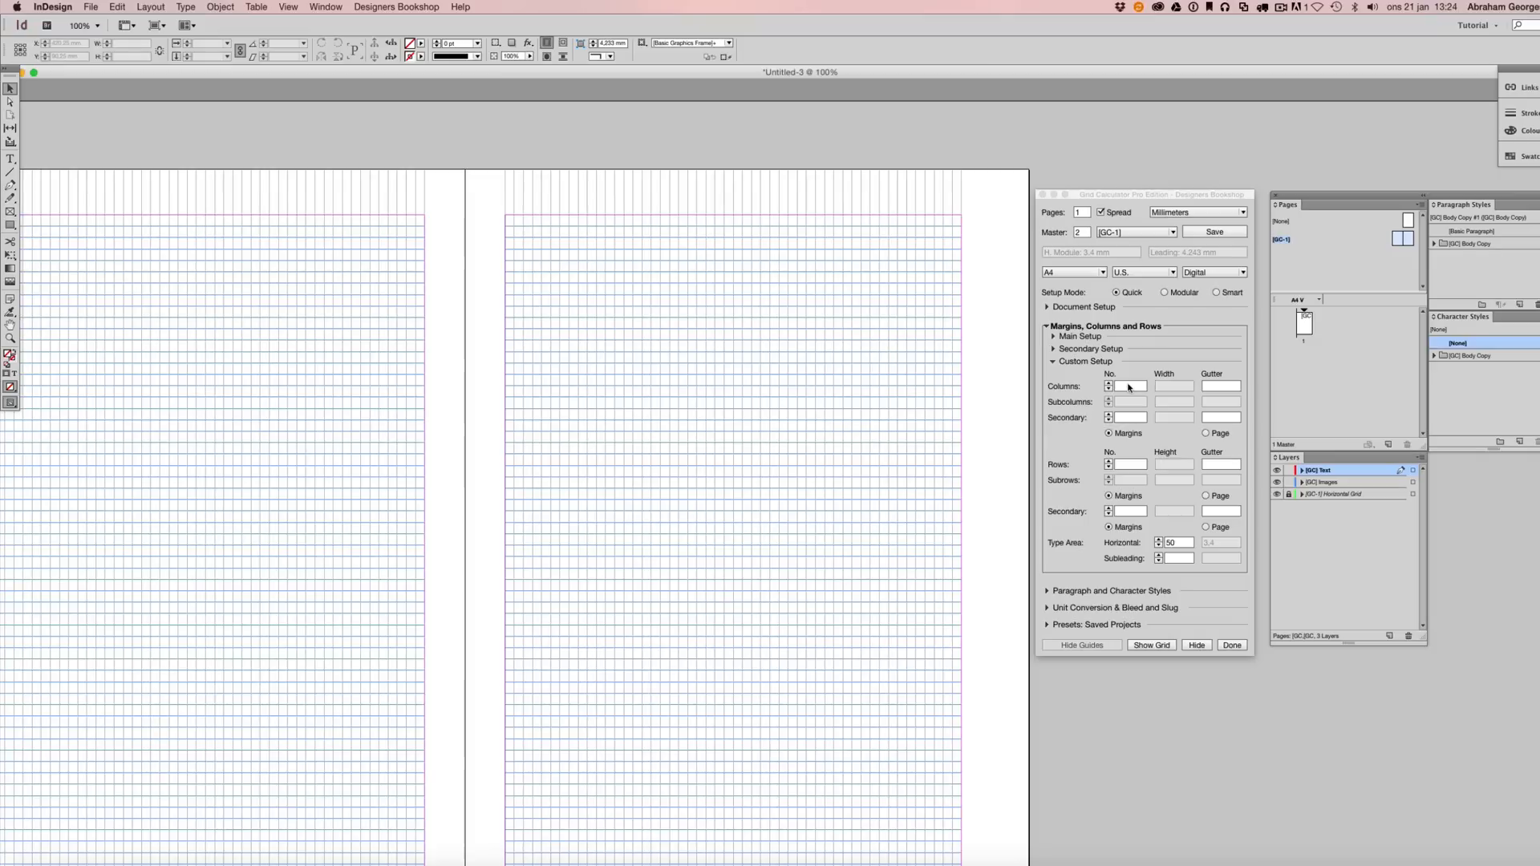
Enter 4 custom columns with a 3.4 mm gutter, recalculated to 3.333 mm.
click(1131, 386)
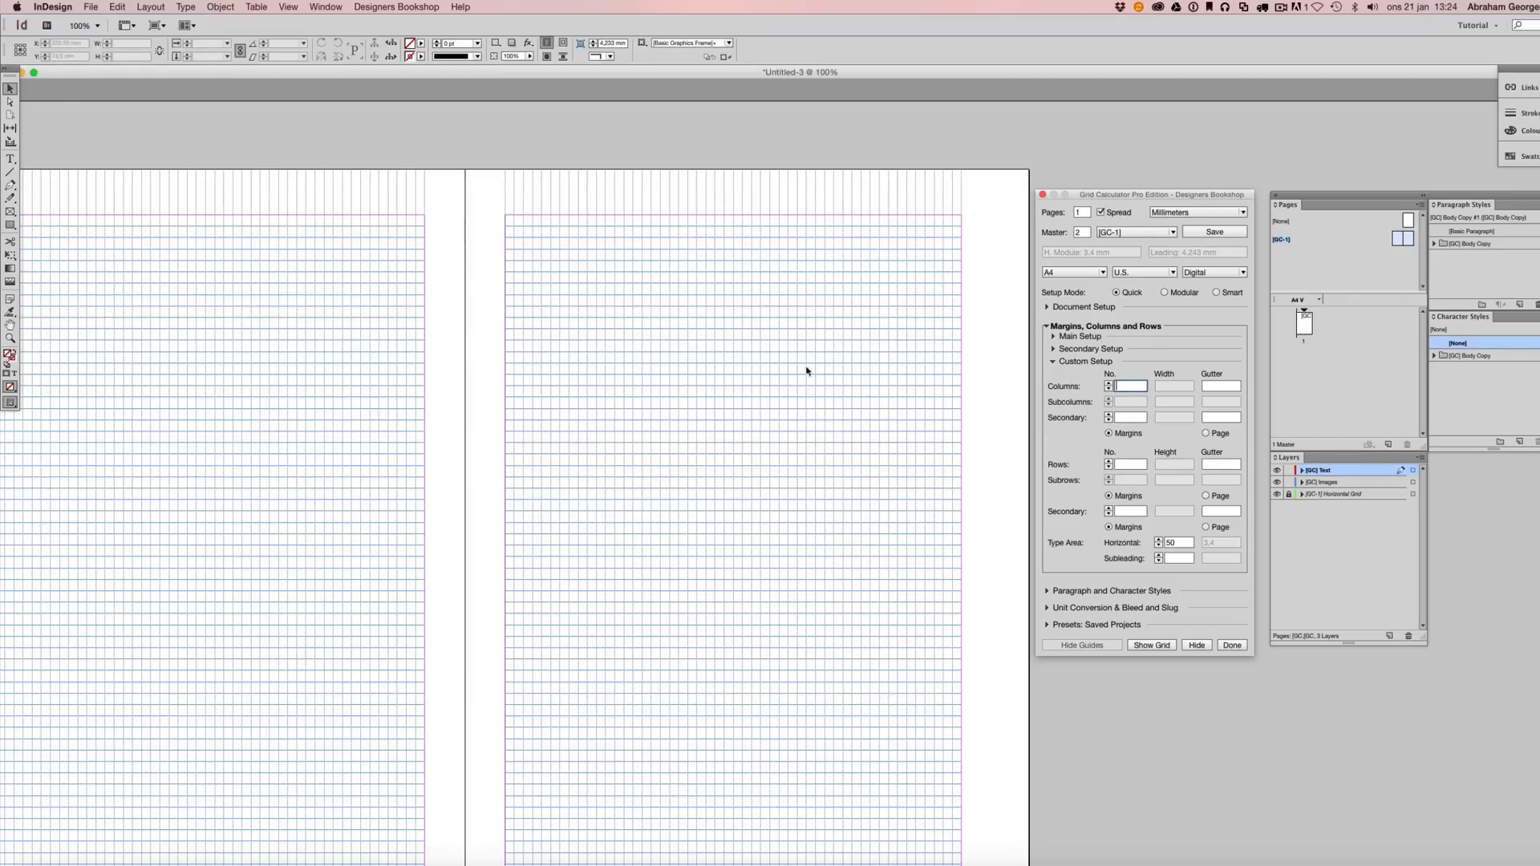
mouse_move(766, 490)
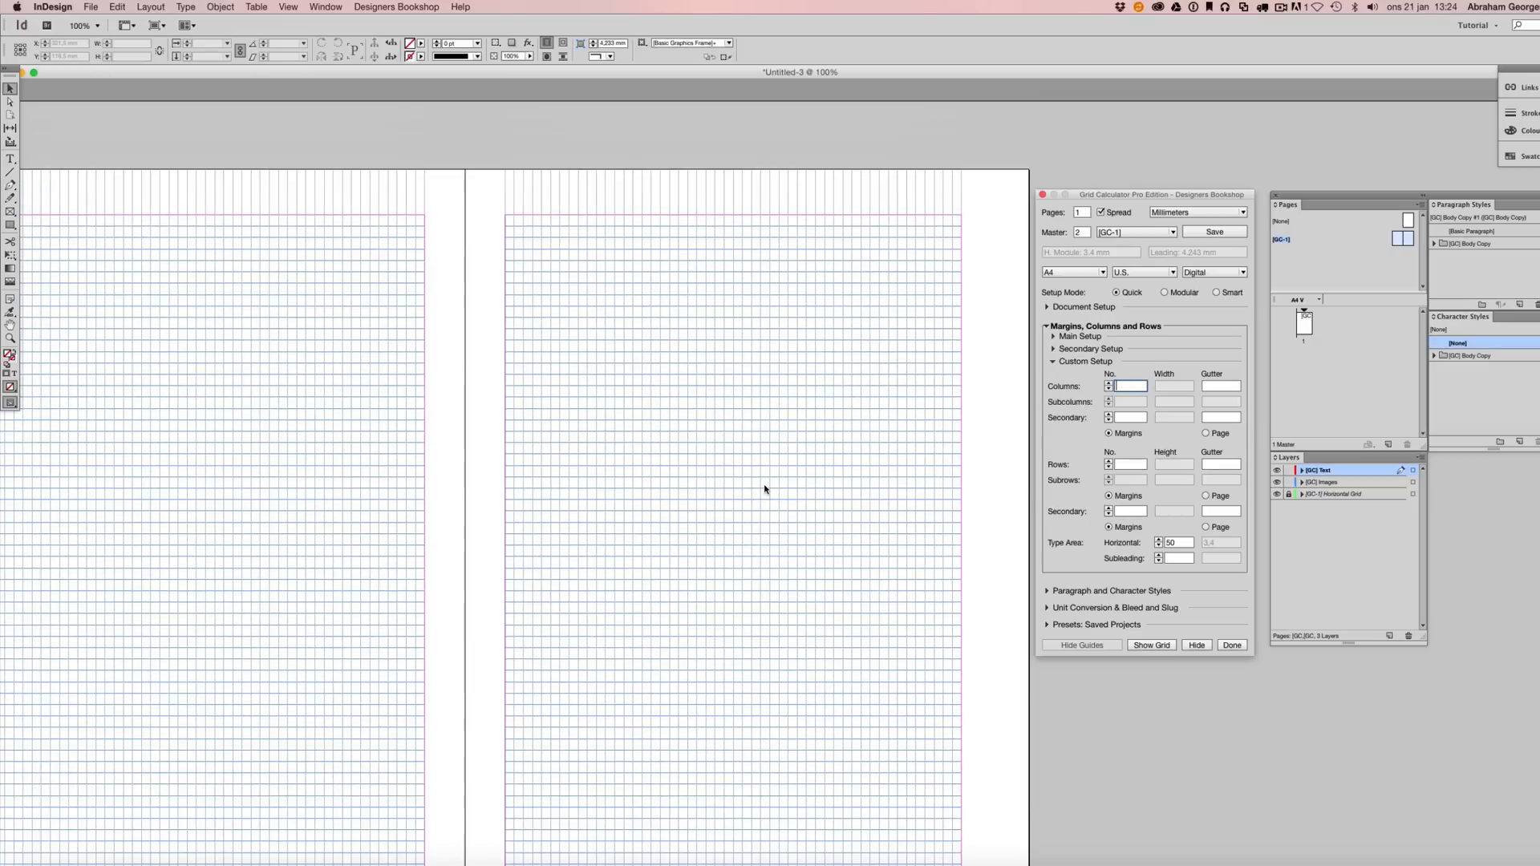
mouse_move(941, 464)
text(4)
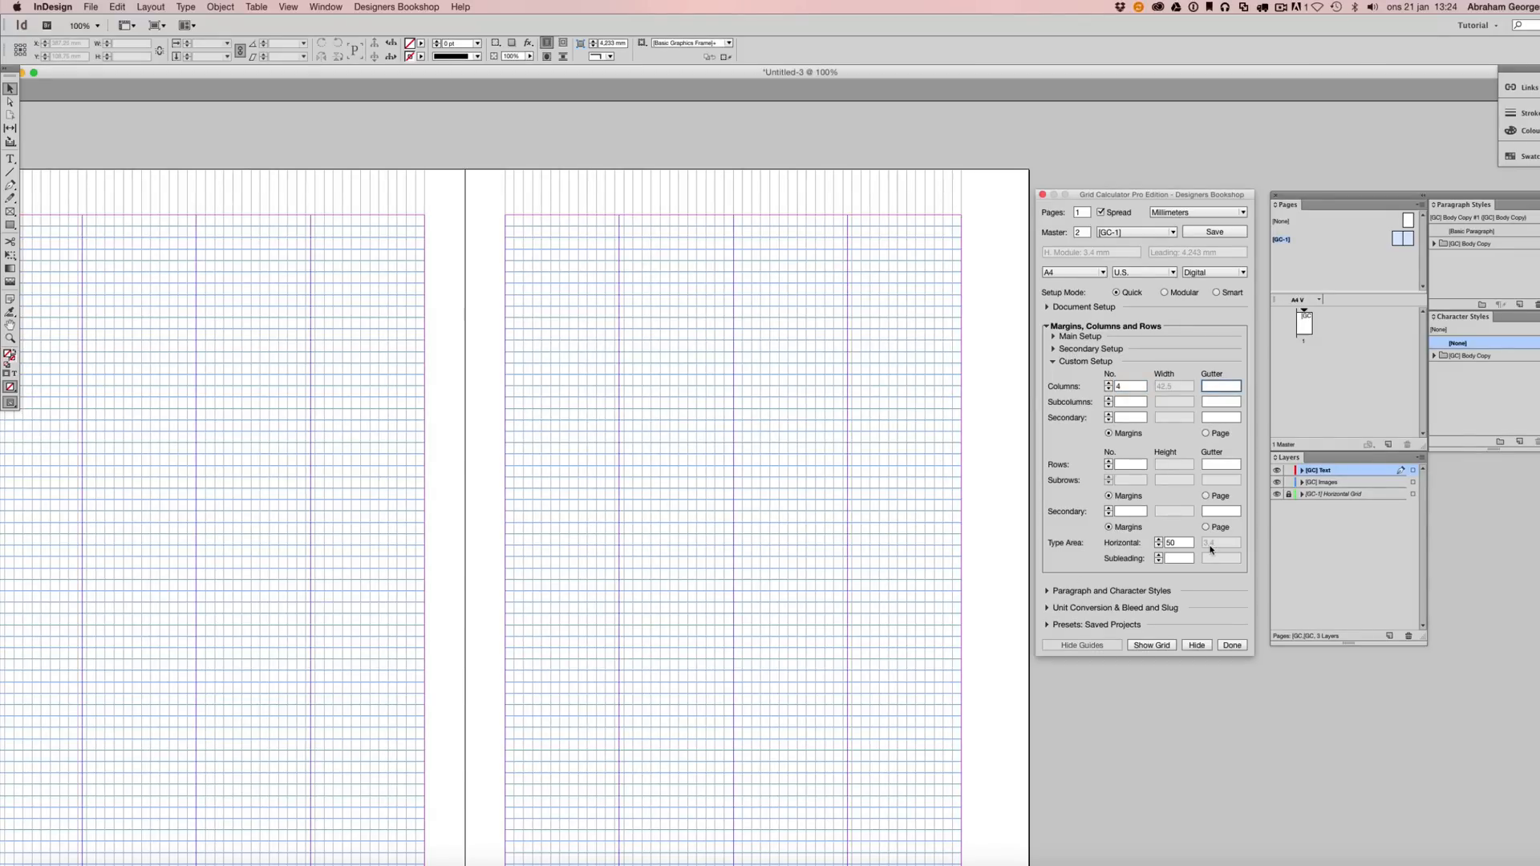
text(3.4)
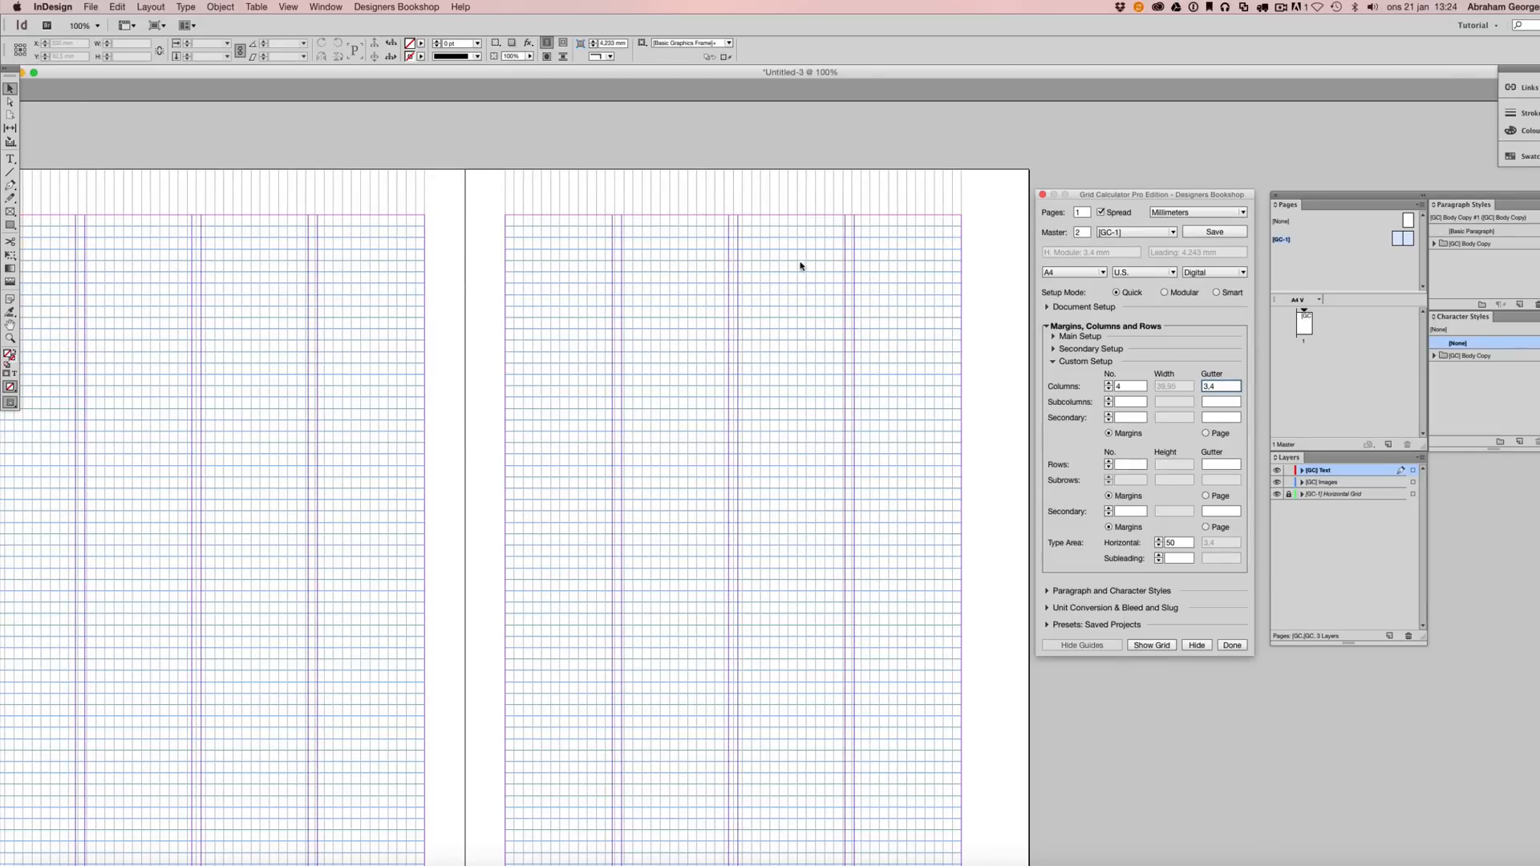
mouse_move(897, 325)
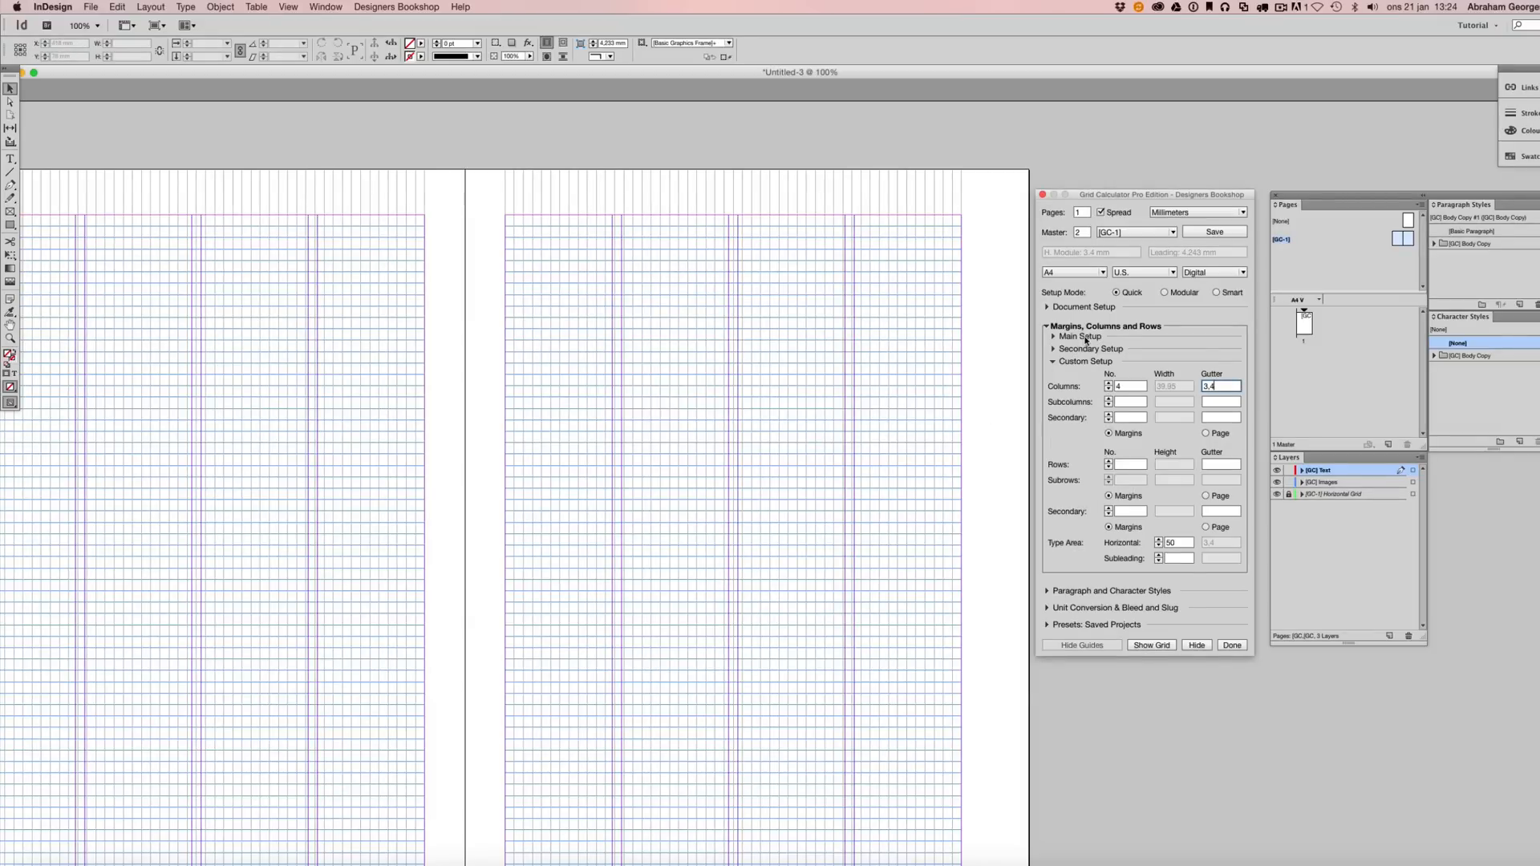
click(1077, 336)
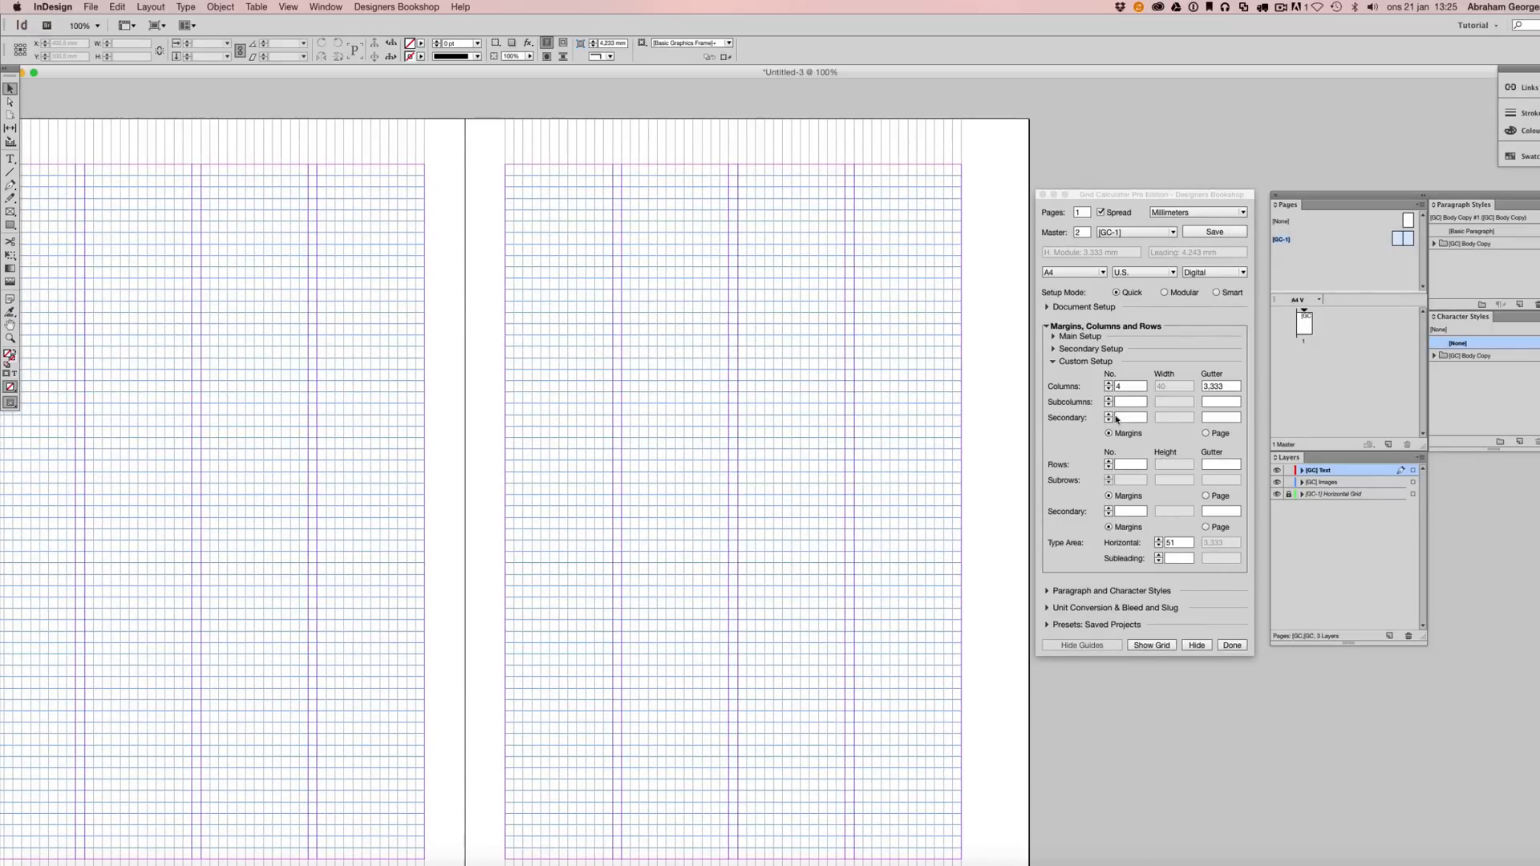
text(3)
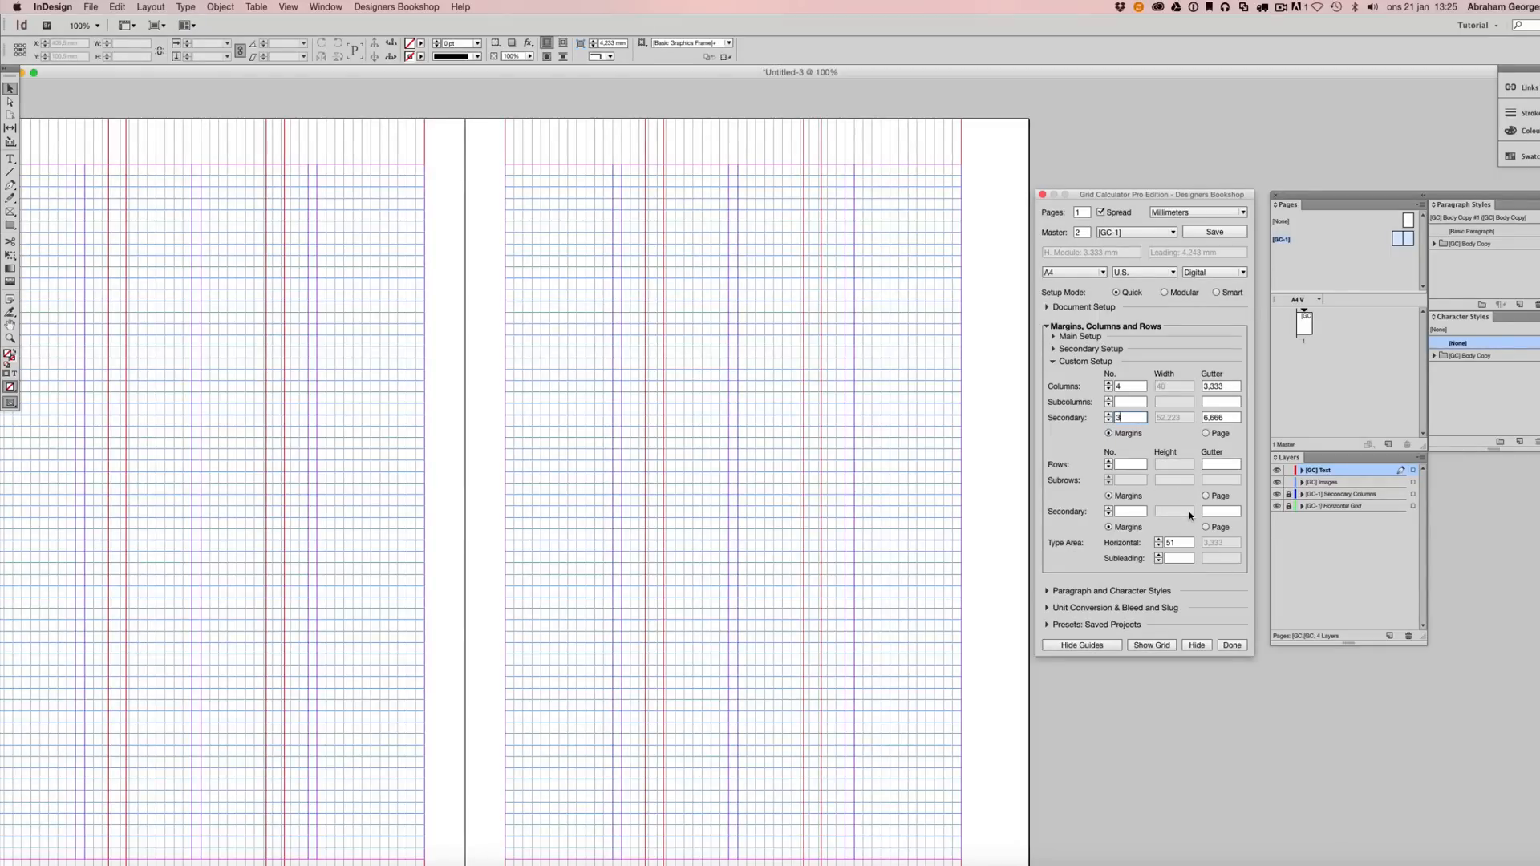
Try gutter values 3,333, 7 and 4 between the secondary columns.
click(1108, 414)
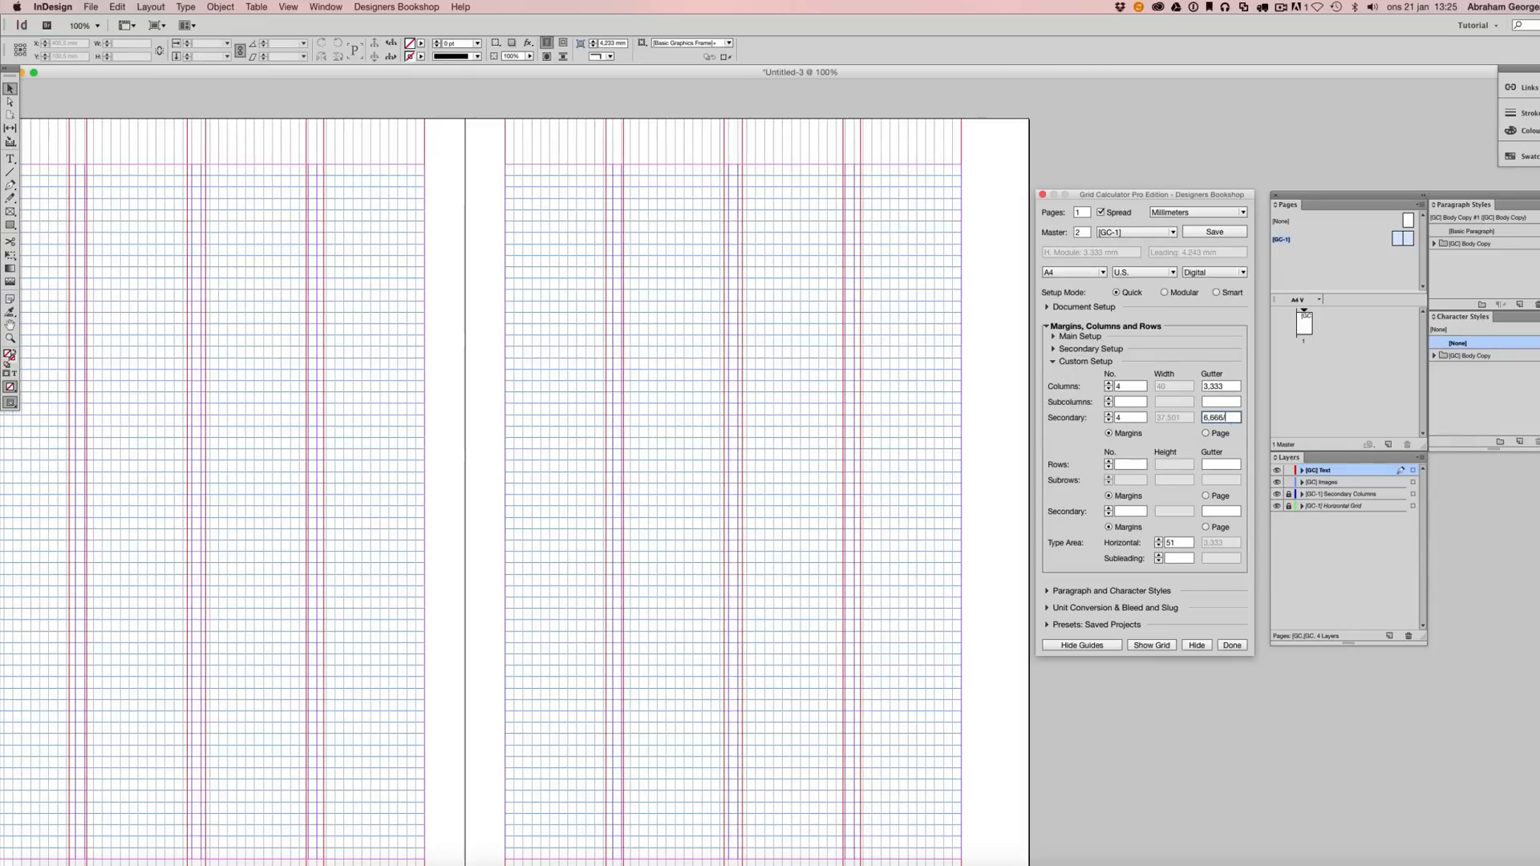
text(3,333)
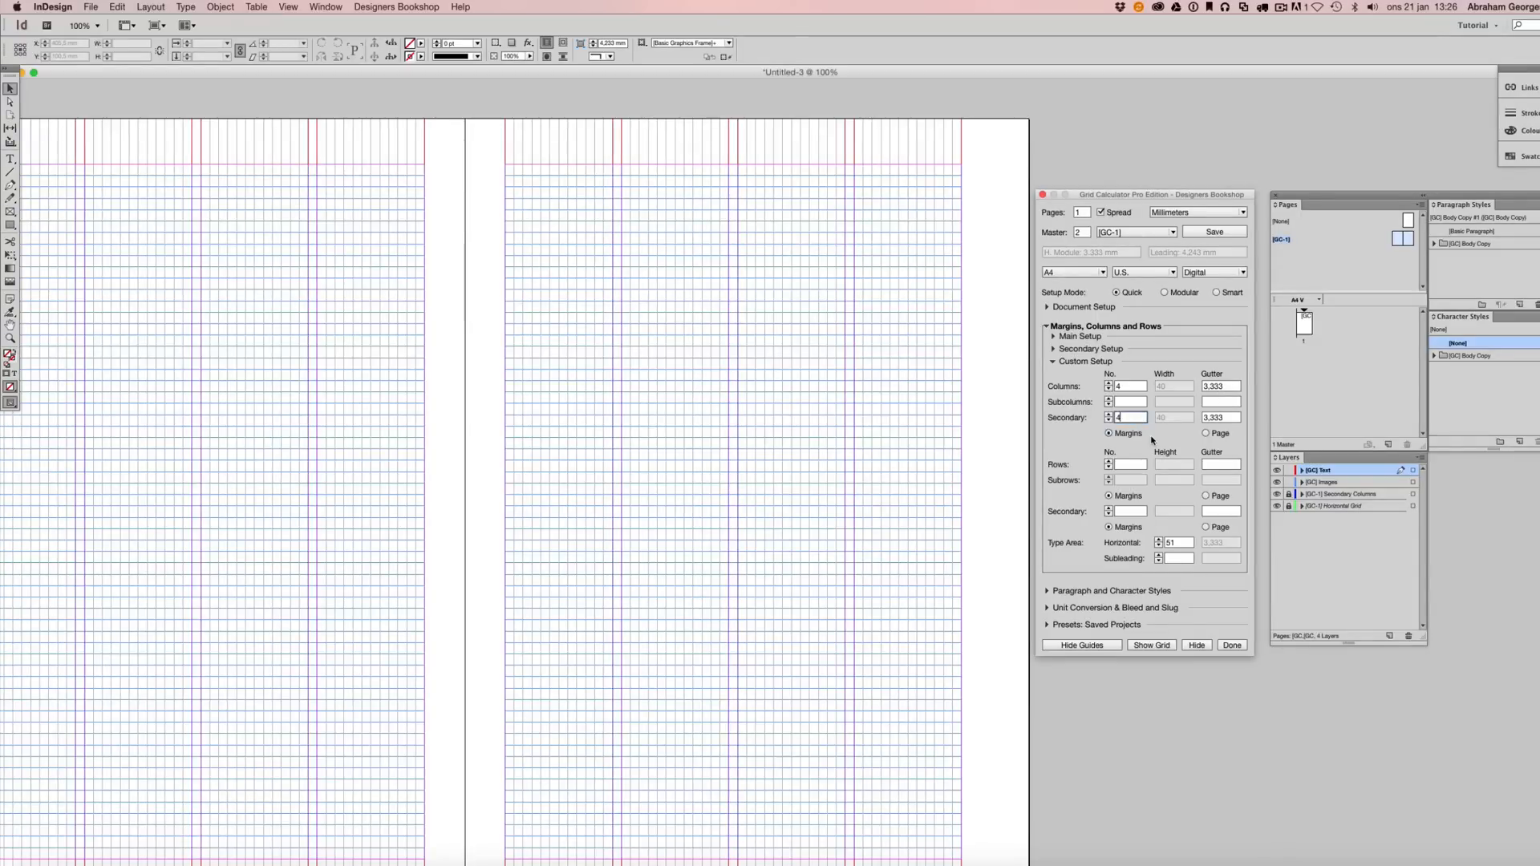
text(7)
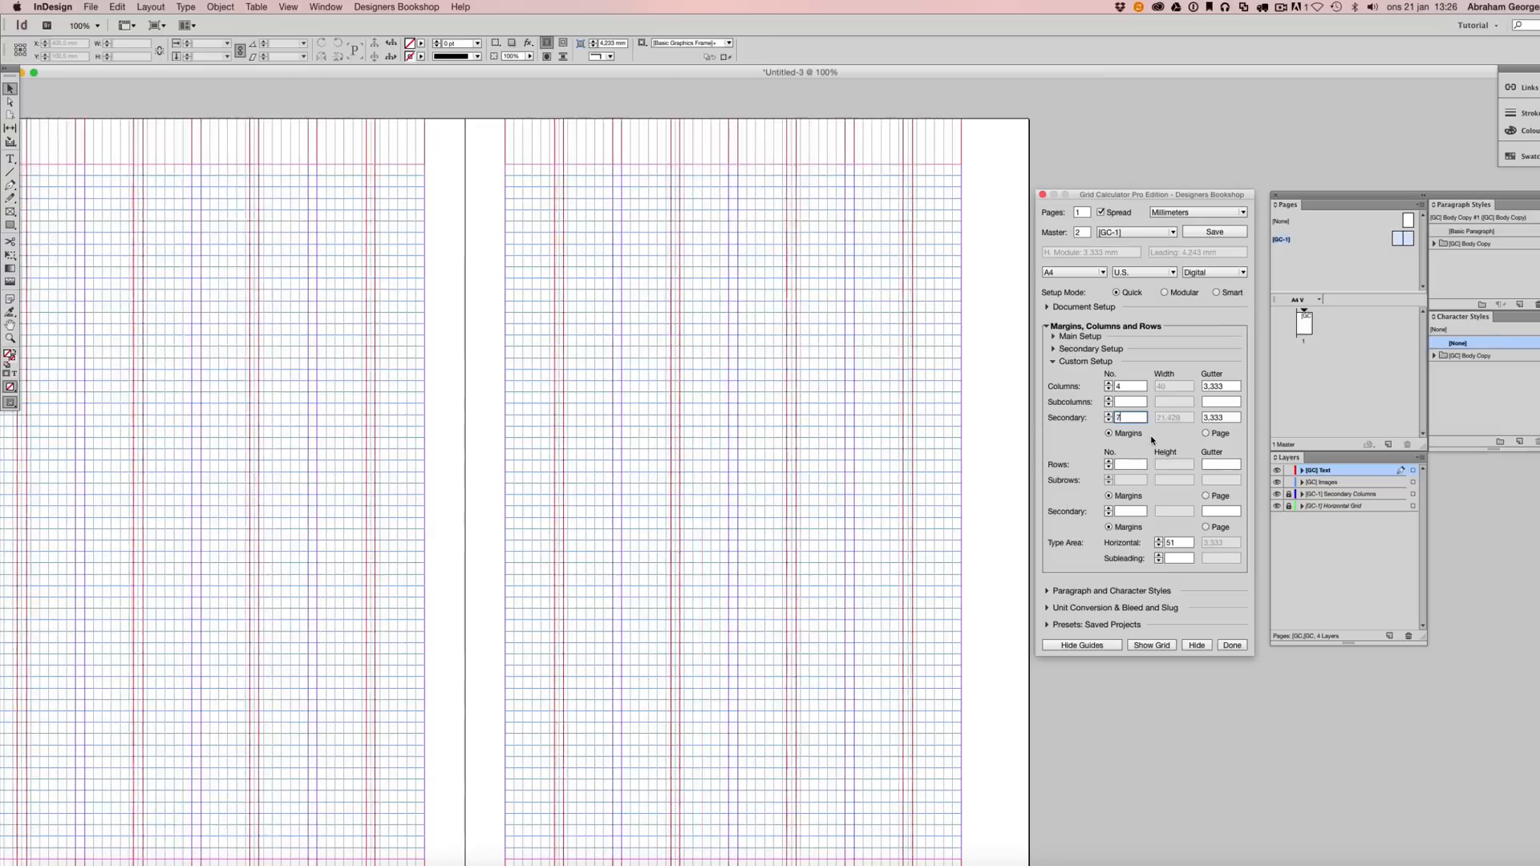
text(4)
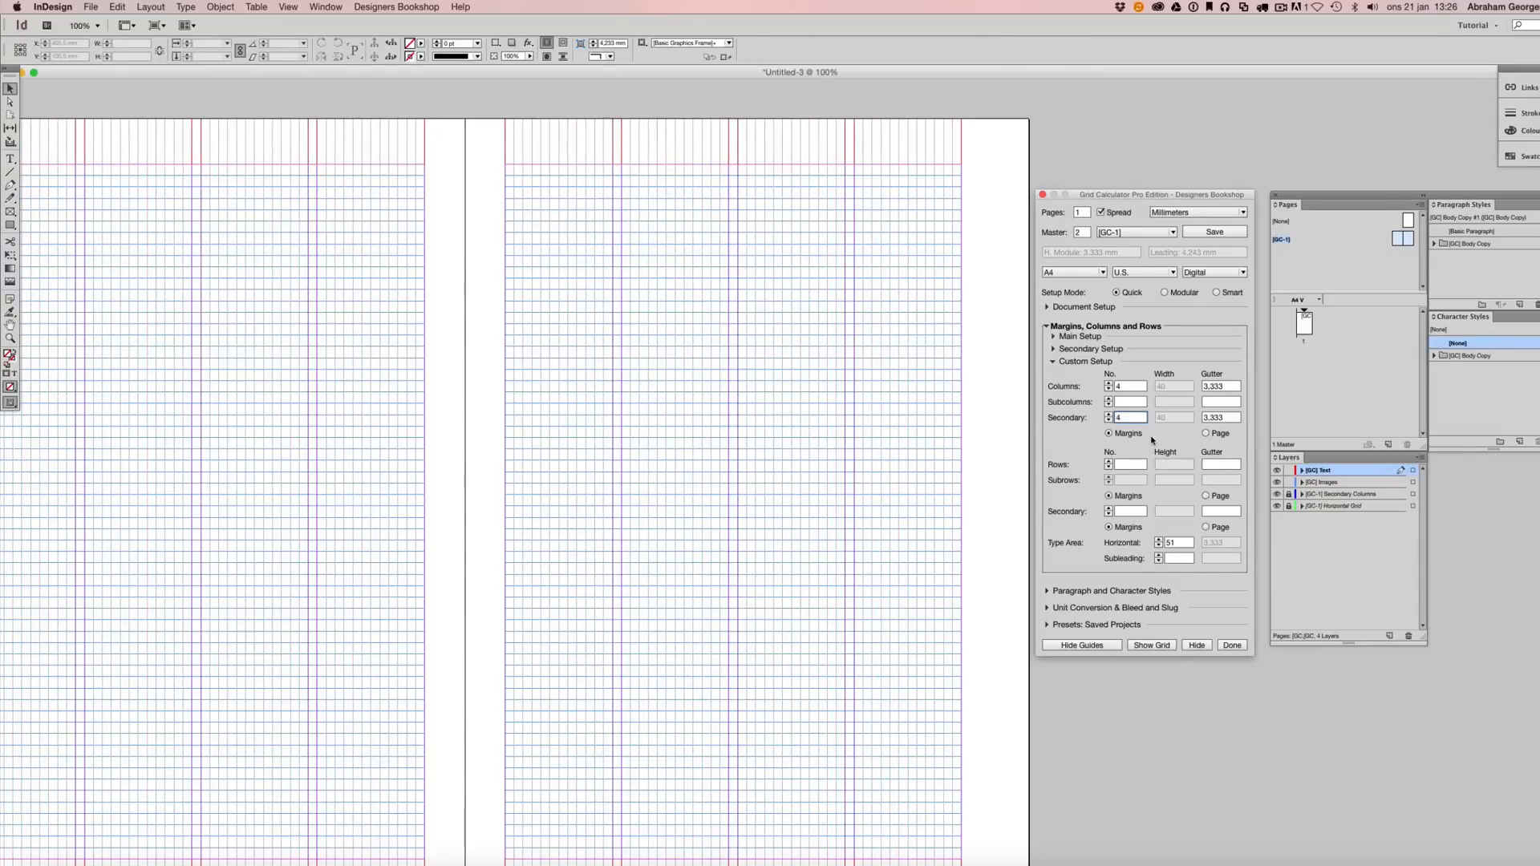
click(1108, 414)
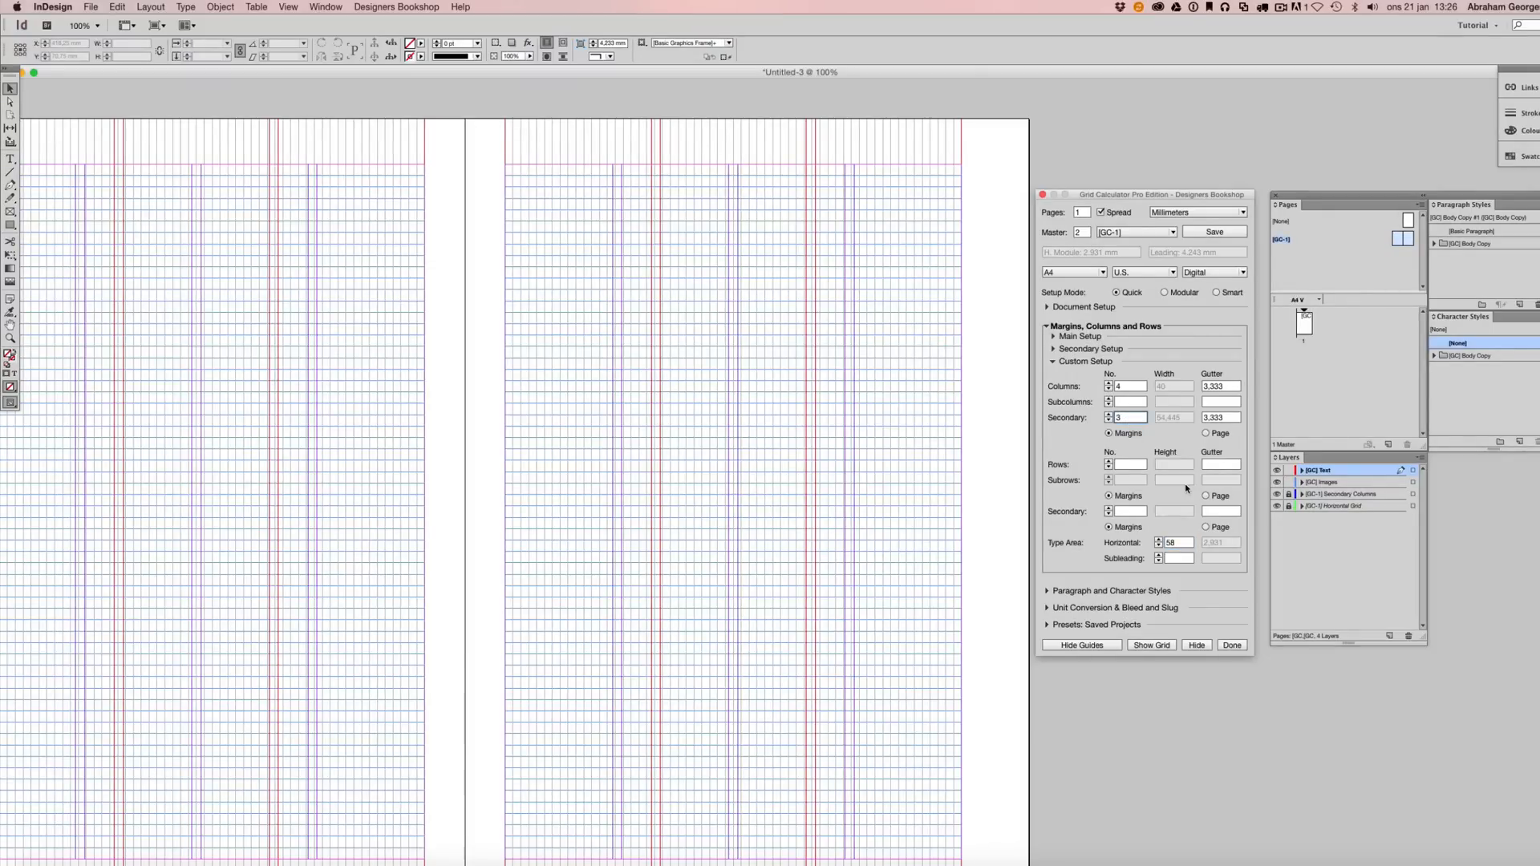
Raise the secondary columns to five and apply a 59-module horizontal type area.
click(1108, 414)
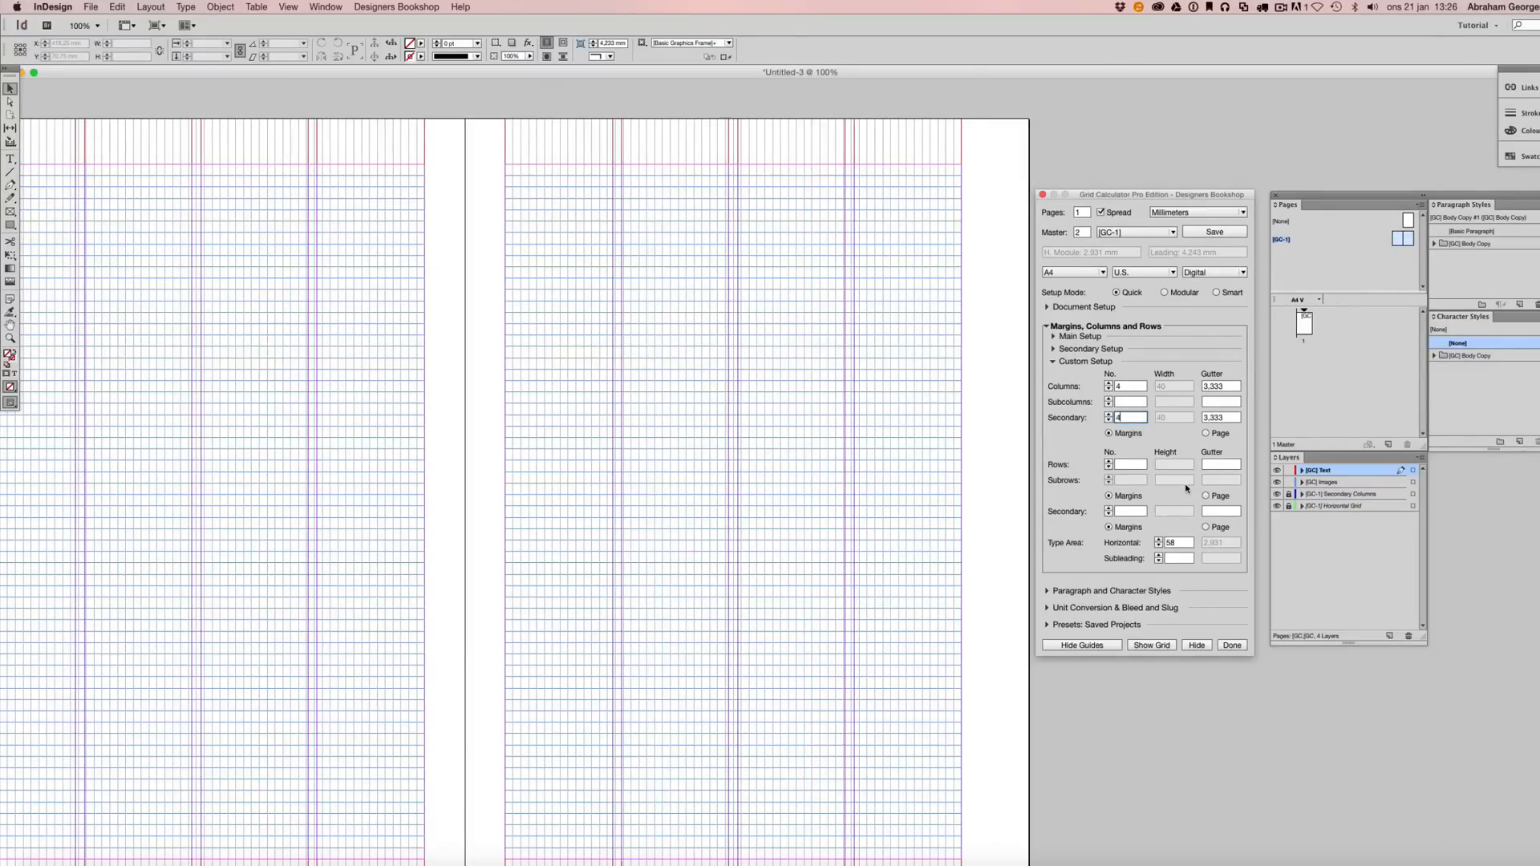
click(1107, 413)
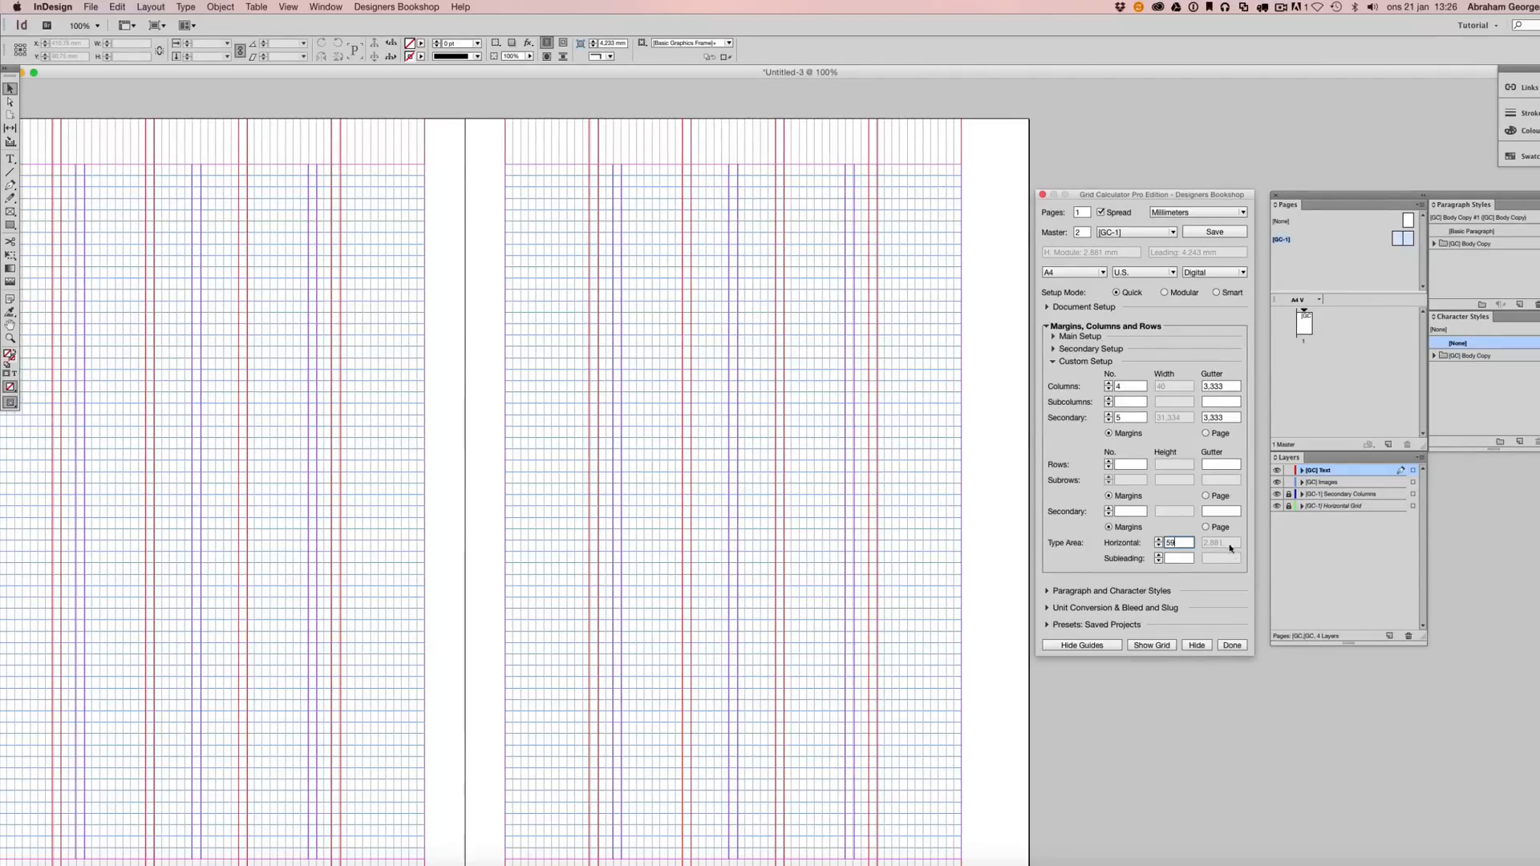
click(1219, 417)
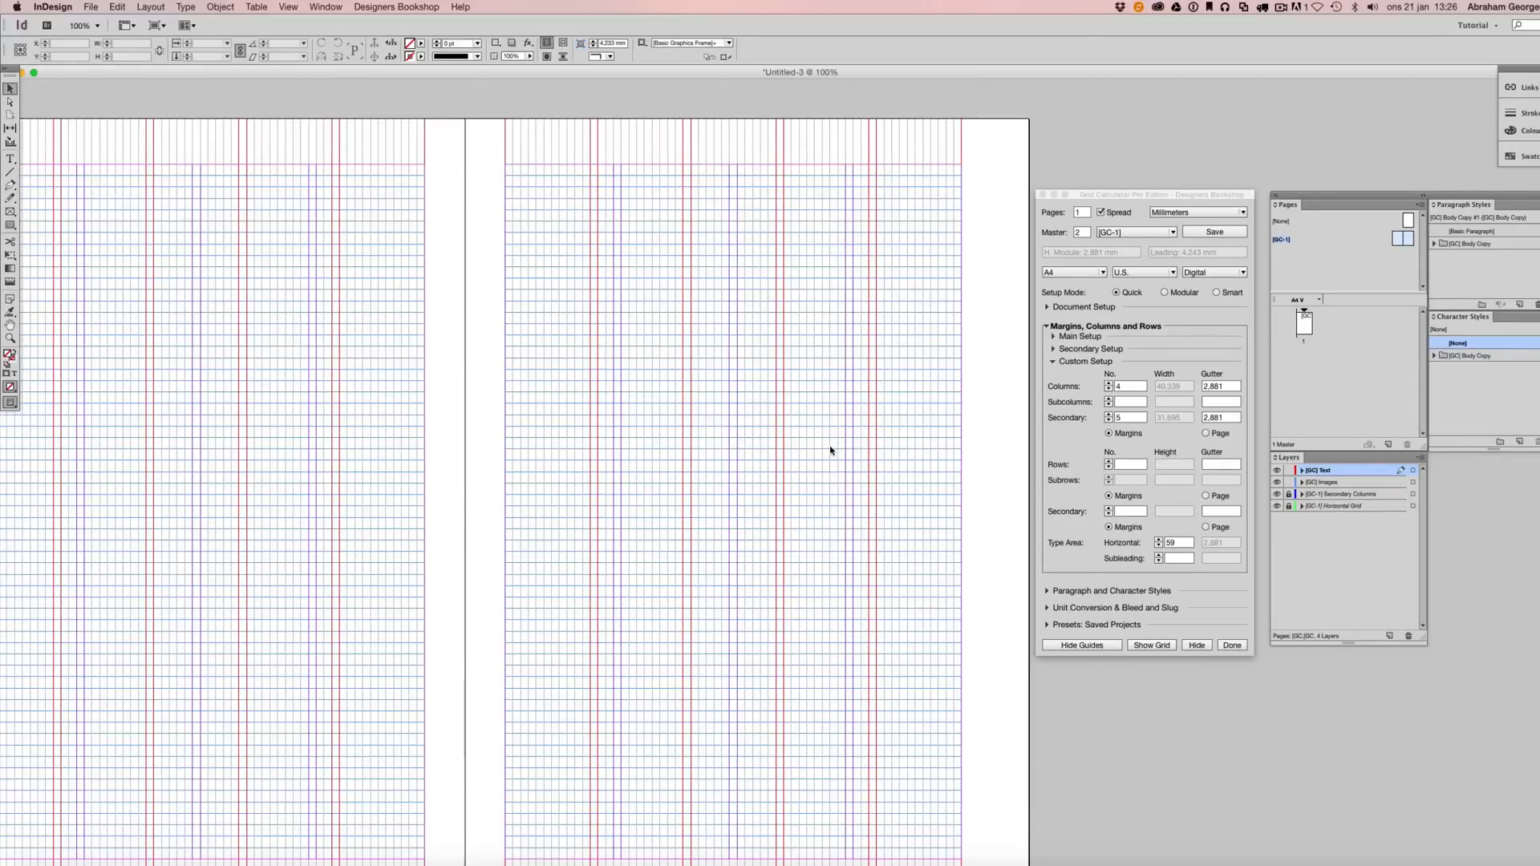
mouse_move(826, 451)
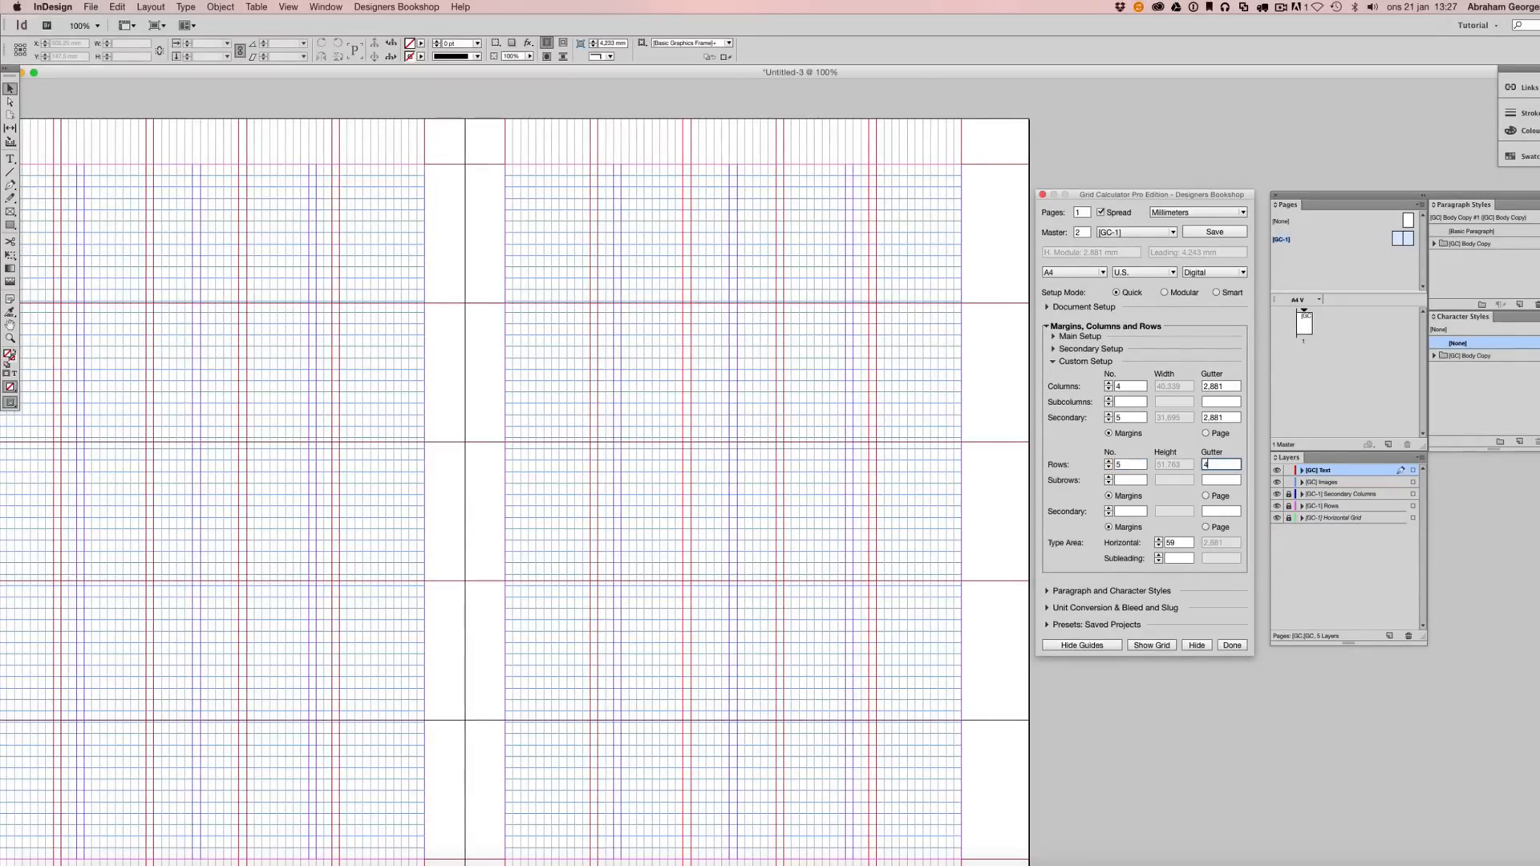
text(4.243)
click(1131, 464)
text(8)
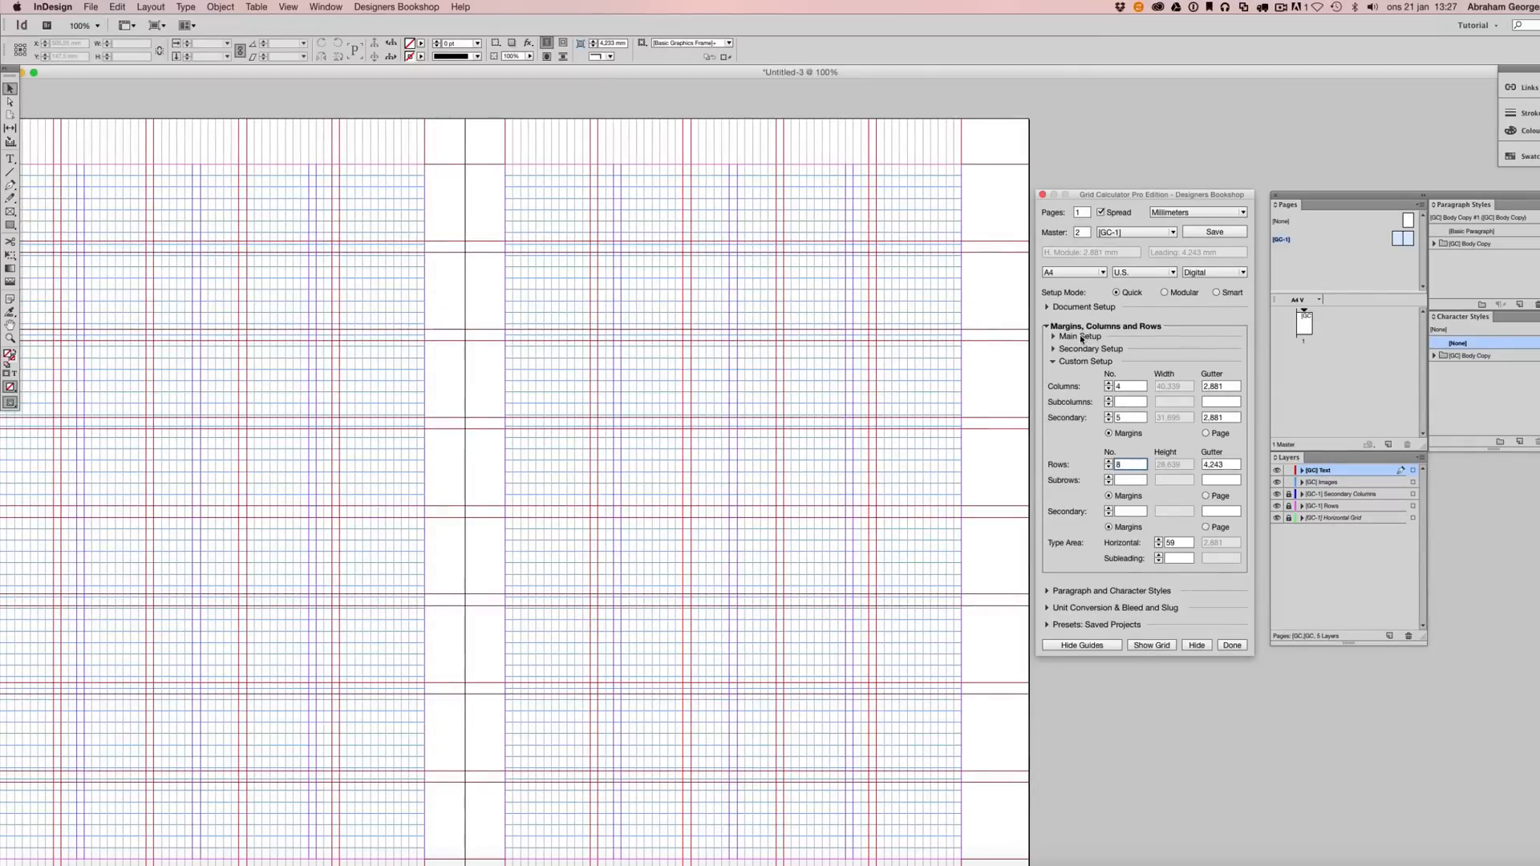
click(1078, 336)
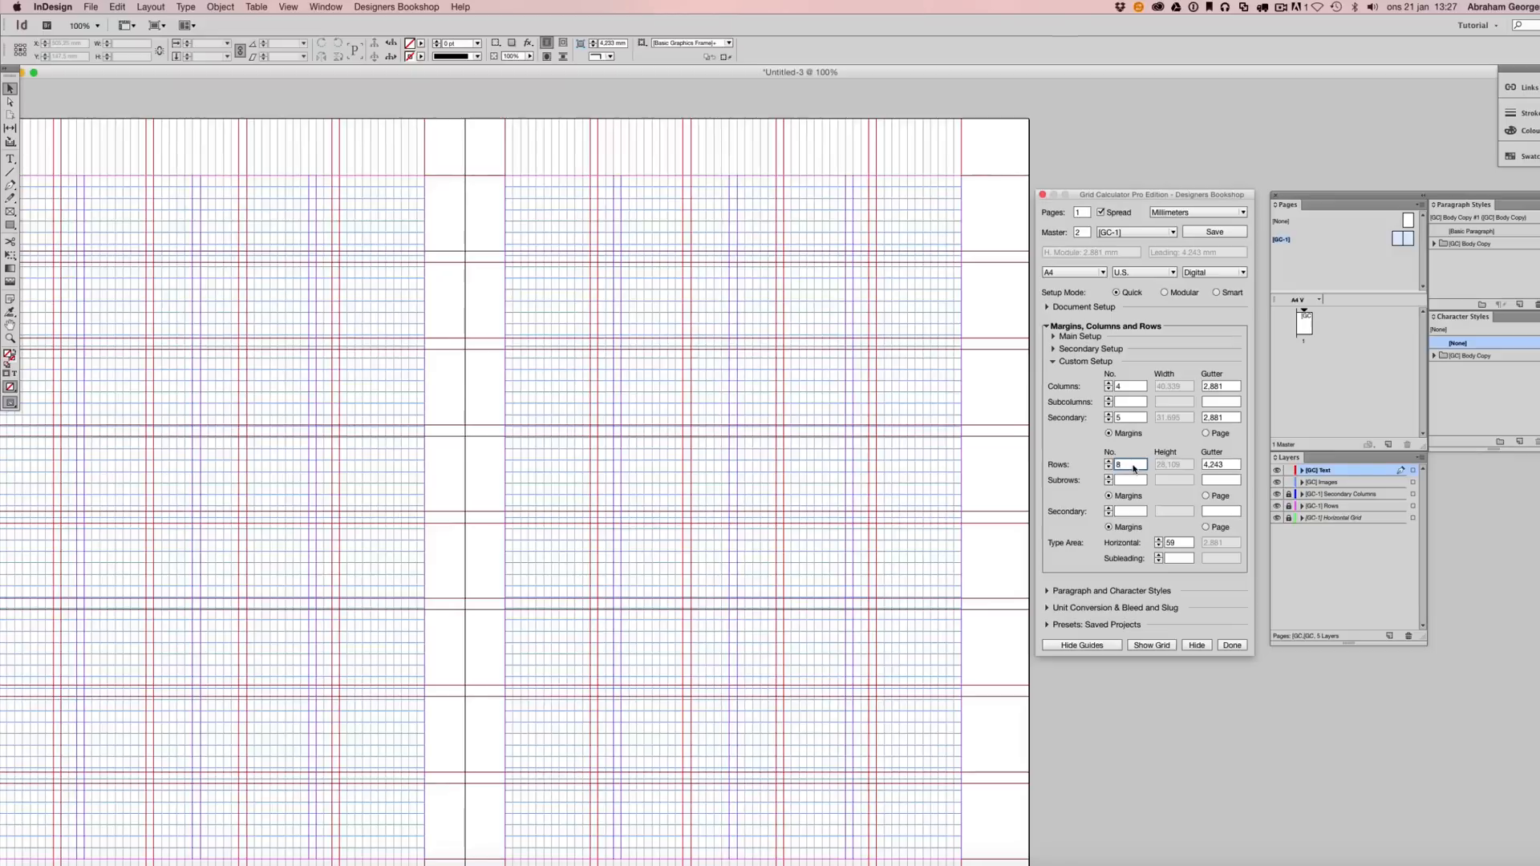
click(1108, 468)
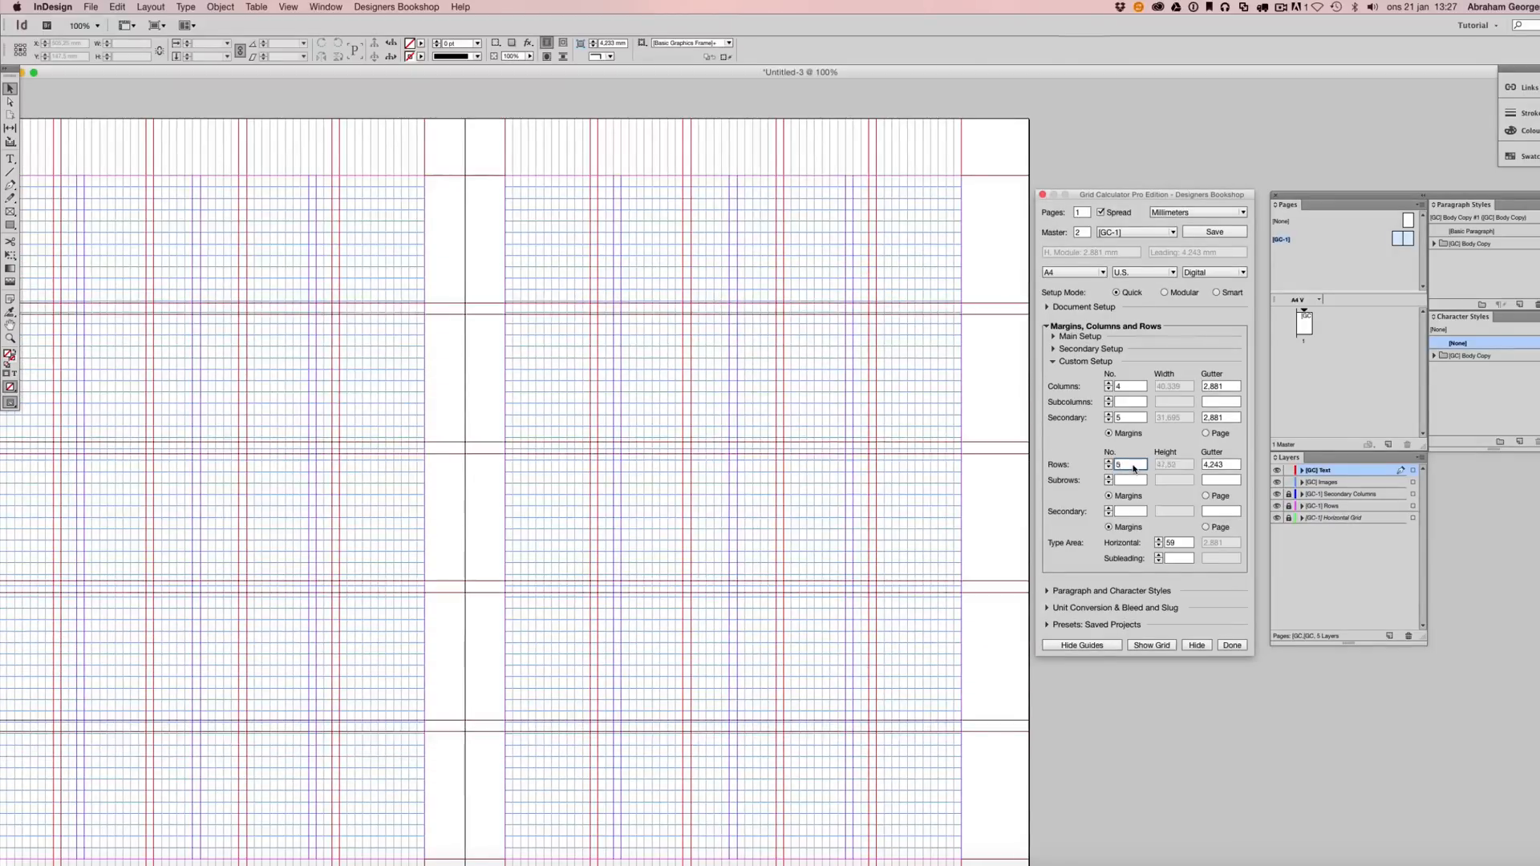
click(1129, 465)
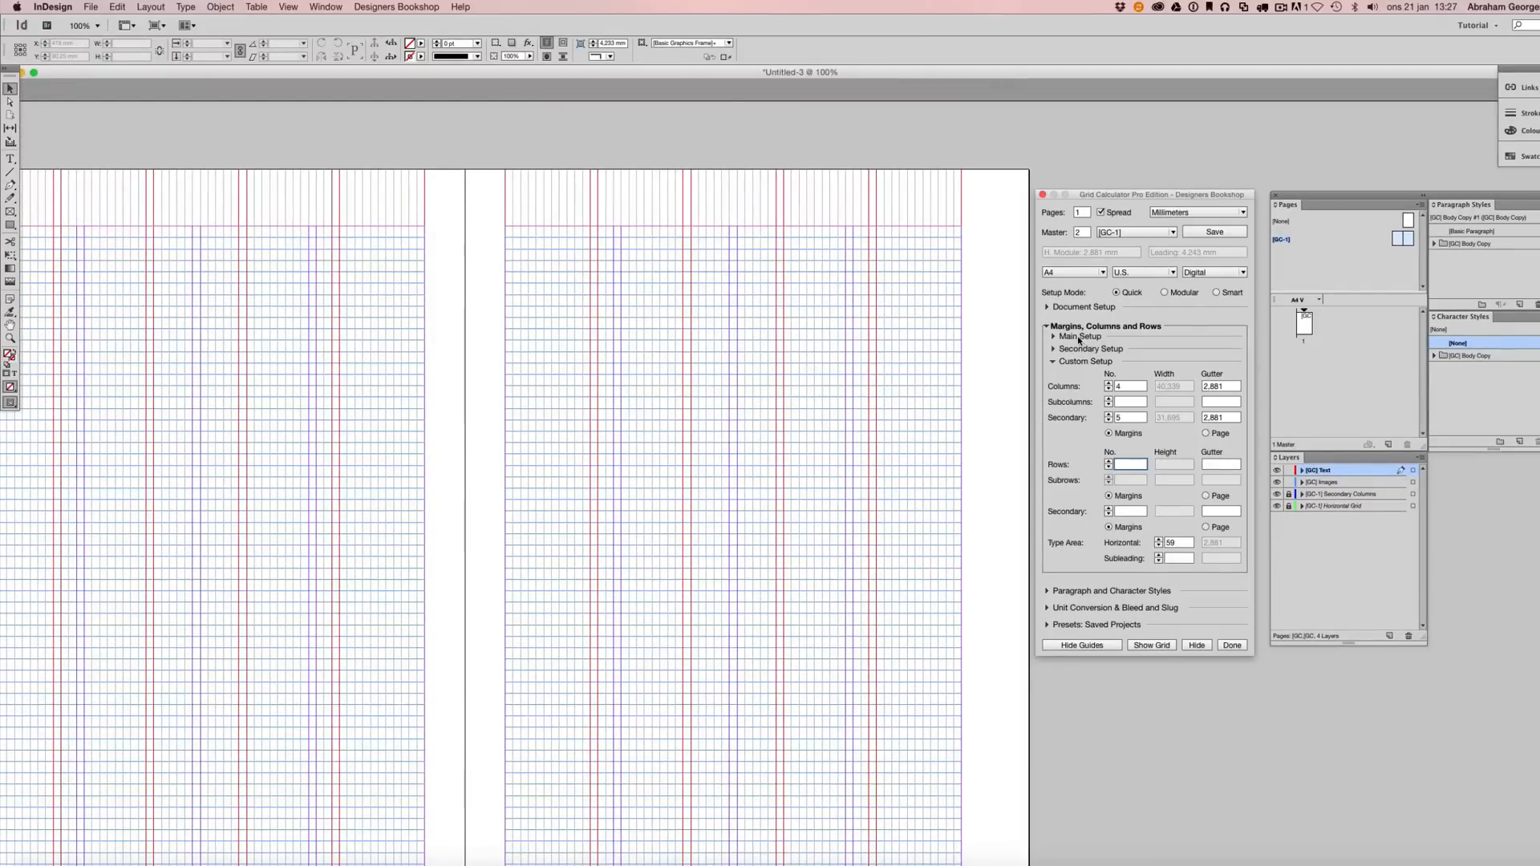
Apply the three-row 18-line preset with a 3-line gutter, then step through further row presets.
click(1078, 336)
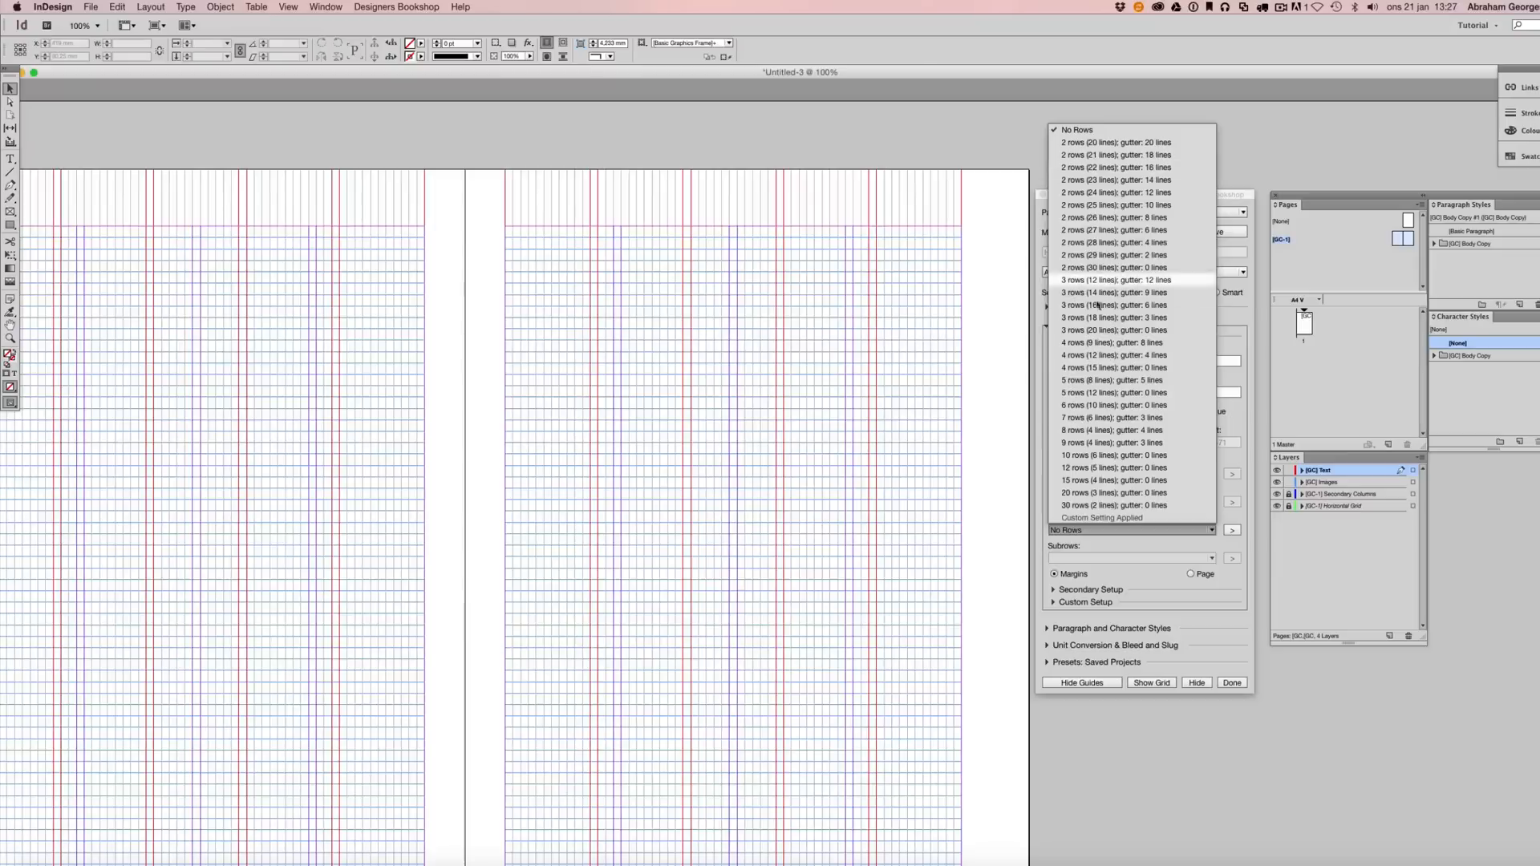
mouse_move(1110, 430)
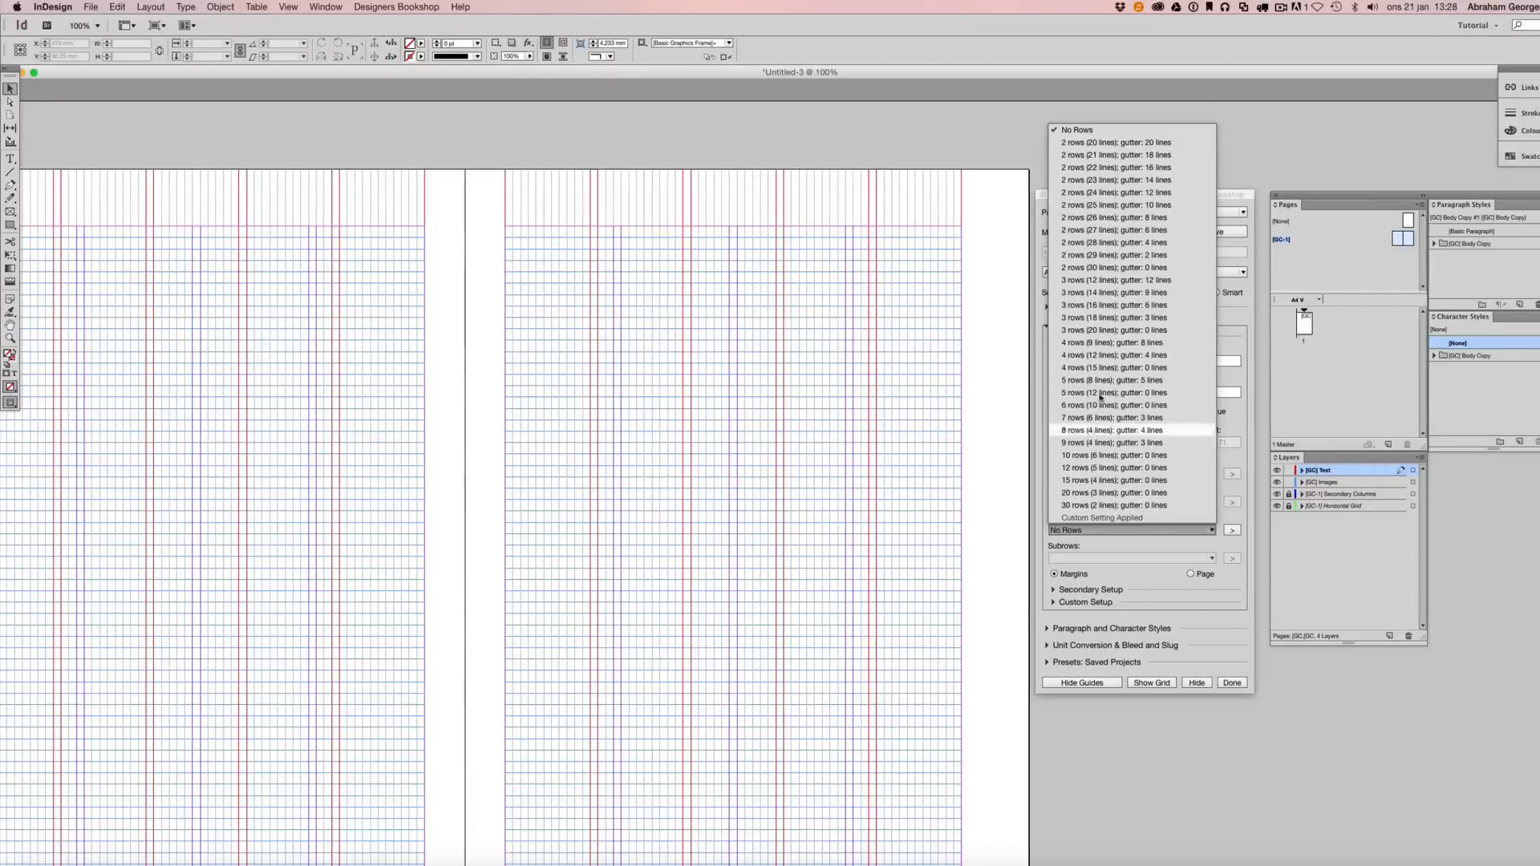
mouse_move(1113, 317)
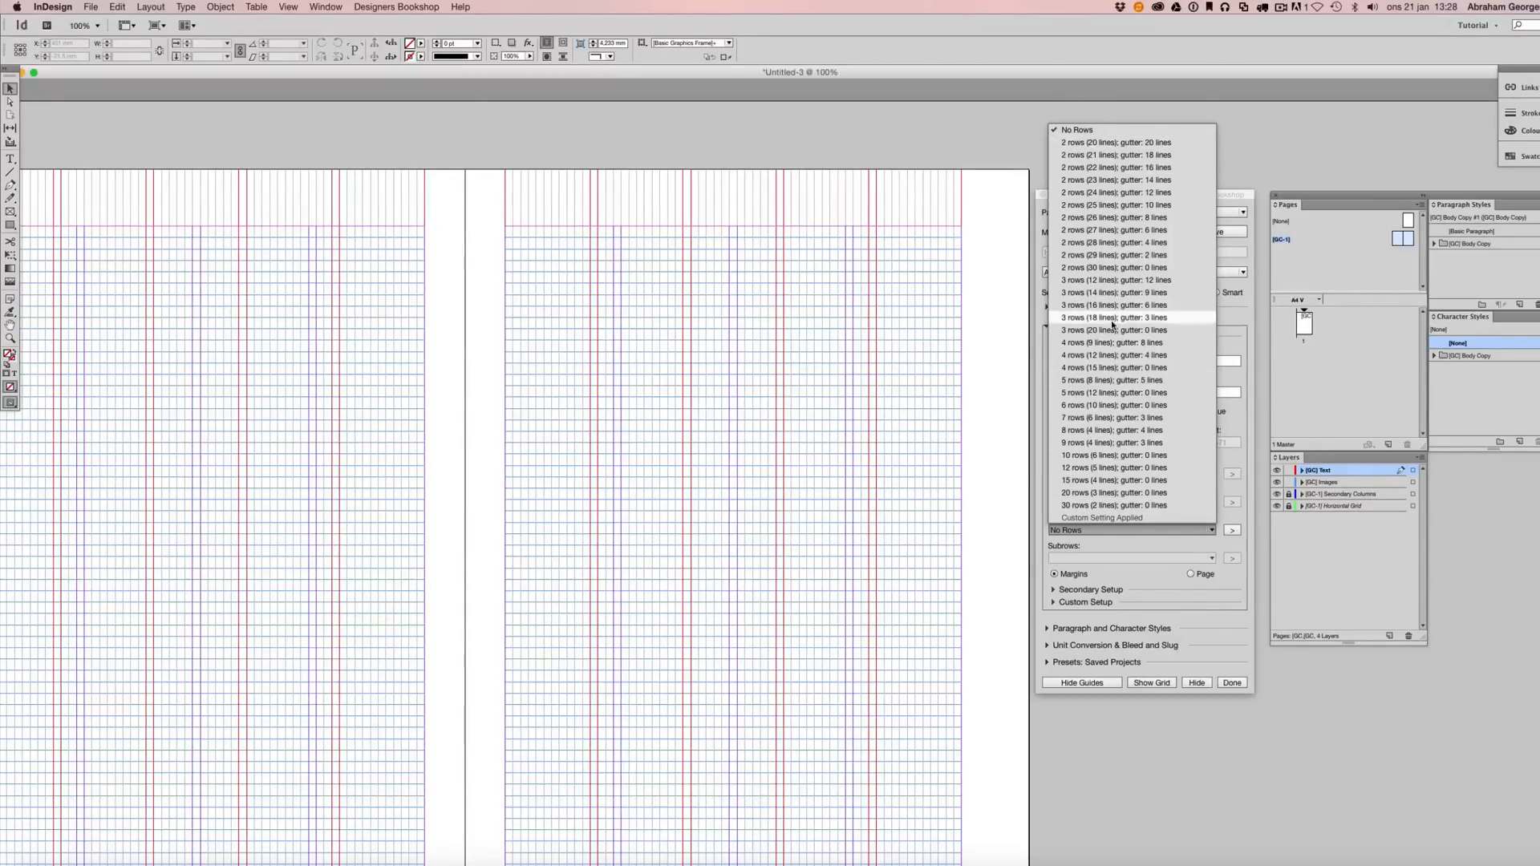
click(1110, 318)
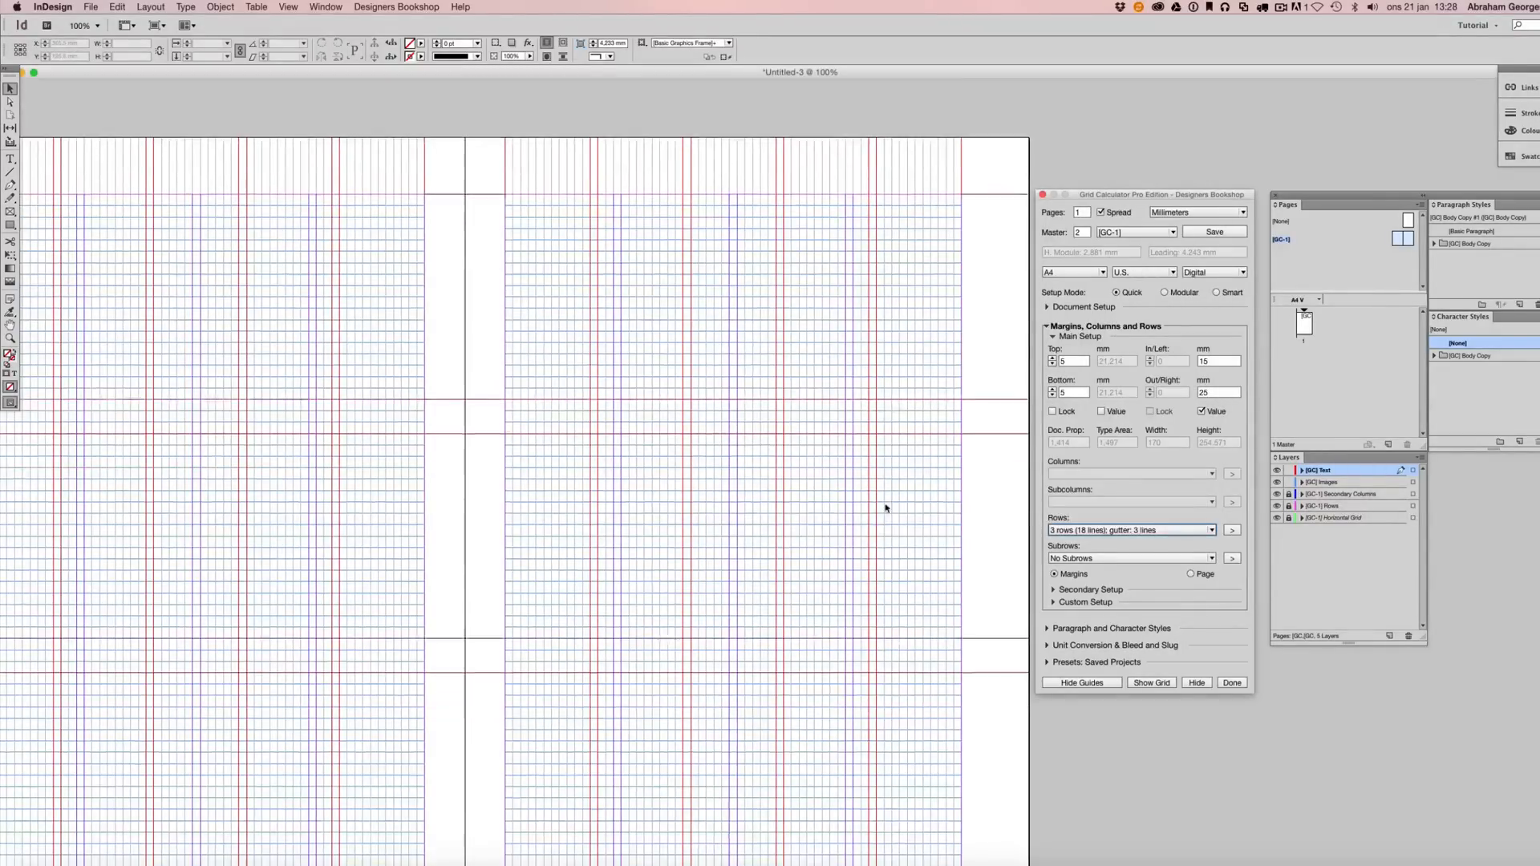
click(1231, 530)
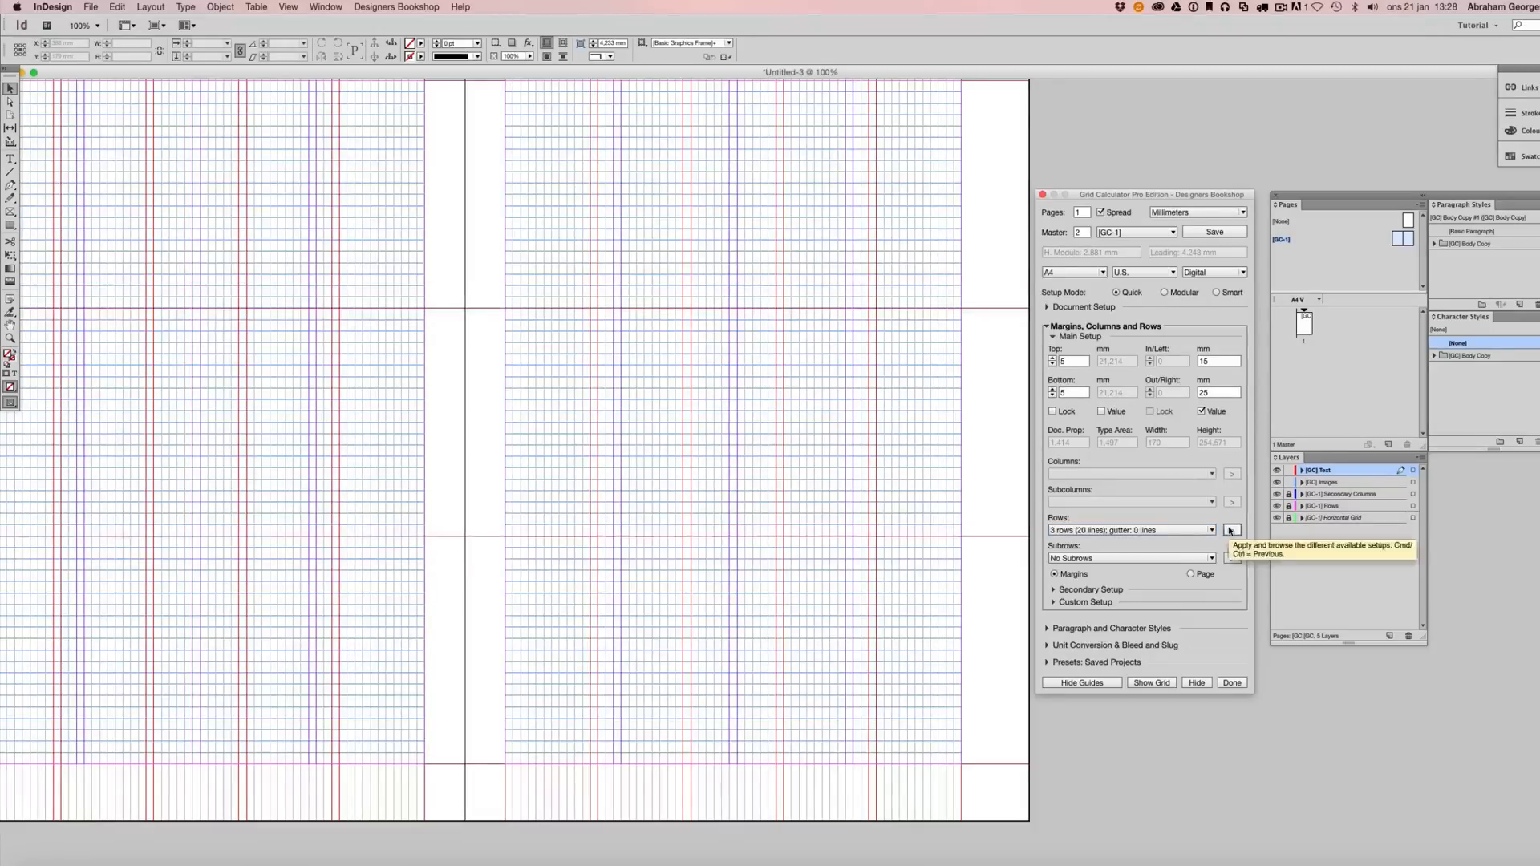
click(1231, 530)
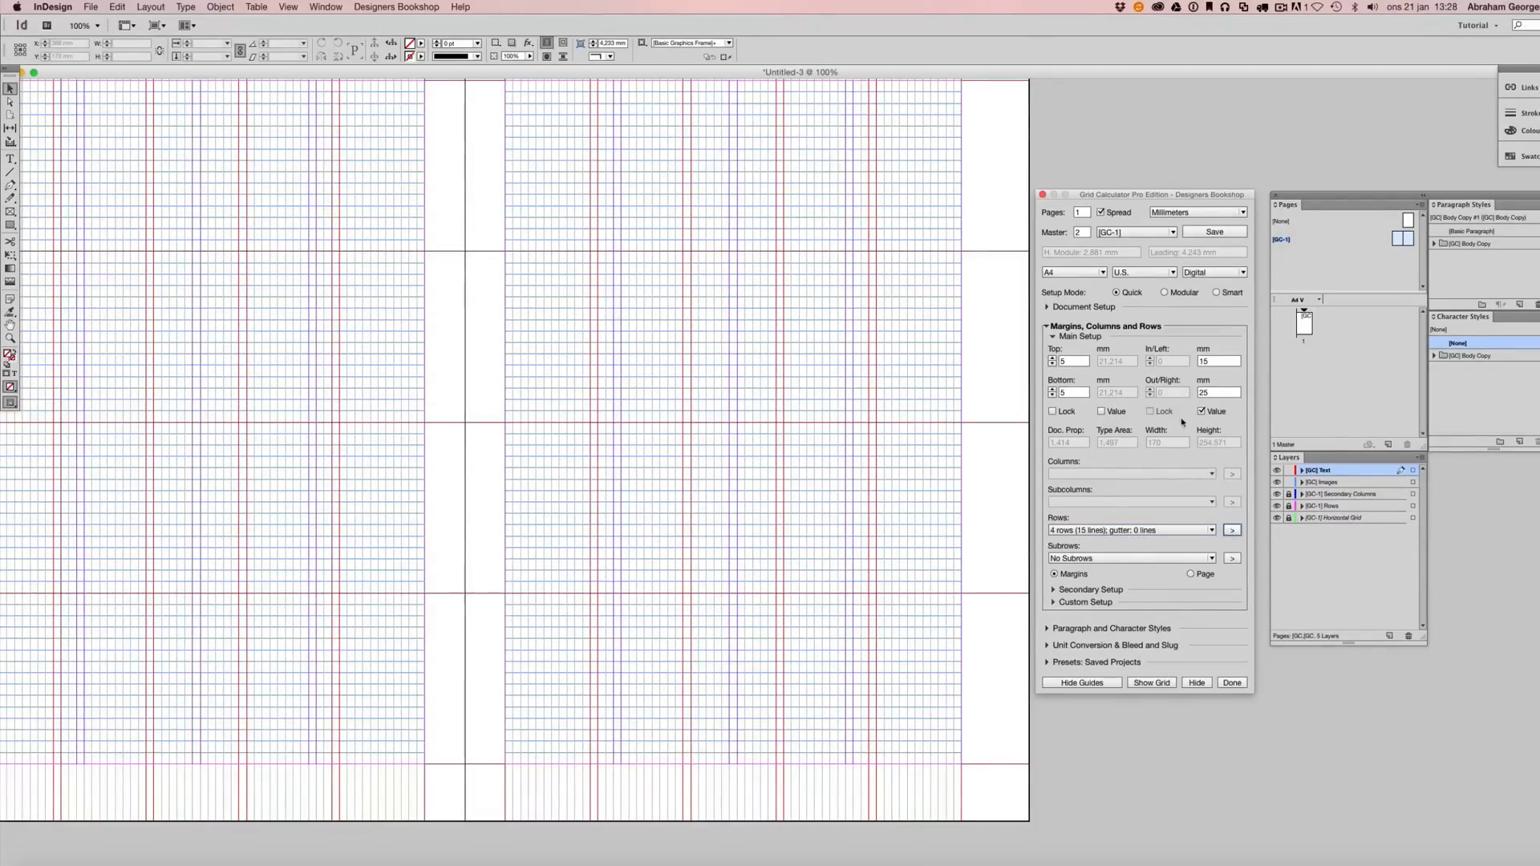
Clear all rows and apply two 20-line rows with a 19-line gutter and subrows.
click(1210, 529)
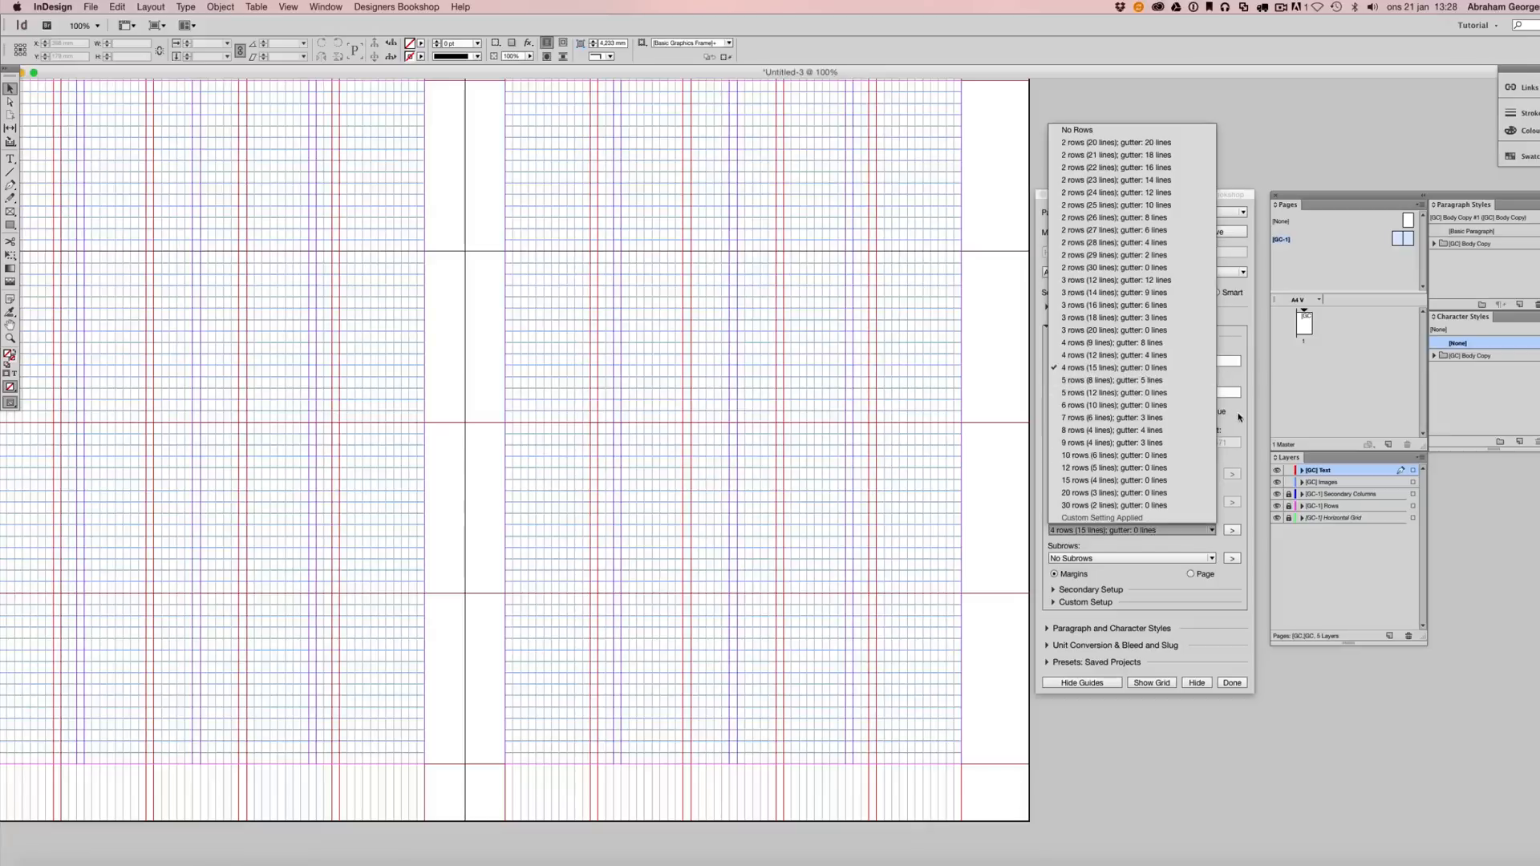
click(1112, 367)
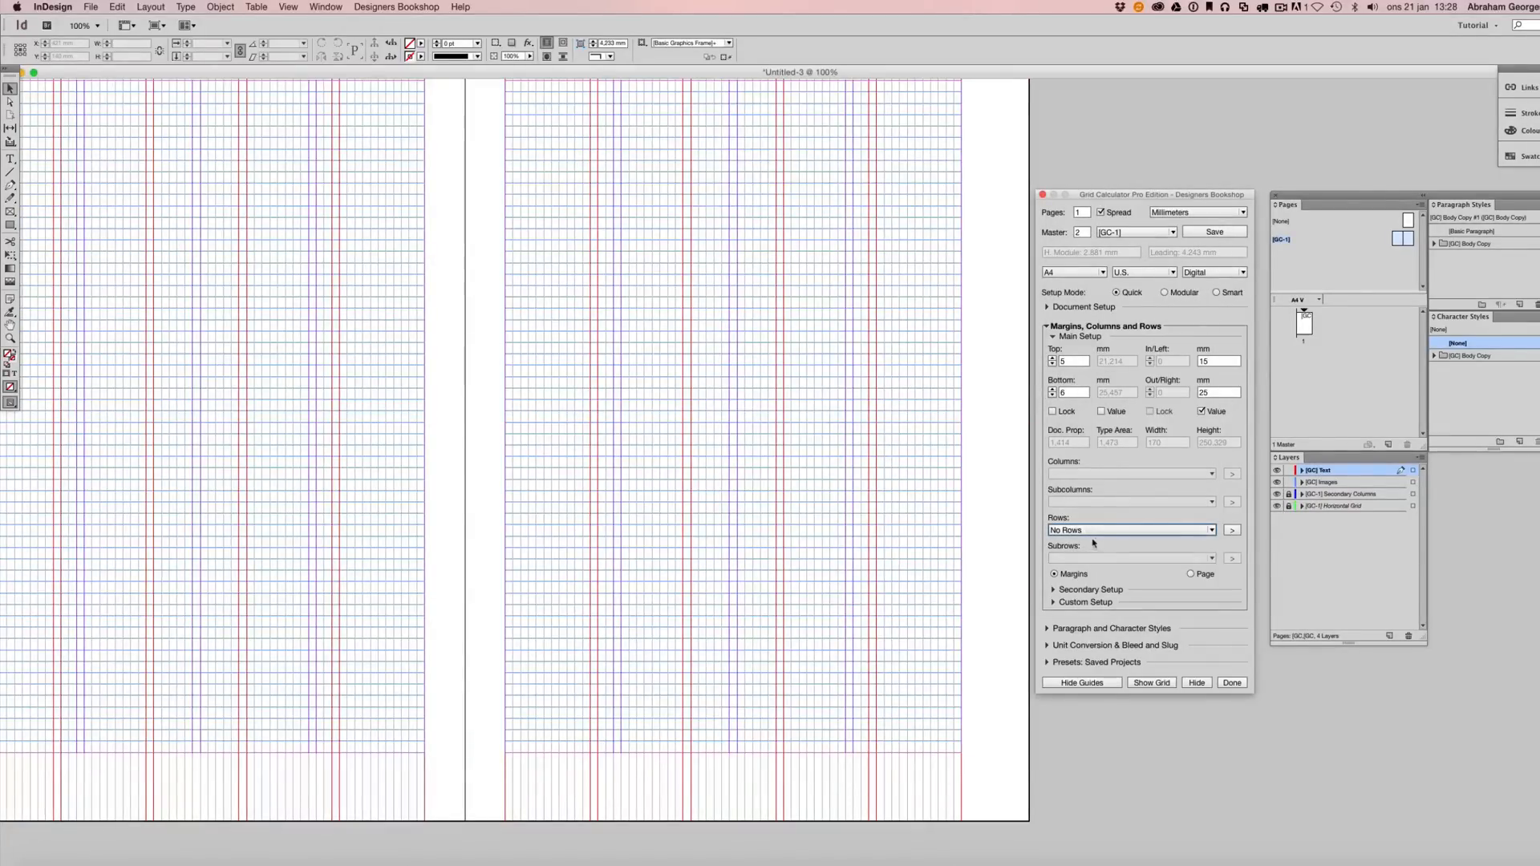
click(1126, 530)
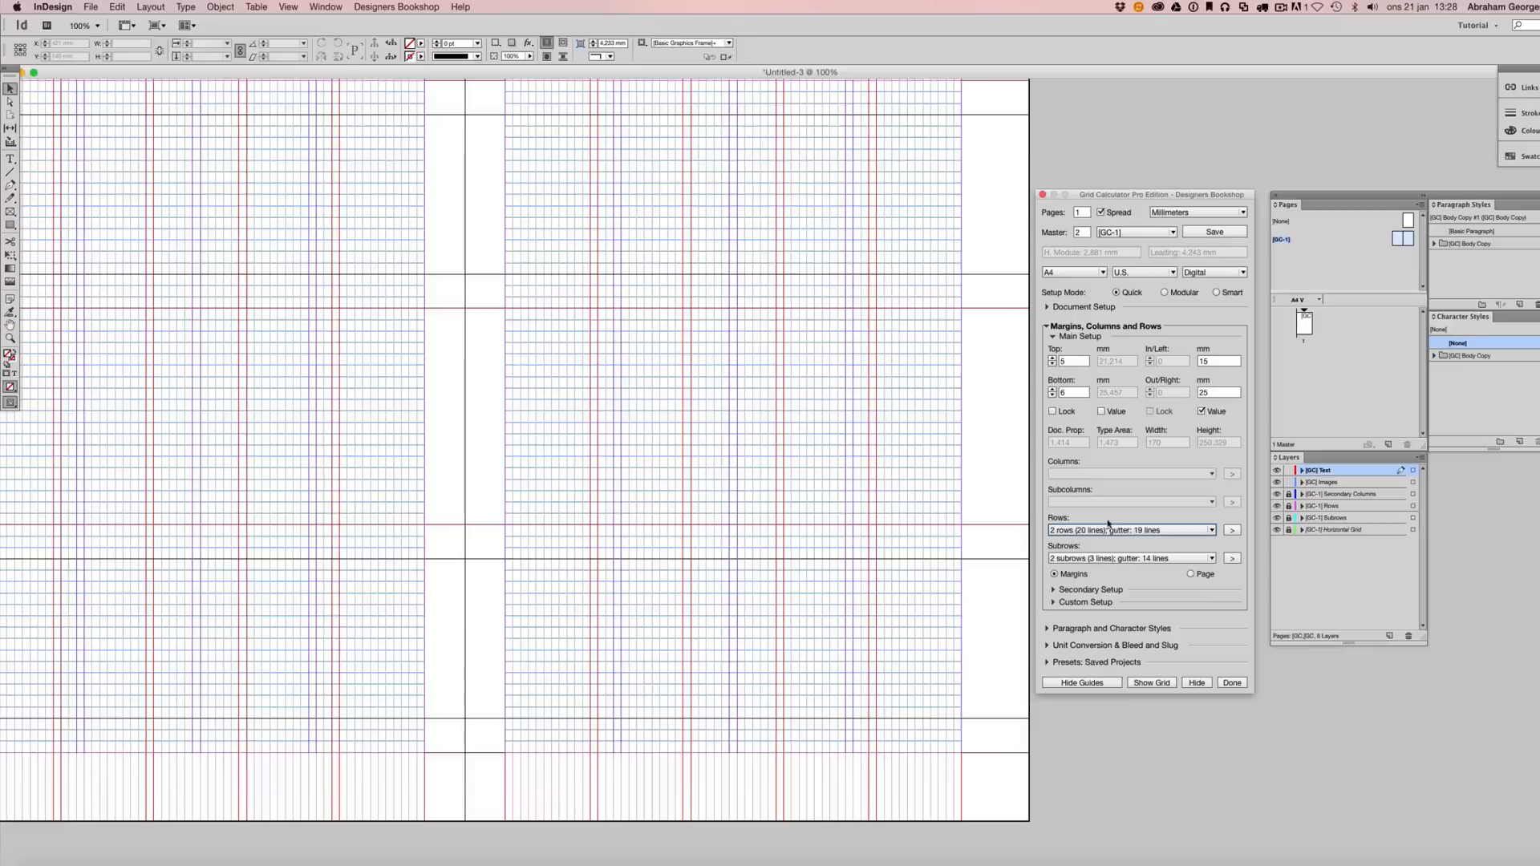